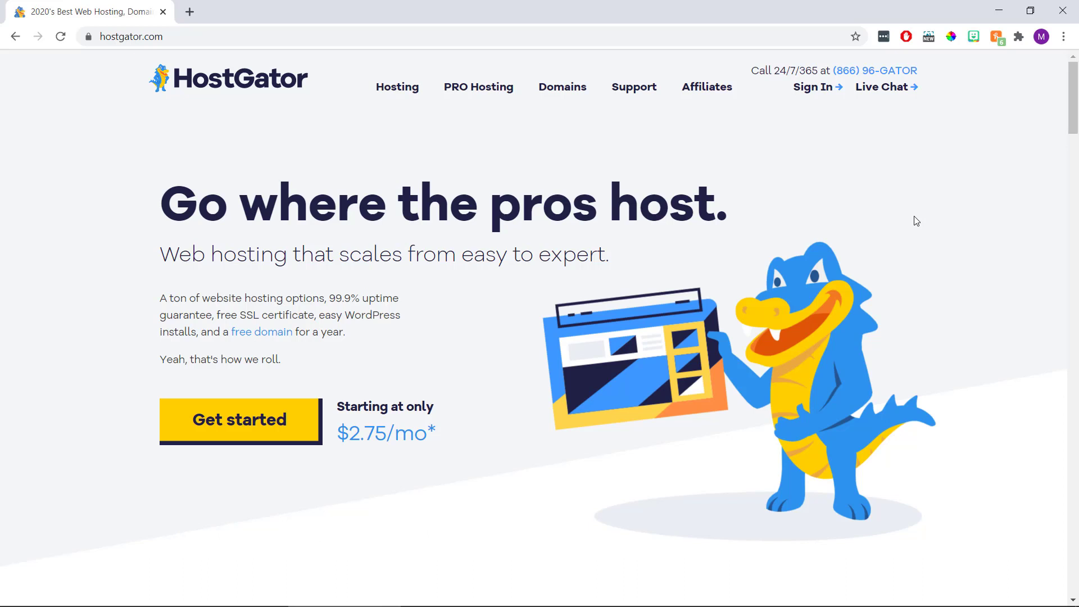
mouse_move(570, 177)
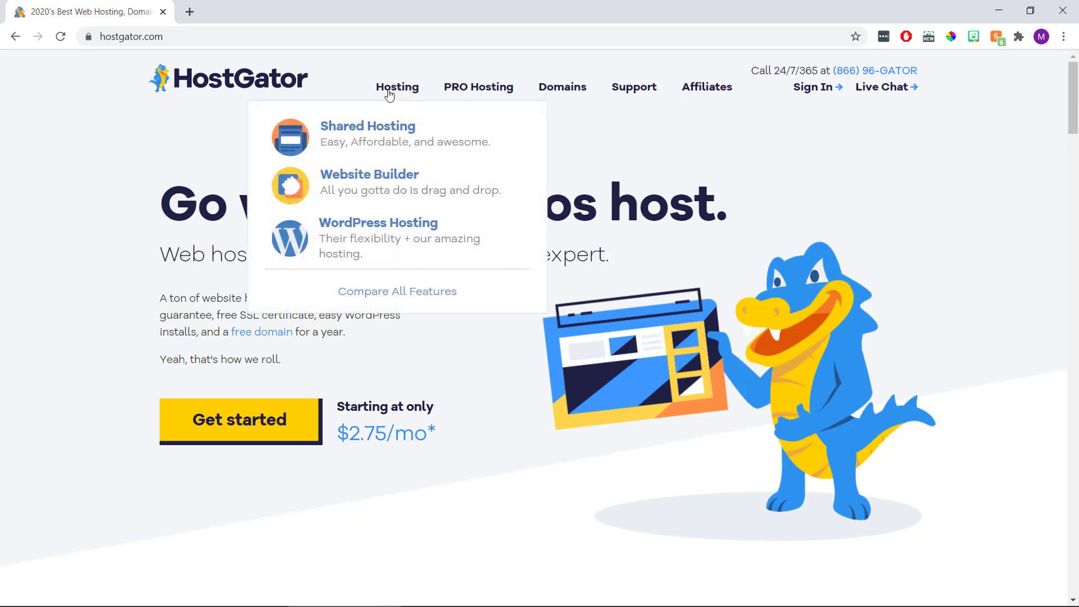
Go to the Shared Hosting page comparing the Hatchling, Baby and Business plans
click(367, 126)
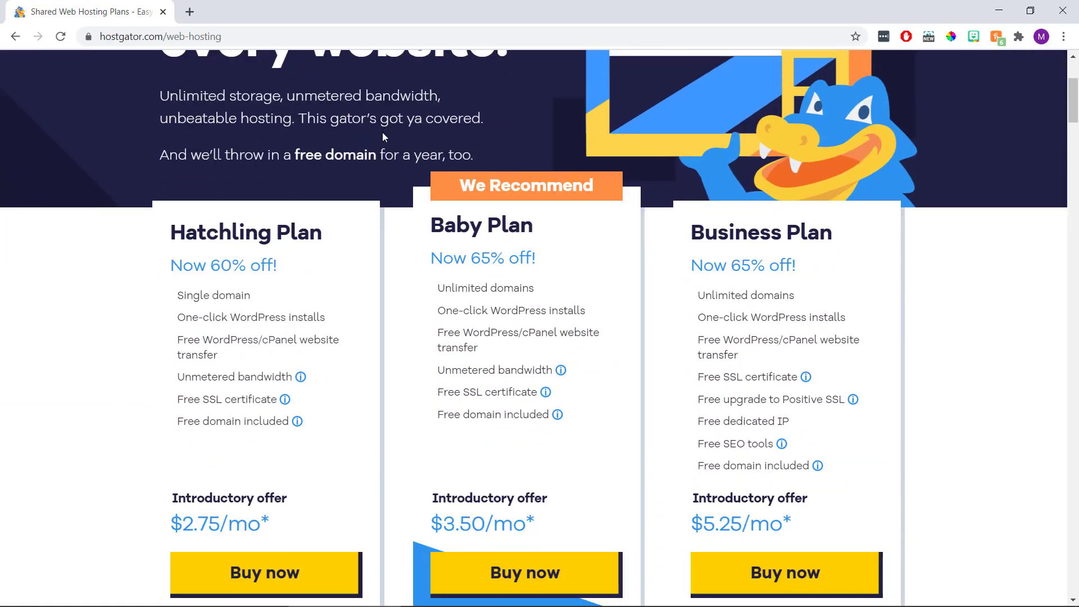
scroll(down, 3)
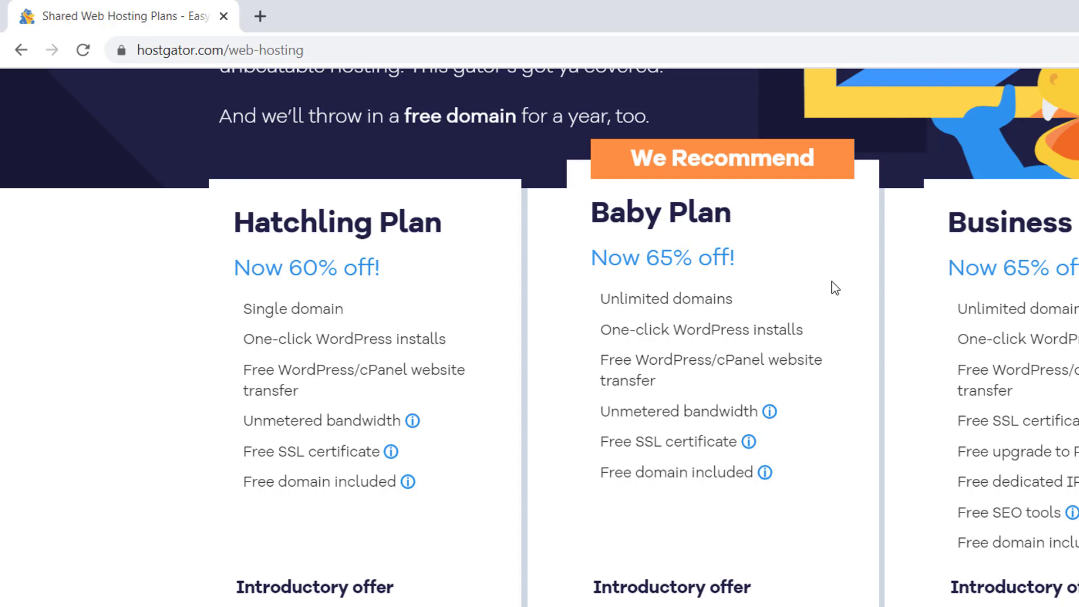
double_click(328, 309)
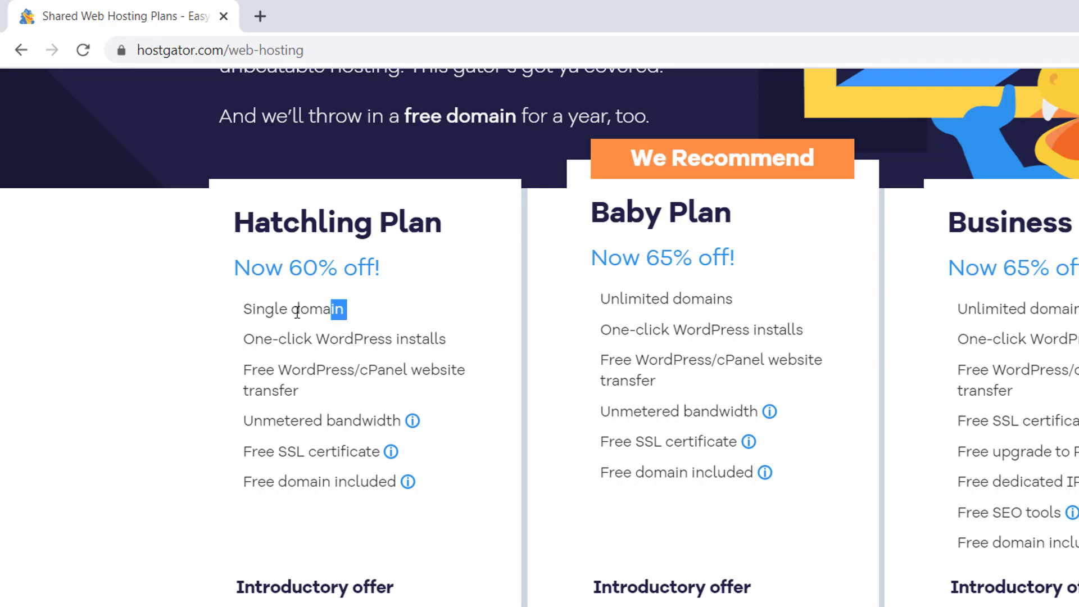
double_click(293, 308)
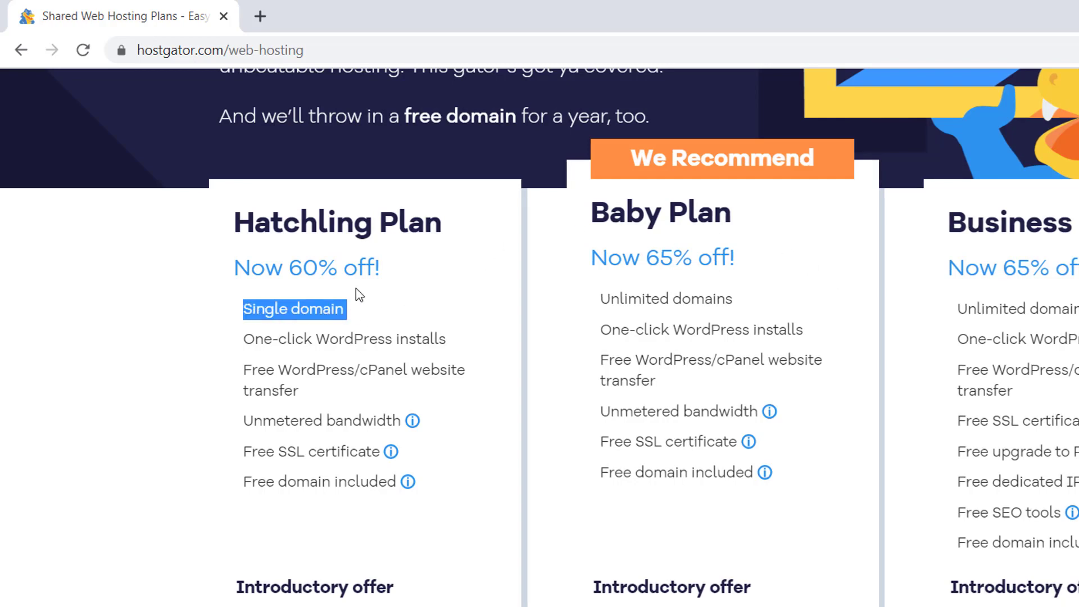
mouse_move(581, 295)
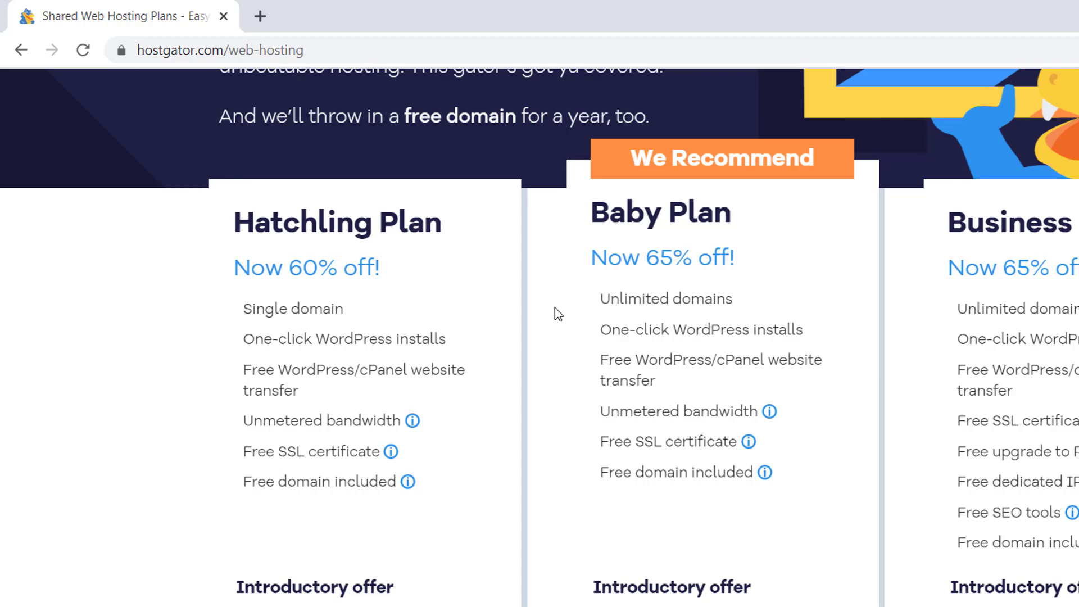
double_click(338, 222)
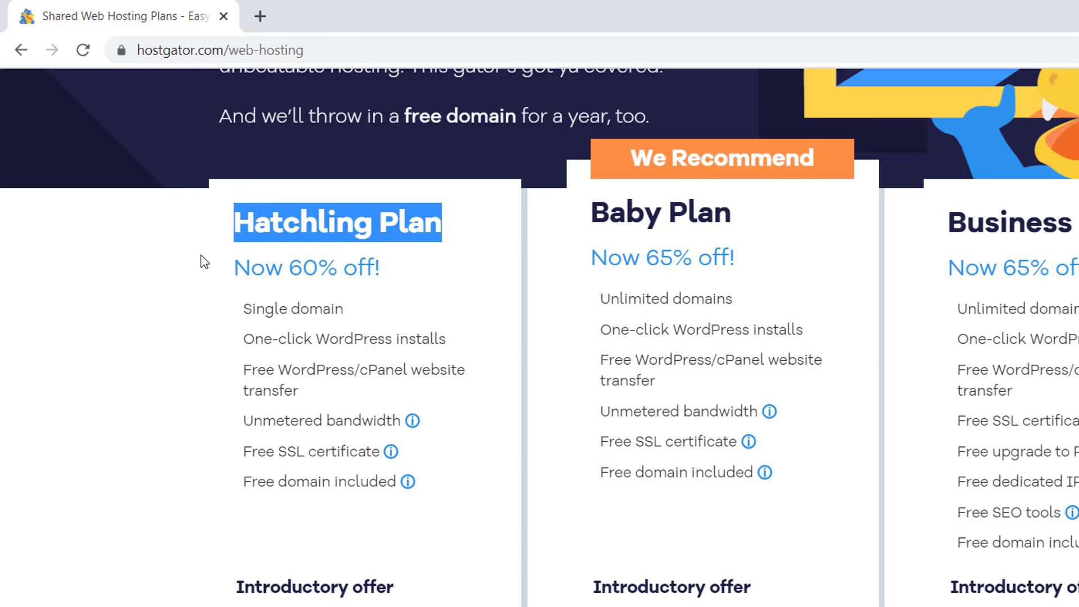
double_click(659, 212)
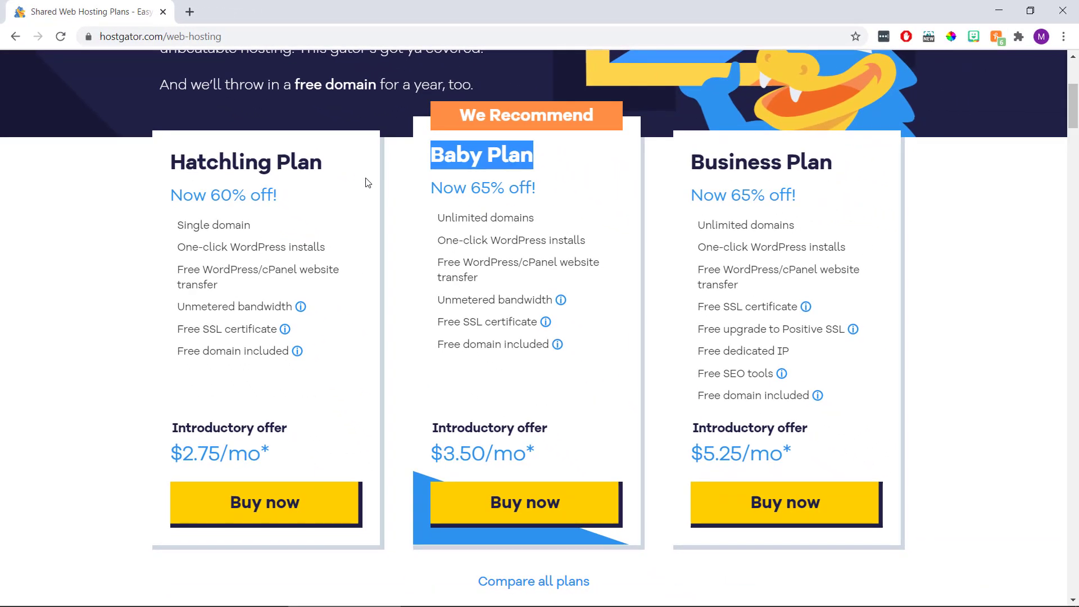
mouse_move(289, 502)
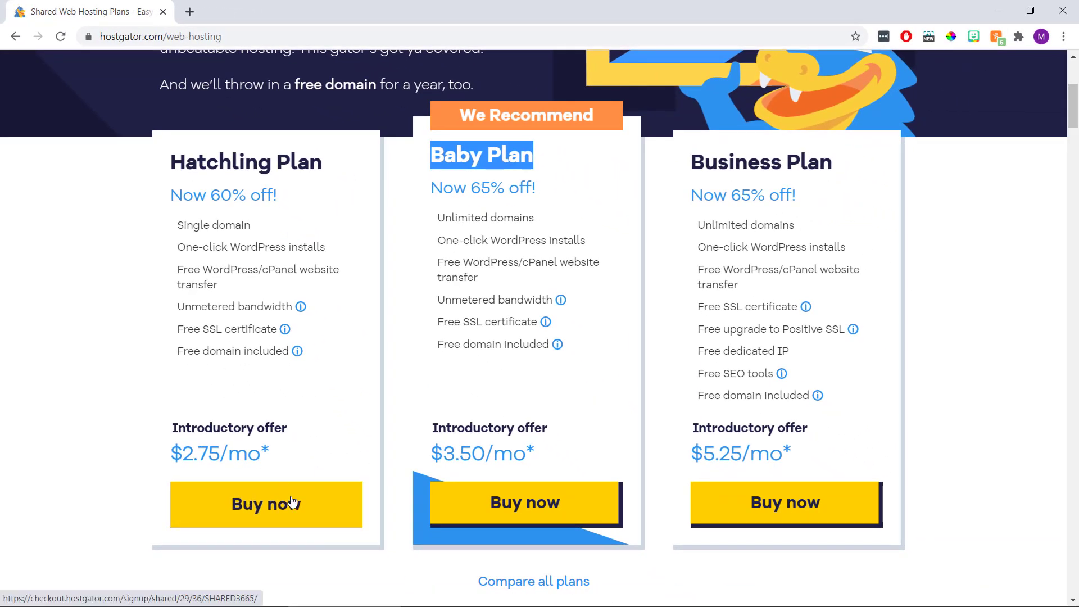
Buy the Hatchling plan and enter niweb-designs as the new domain to register
click(266, 503)
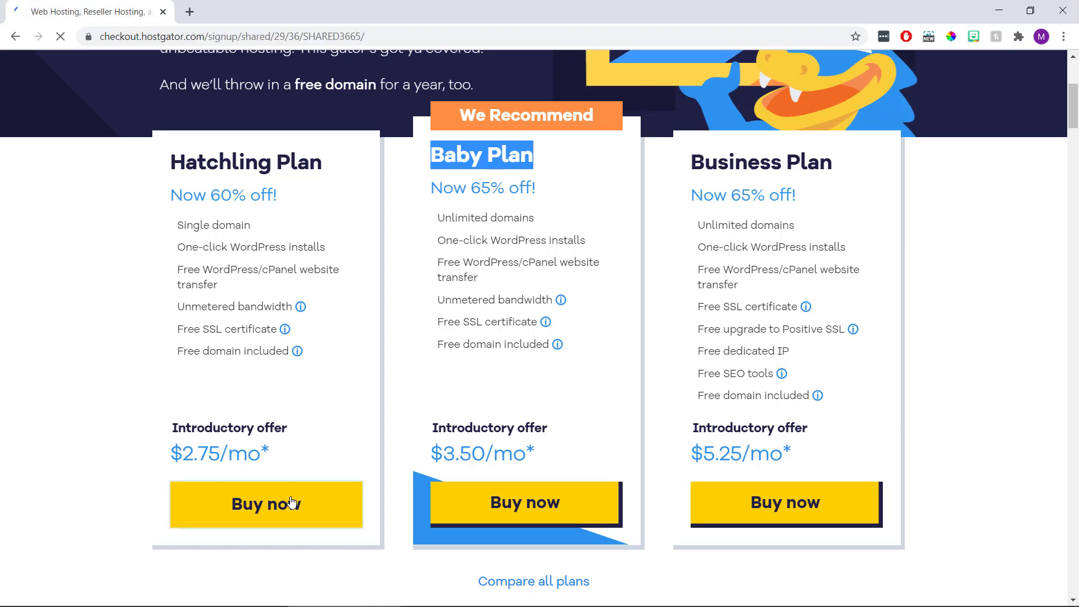
click(265, 503)
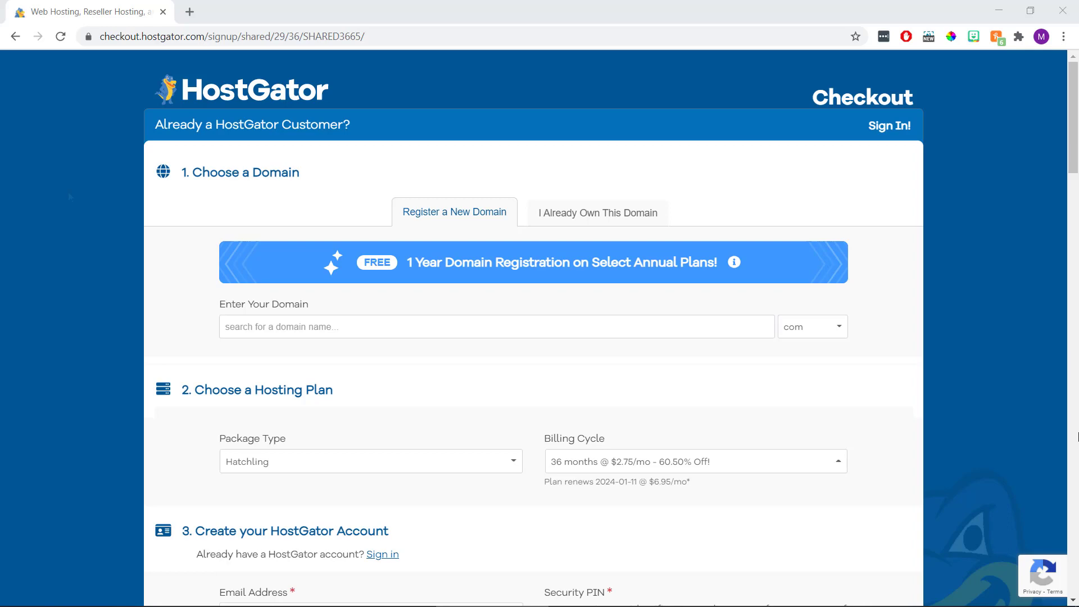
mouse_move(68, 195)
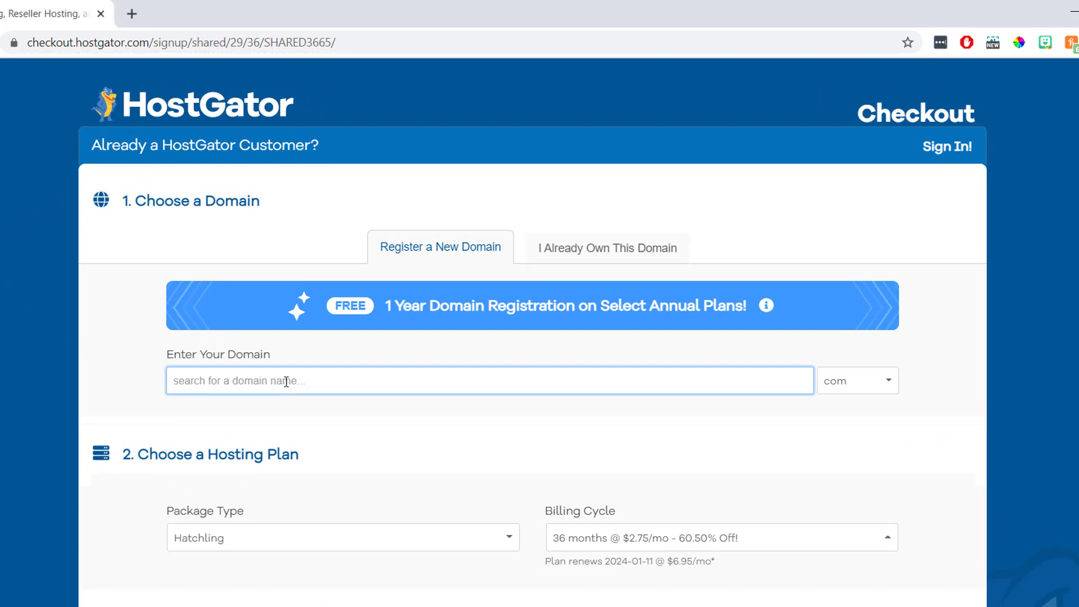
text(niweb)
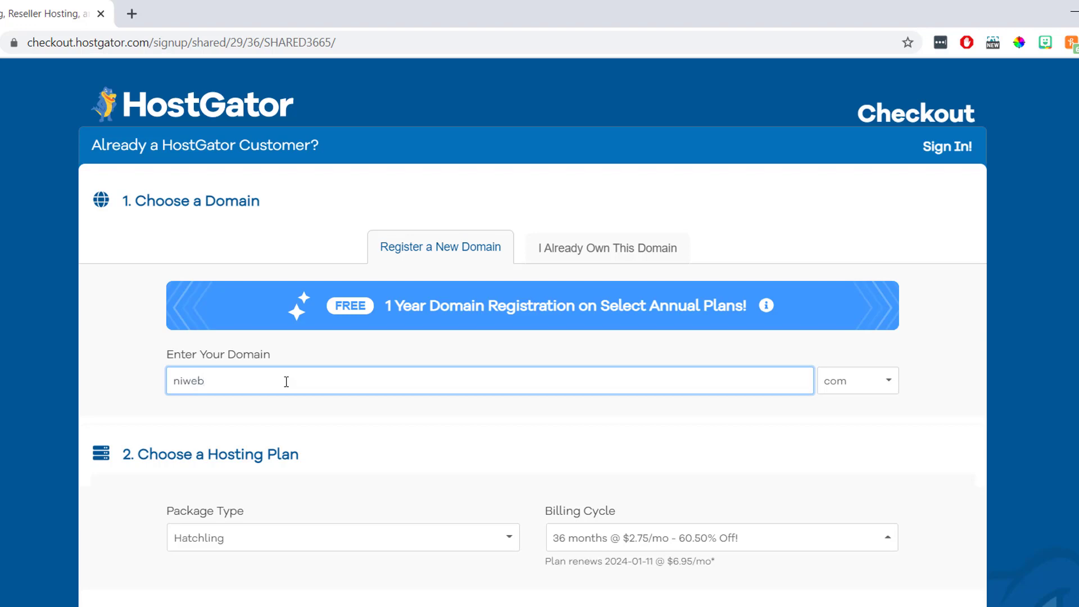
text(-design)
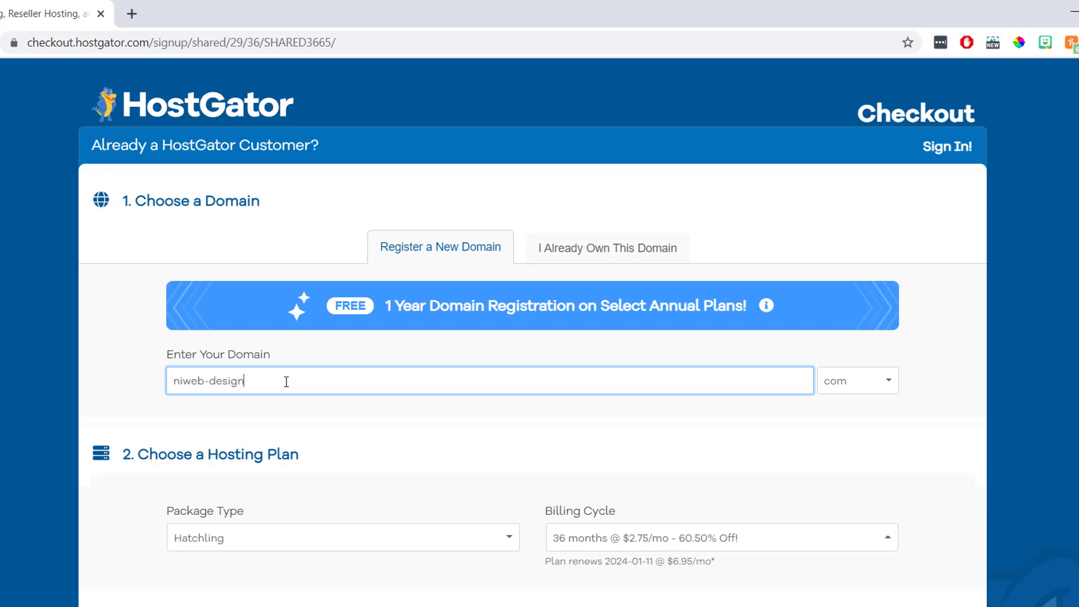
text(s)
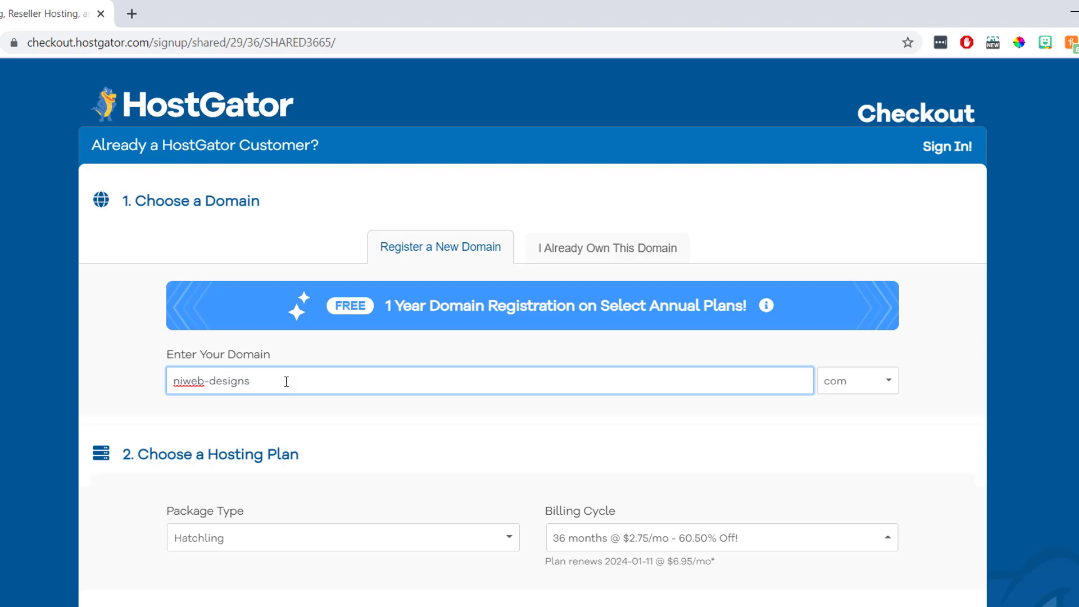
mouse_move(858, 385)
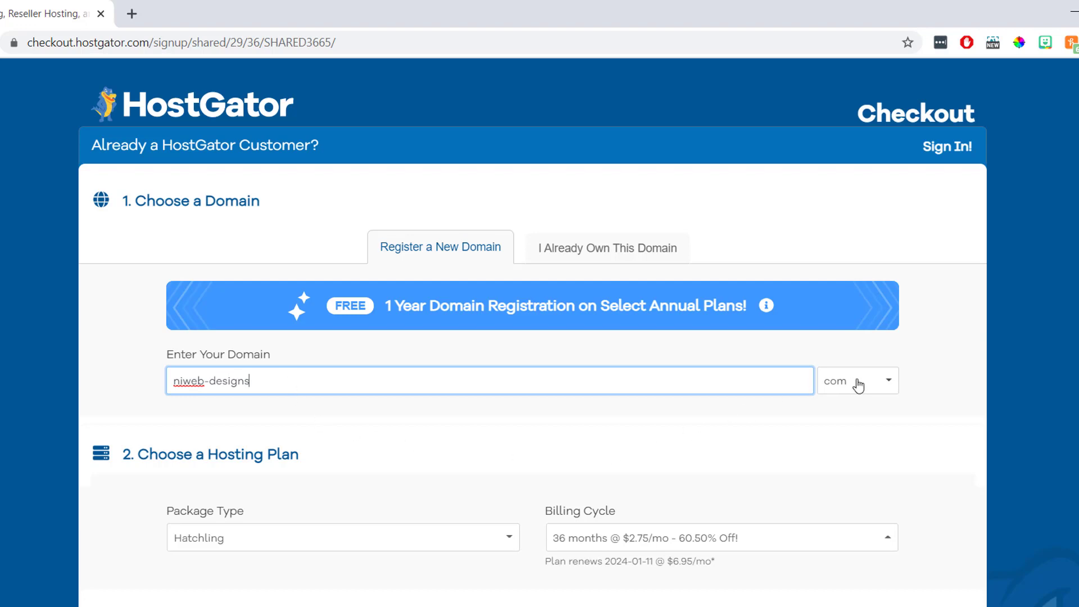
Keep .com as the extension and review the search results down to Domain Privacy Protection
click(889, 381)
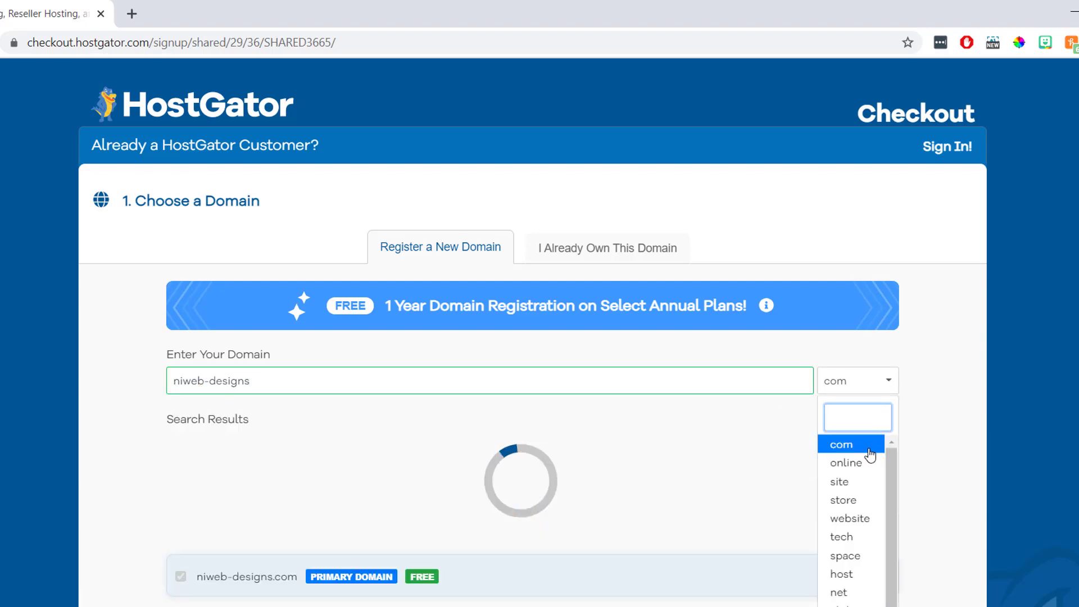
click(841, 444)
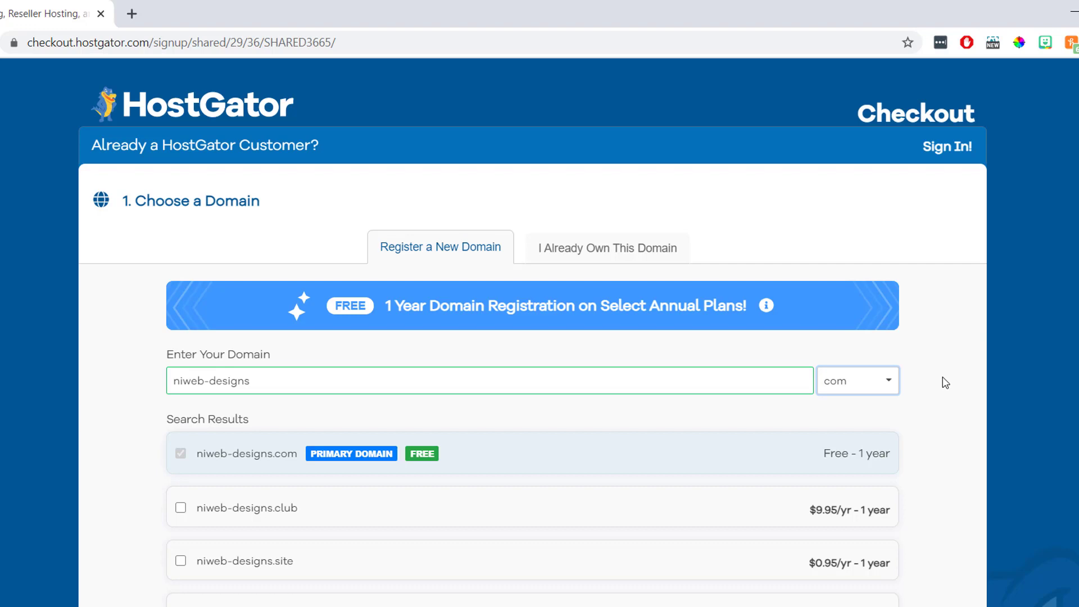
mouse_move(396, 450)
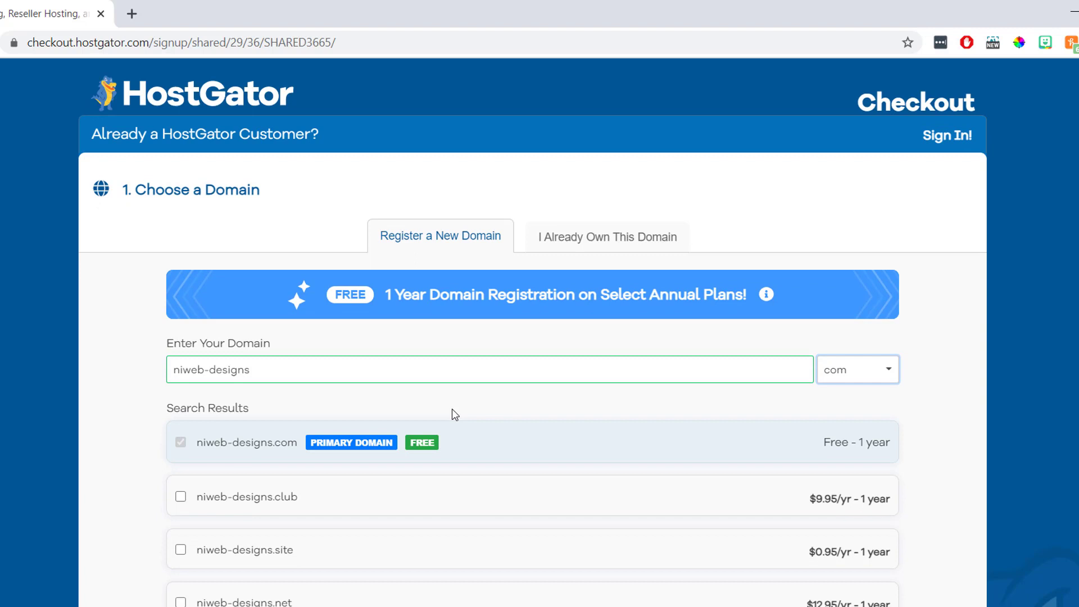
scroll(down, 3)
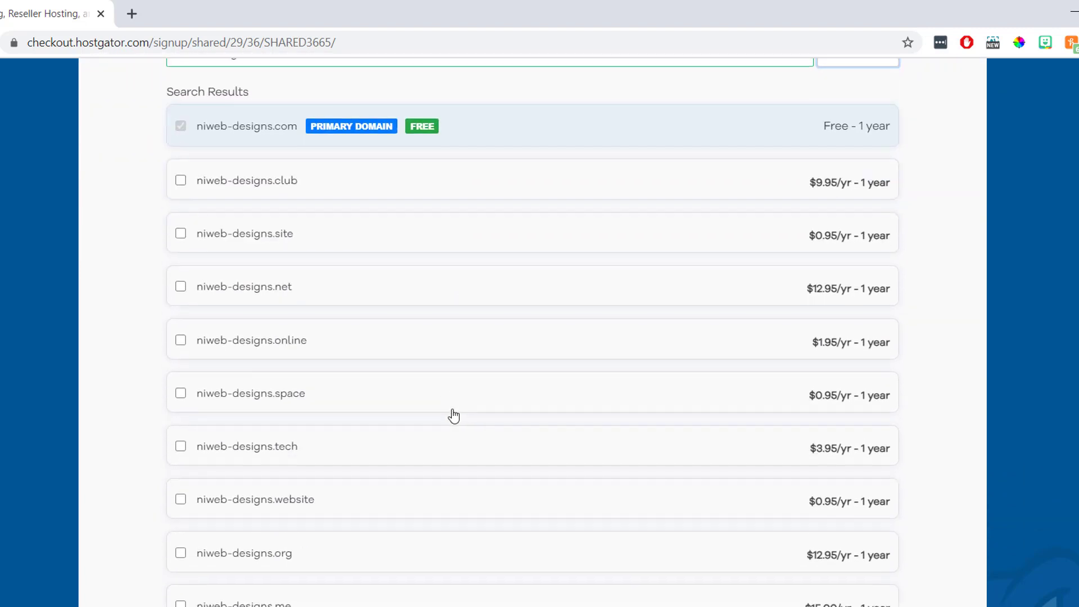
scroll(down, 3)
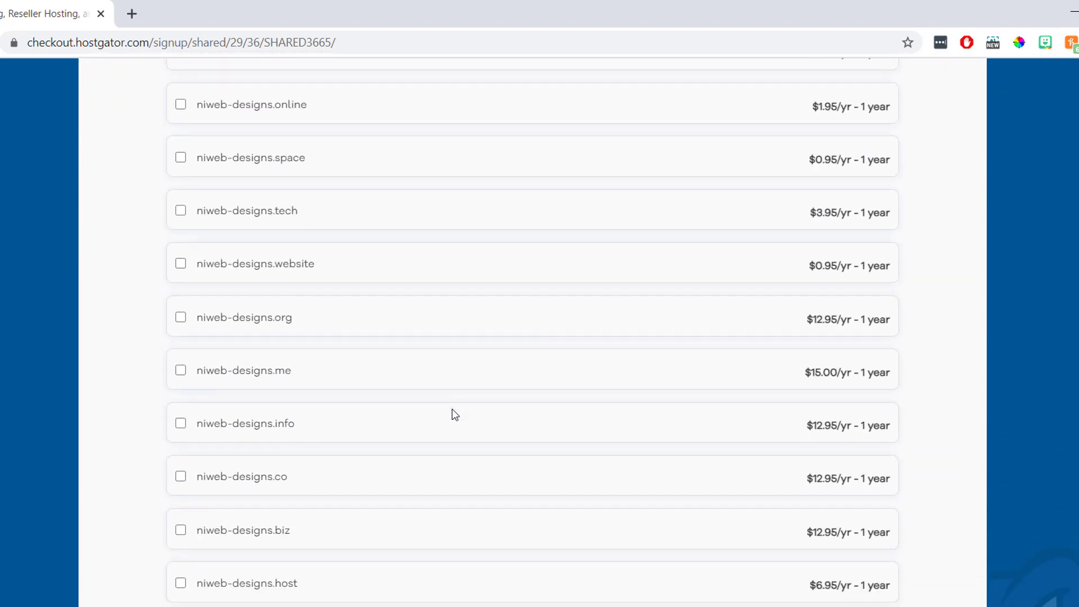
scroll(down, 3)
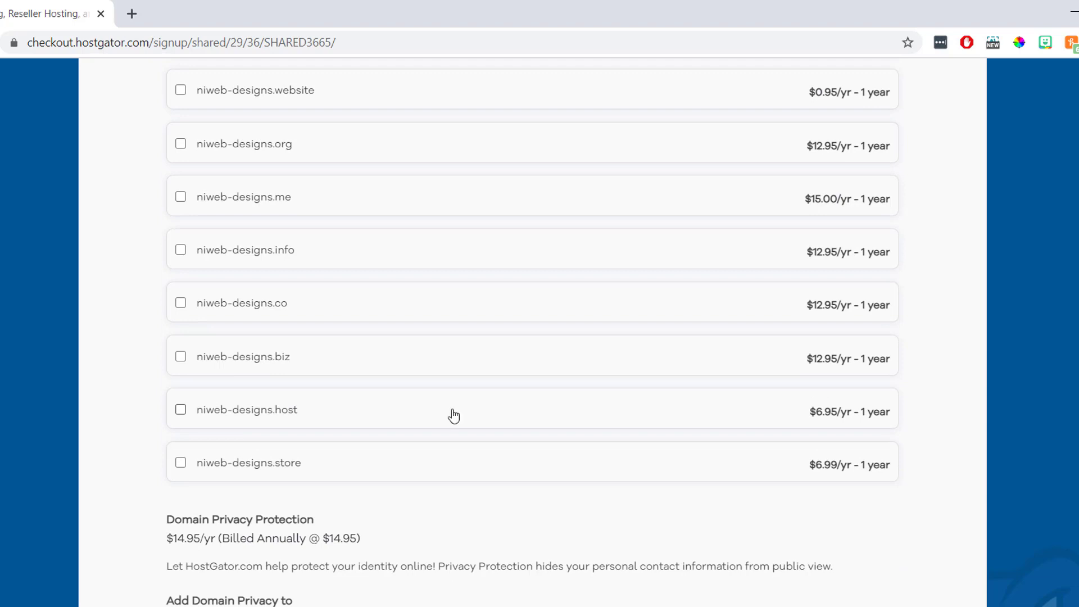
scroll(down, 3)
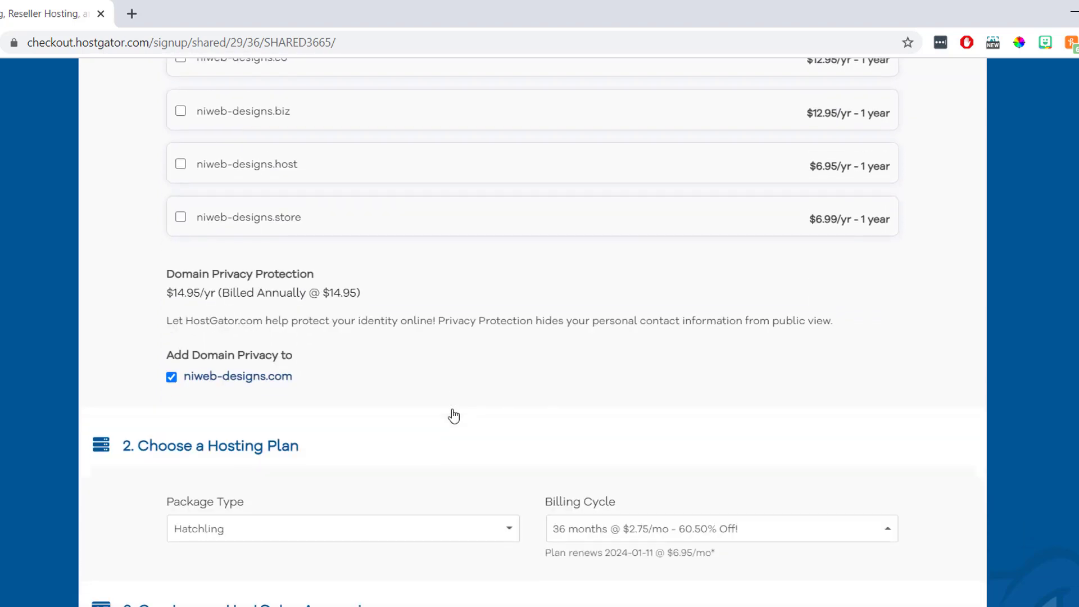
mouse_move(267, 323)
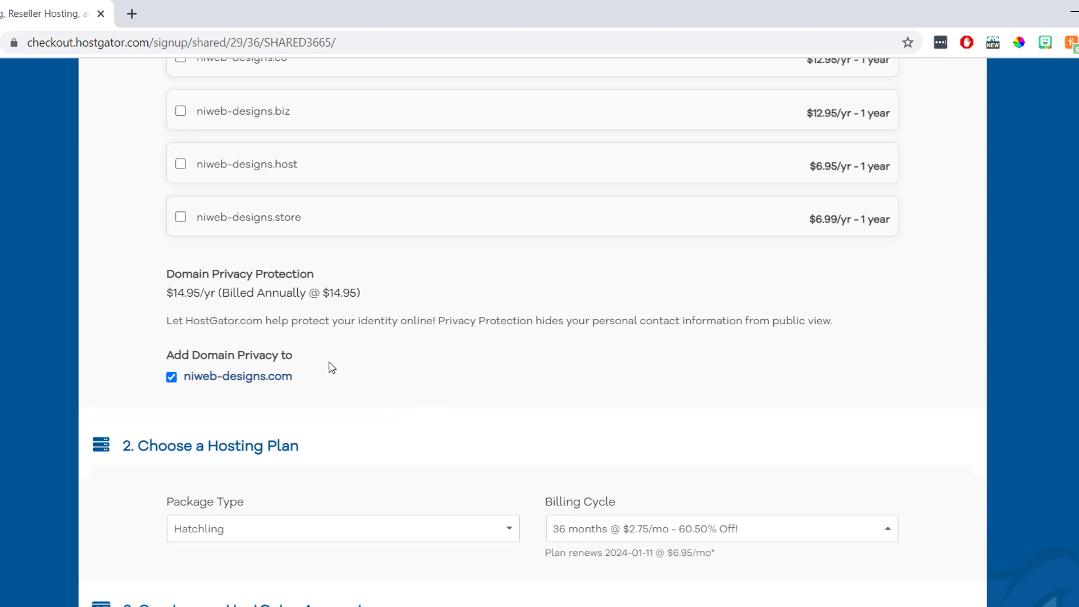
mouse_move(195, 376)
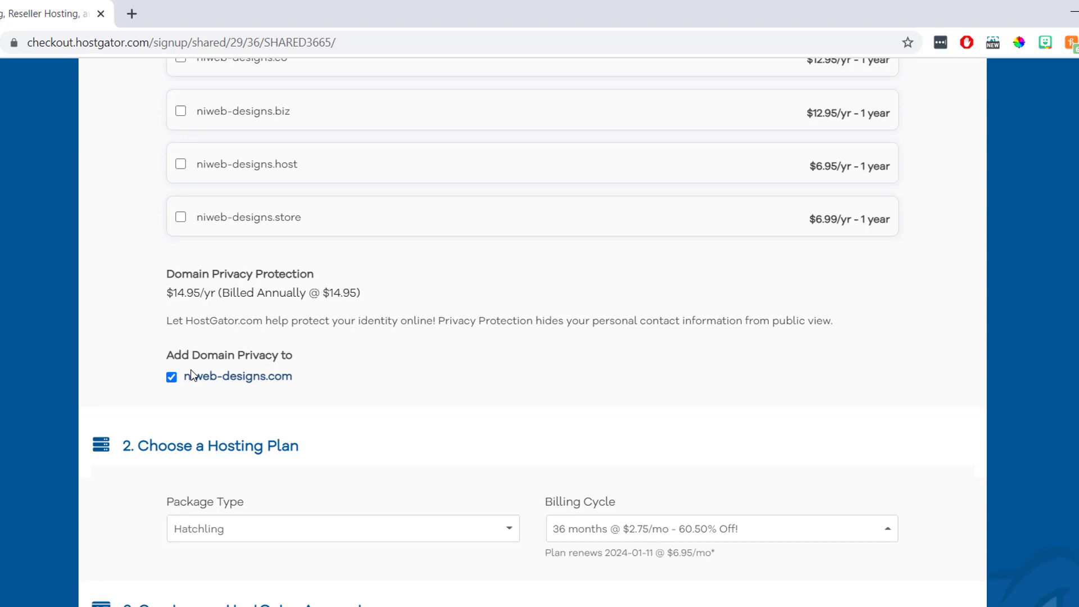
click(171, 376)
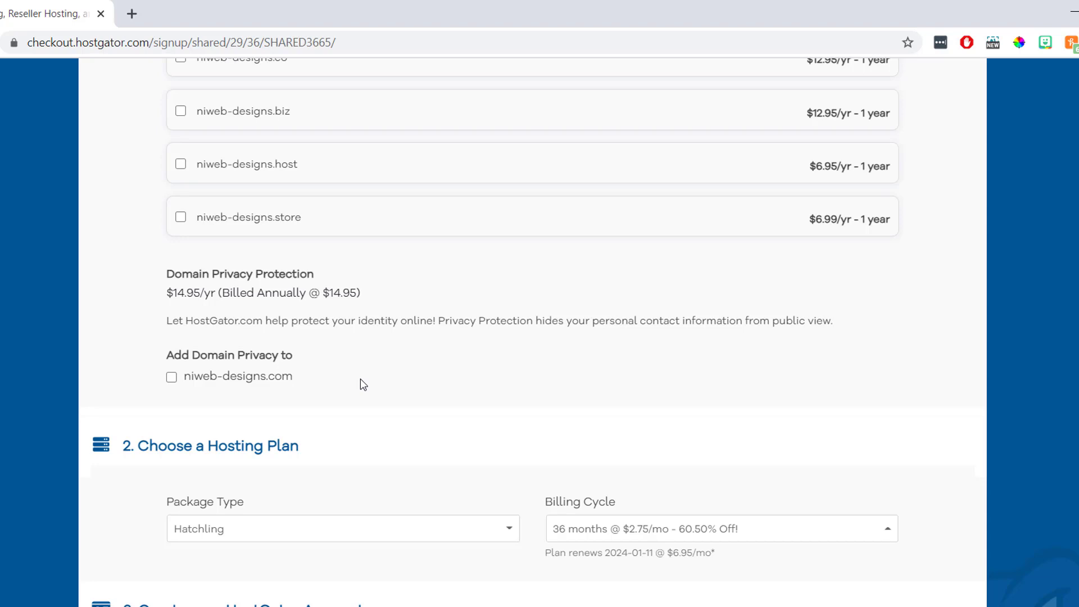
scroll(down, 3)
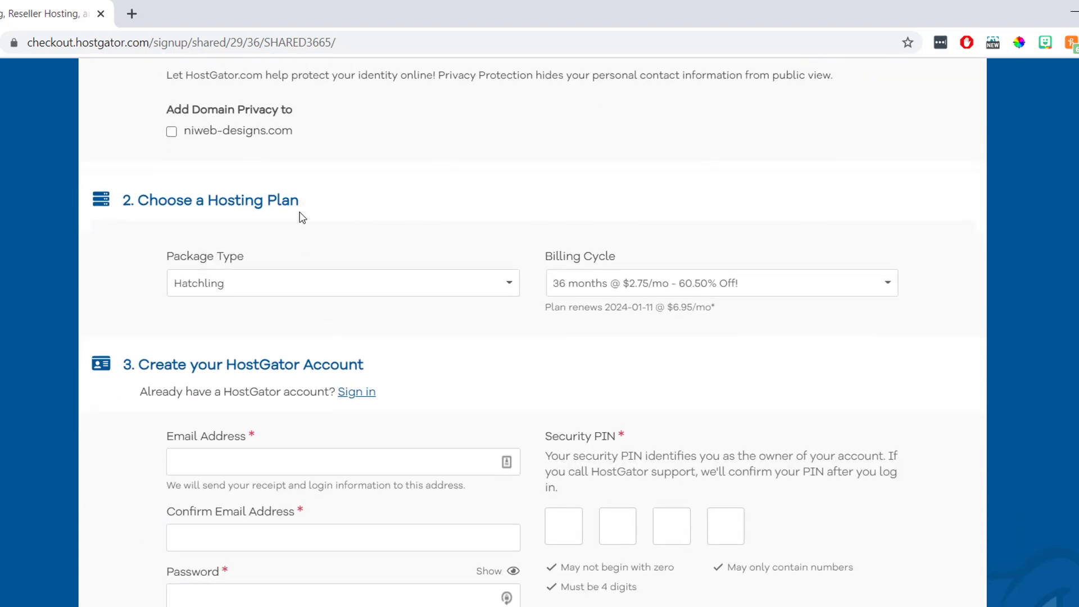
mouse_move(424, 232)
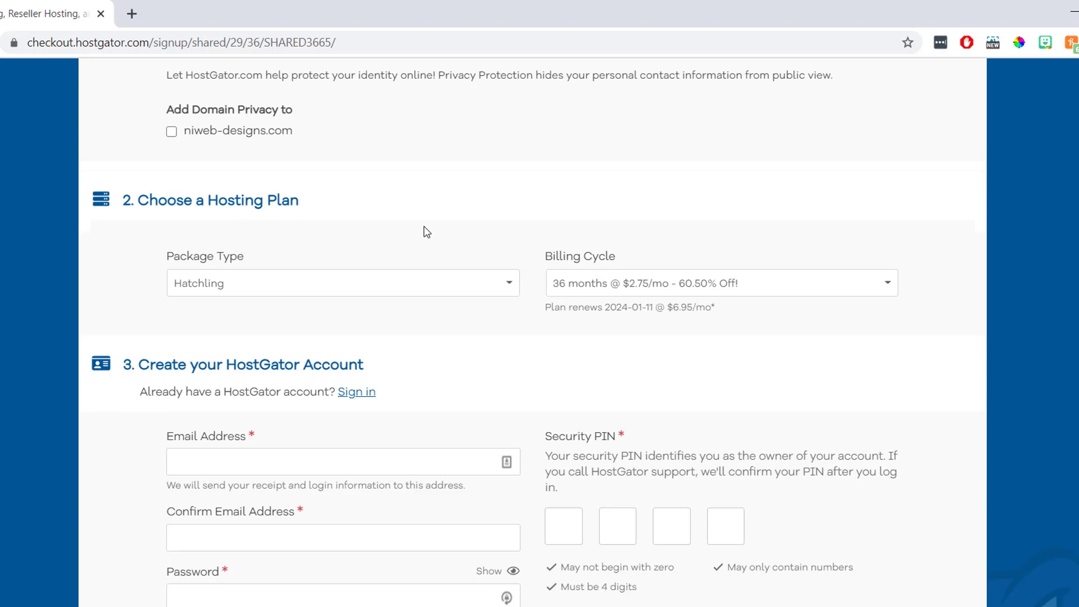
mouse_move(313, 258)
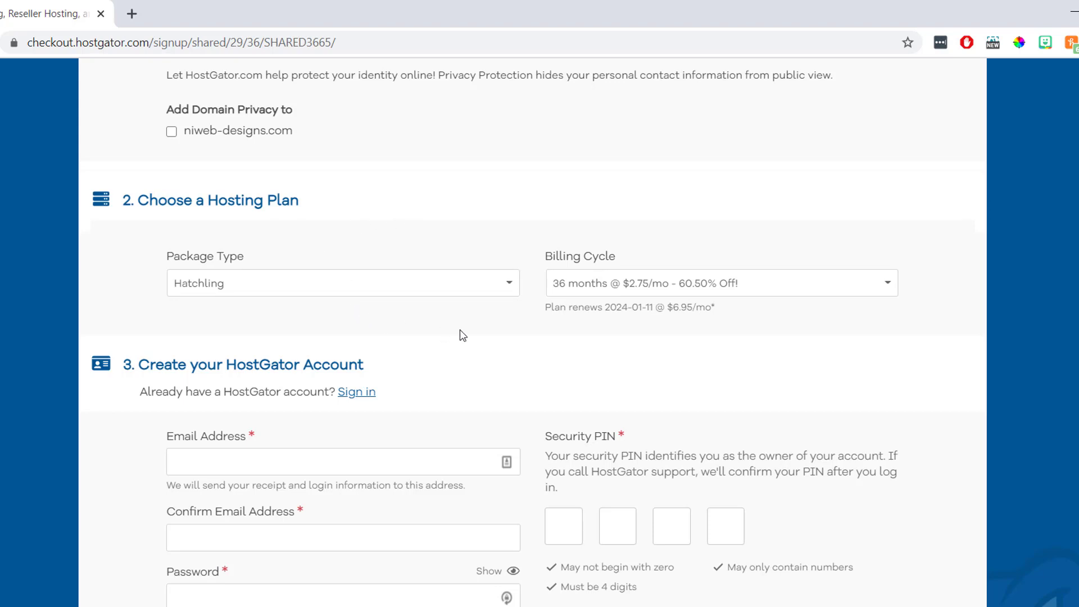
Choose the '1 month @ $10.95/mo' billing cycle for the Hatchling plan
click(720, 283)
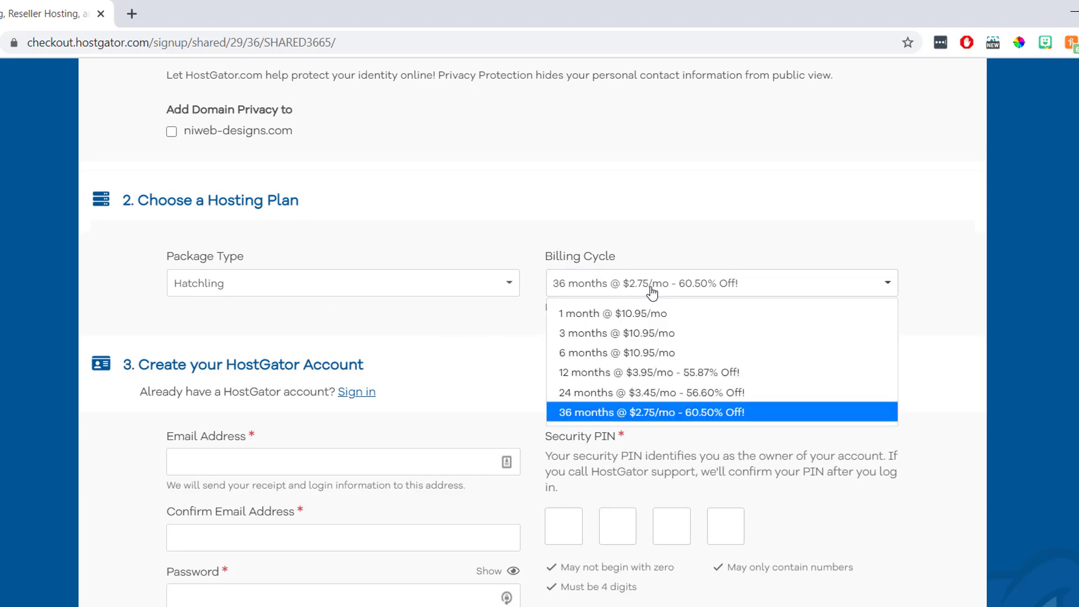
mouse_move(633, 317)
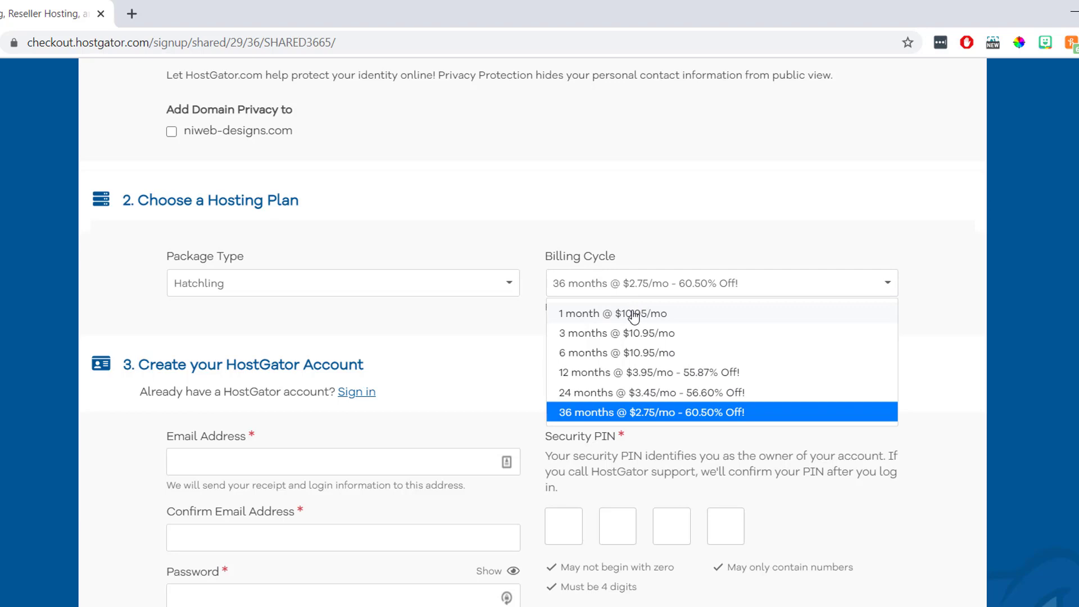
mouse_move(623, 337)
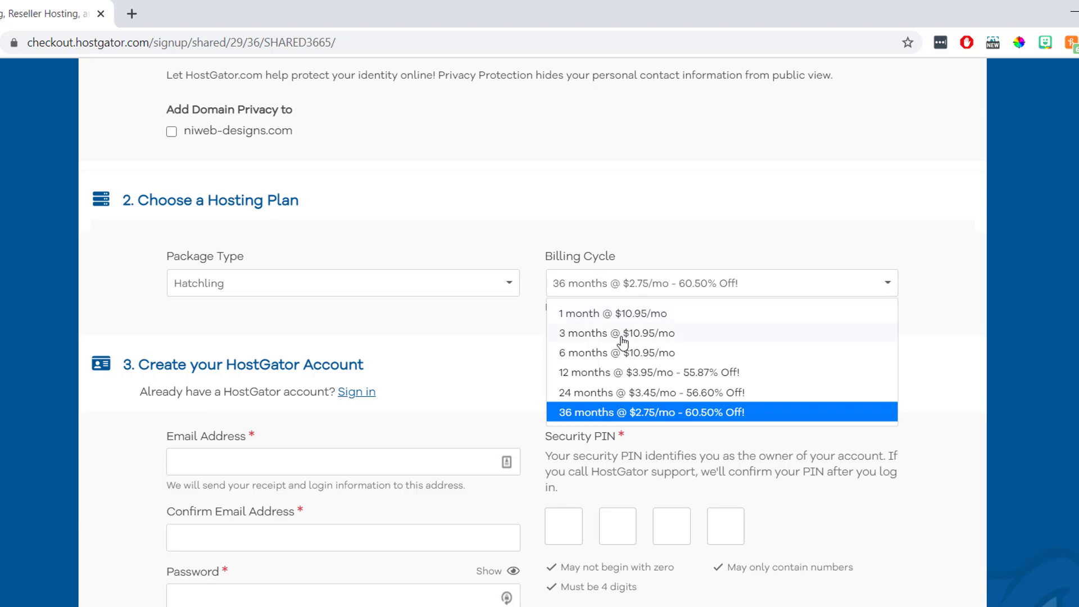
mouse_move(627, 411)
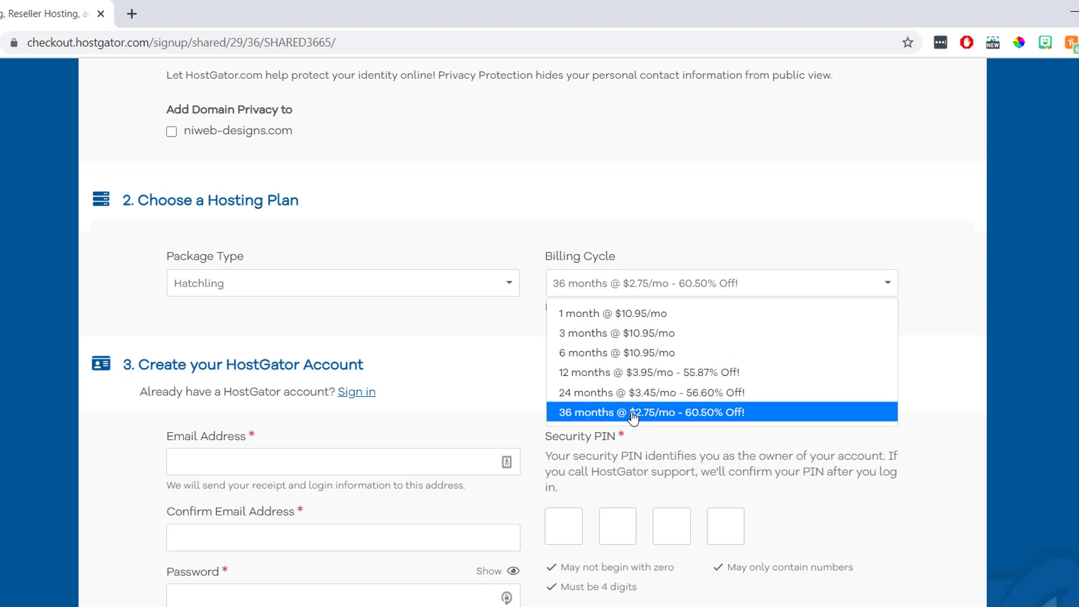
mouse_move(628, 416)
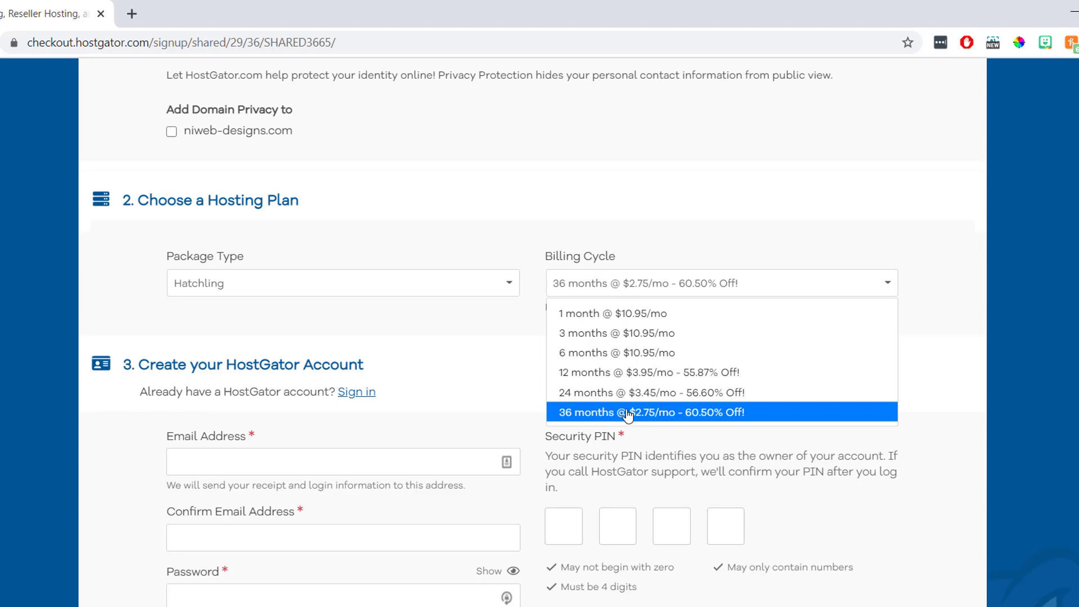
click(611, 314)
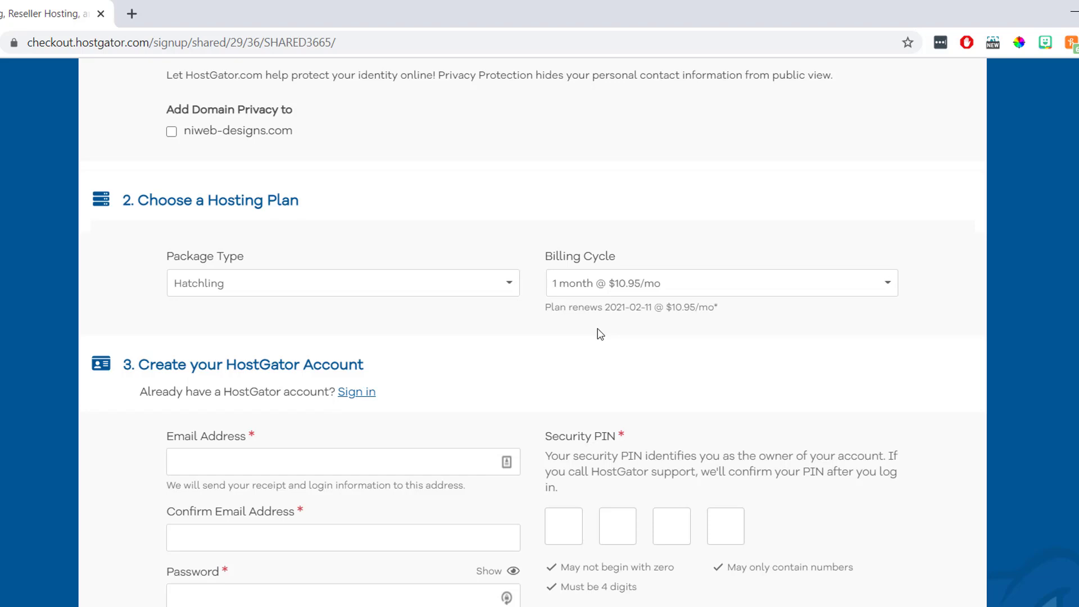
Select PayPal as the payment type in the billing info section
scroll(down, 3)
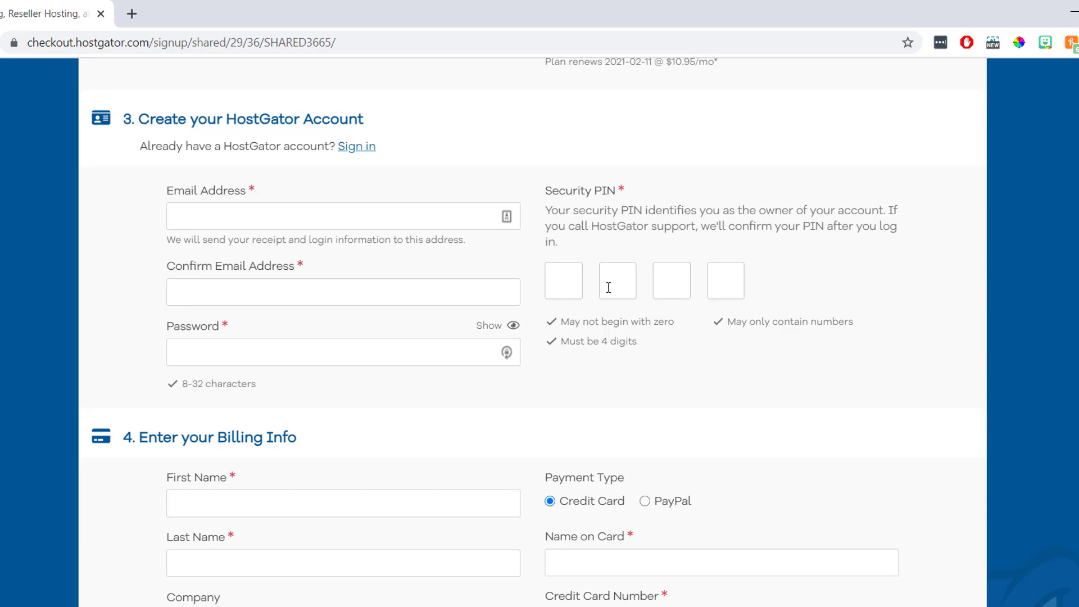
scroll(down, 3)
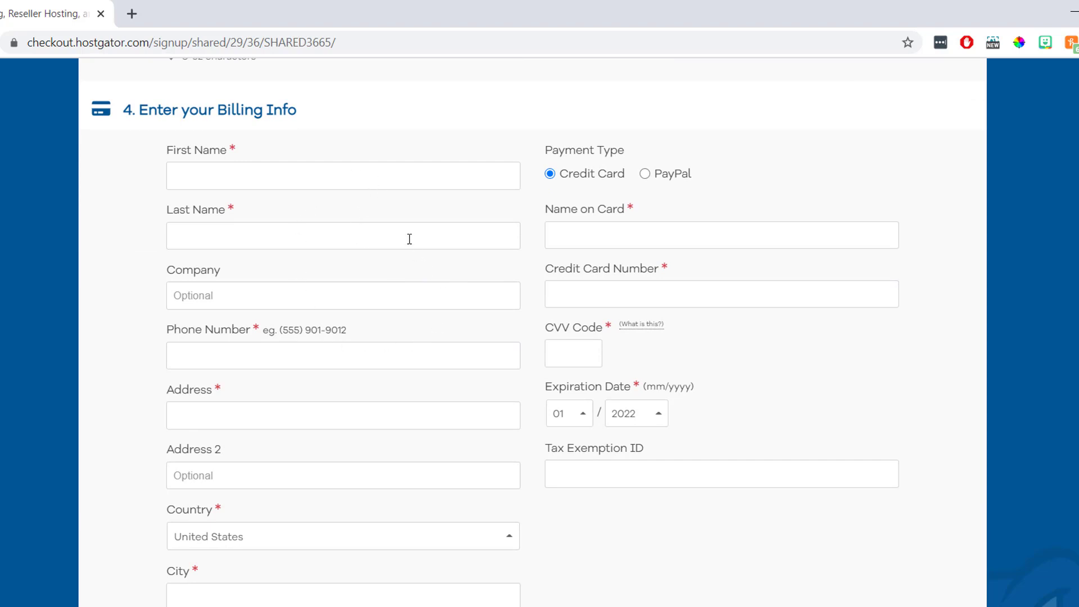
mouse_move(419, 268)
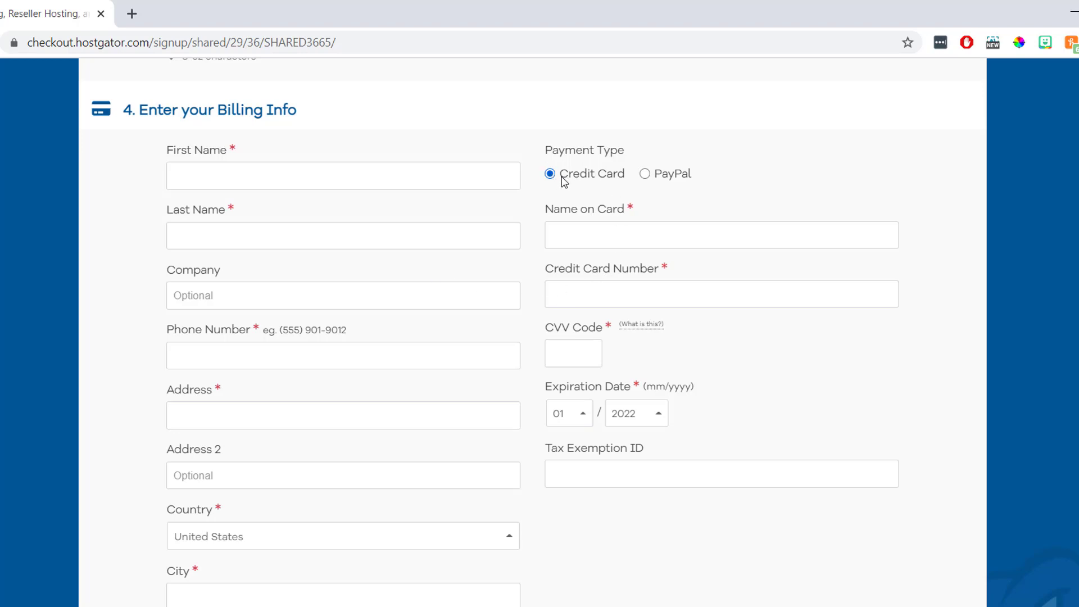
mouse_move(596, 198)
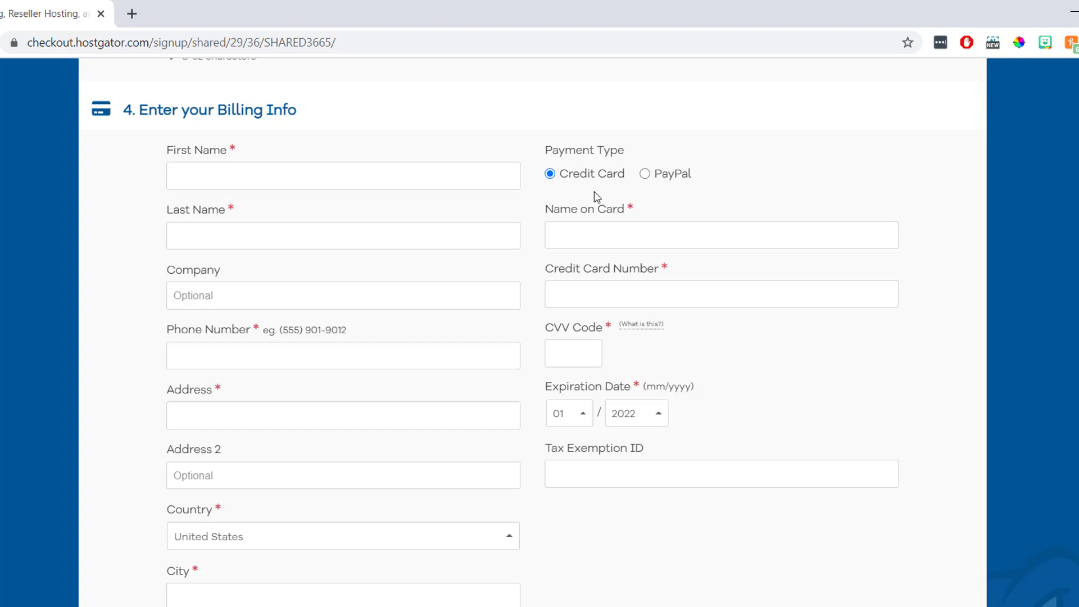
click(644, 173)
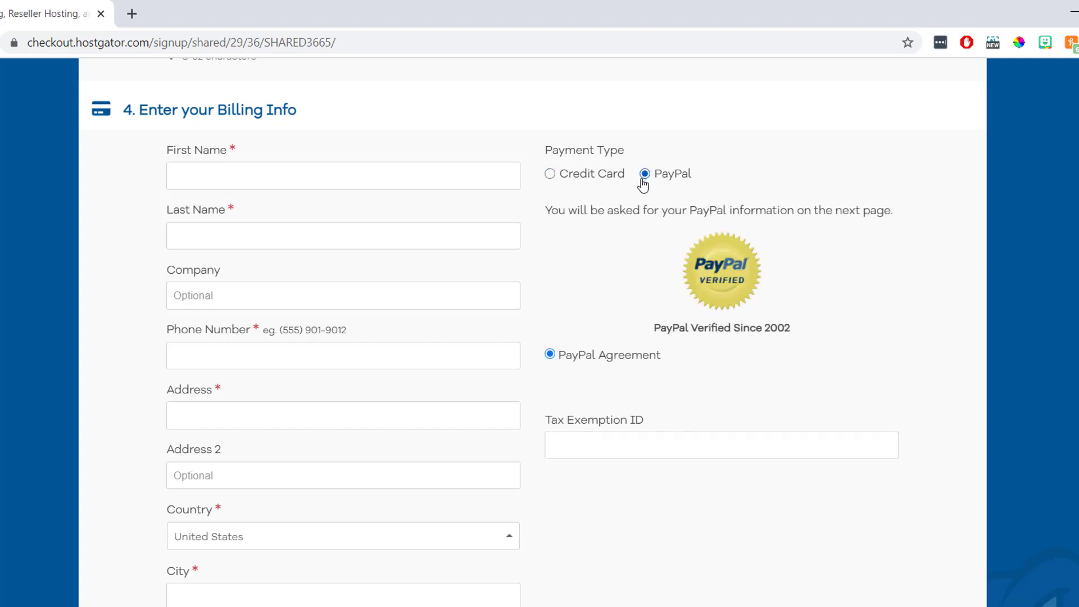
mouse_move(606, 266)
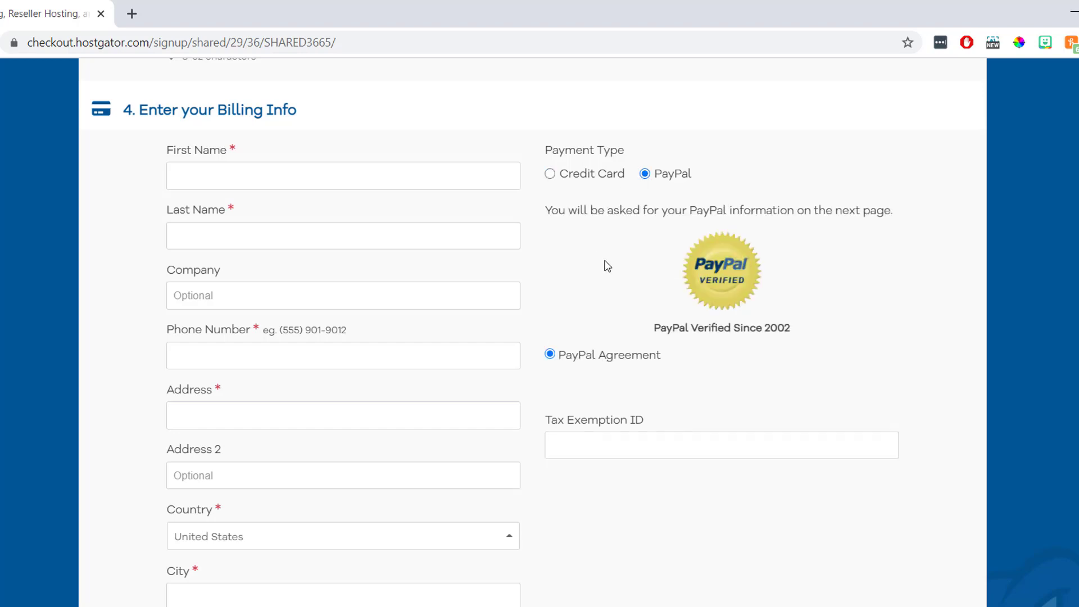
Uncheck the SiteLock Essentials and CodeGuard Site Backup add-ons
scroll(down, 3)
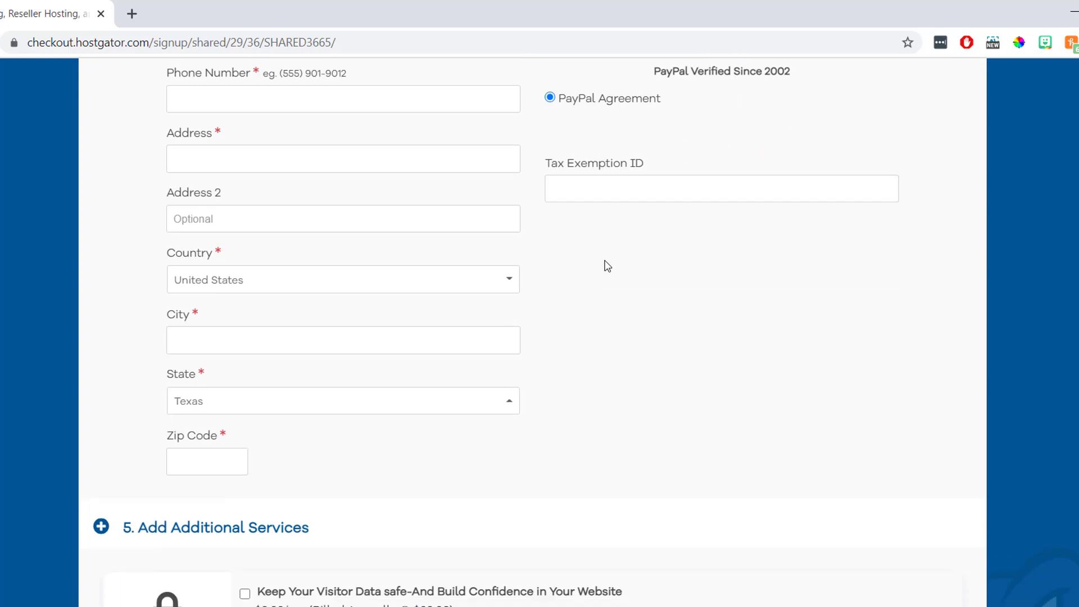
scroll(down, 3)
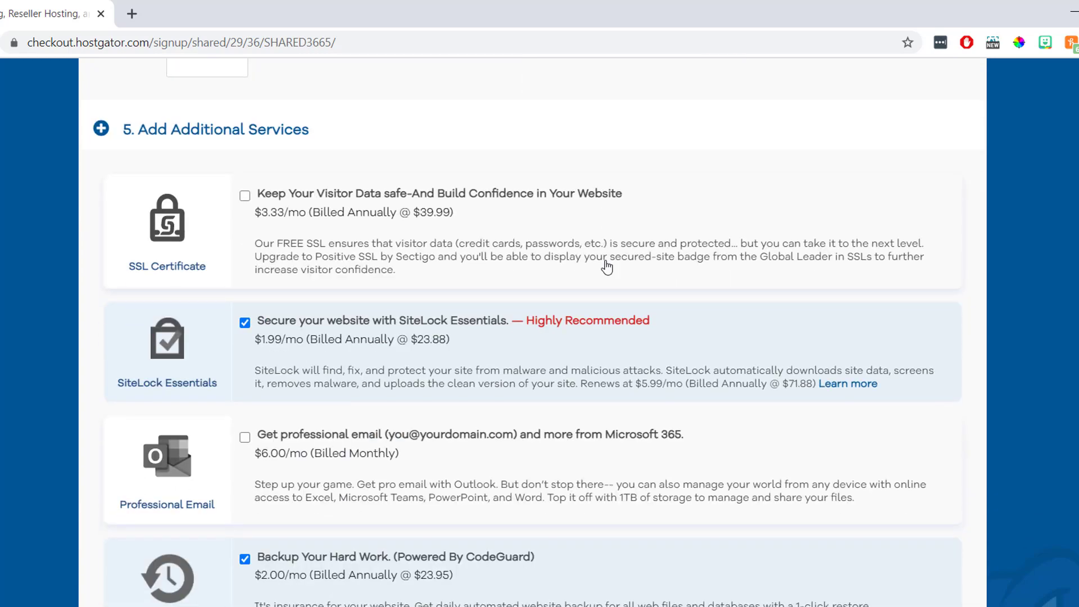
mouse_move(314, 166)
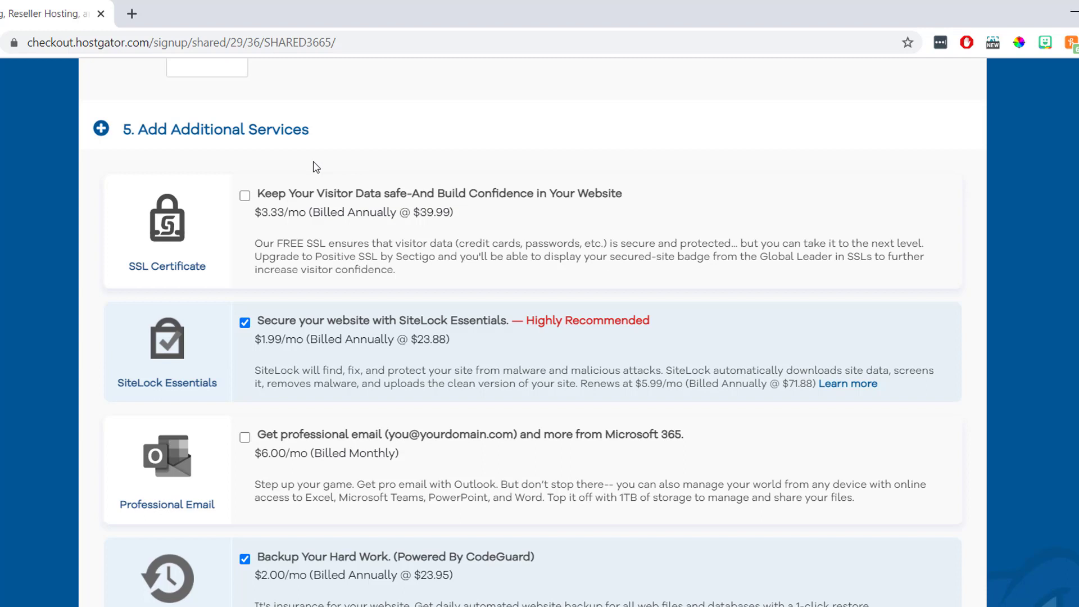
mouse_move(237, 308)
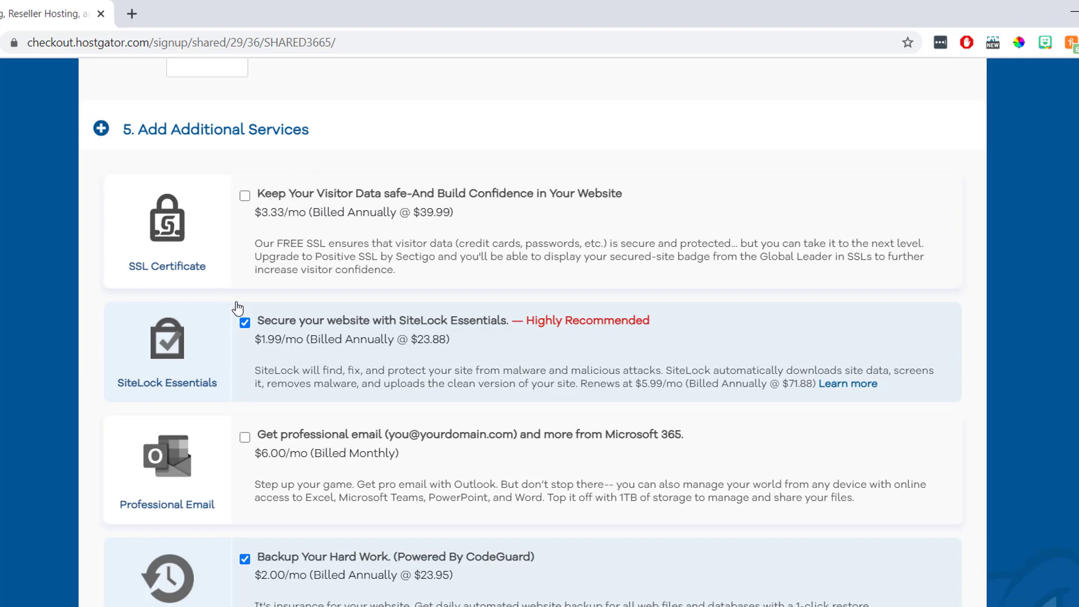
scroll(down, 3)
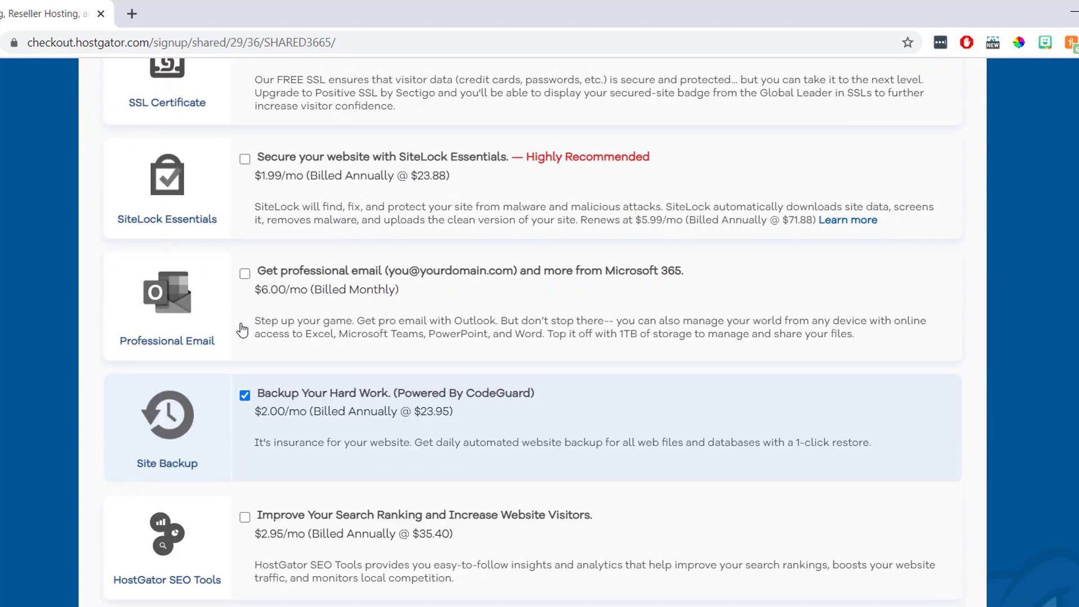
click(244, 395)
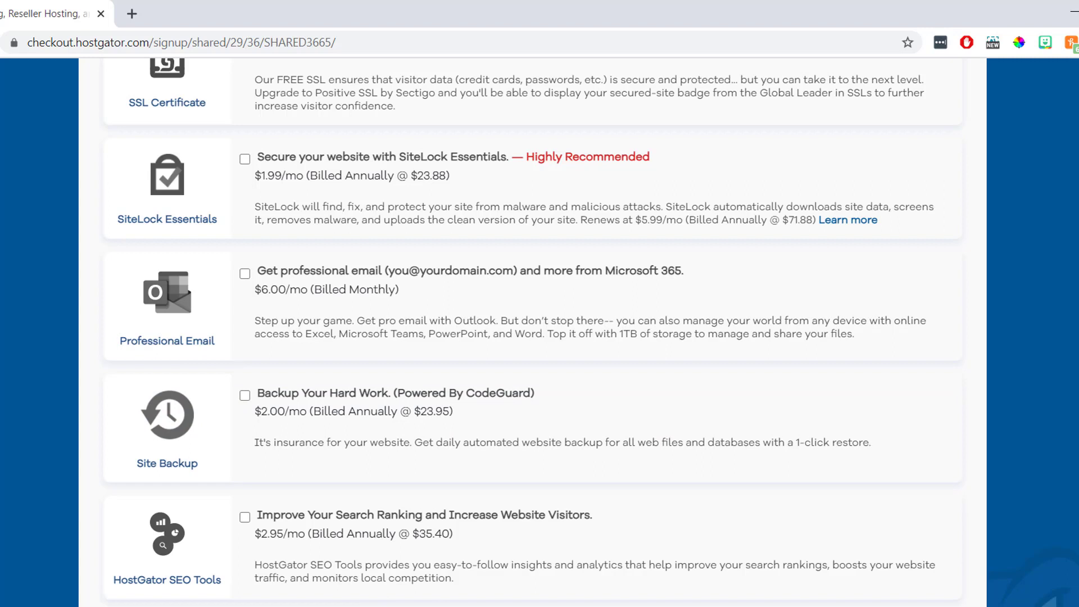
Validate coupon WORDPRESS1HOST, bringing the amount due to $12.96
scroll(down, 3)
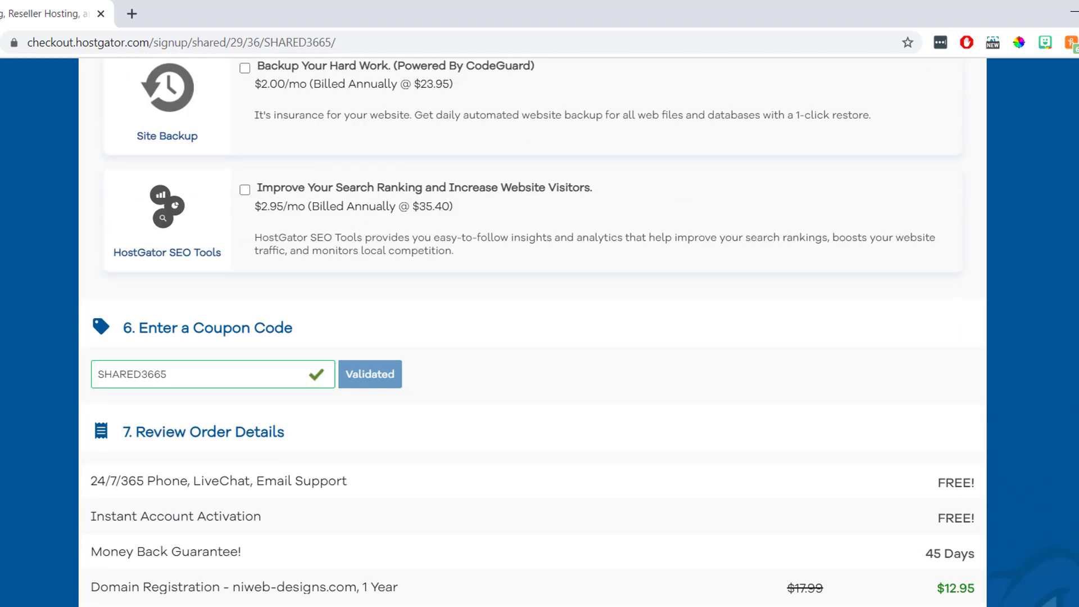
mouse_move(316, 360)
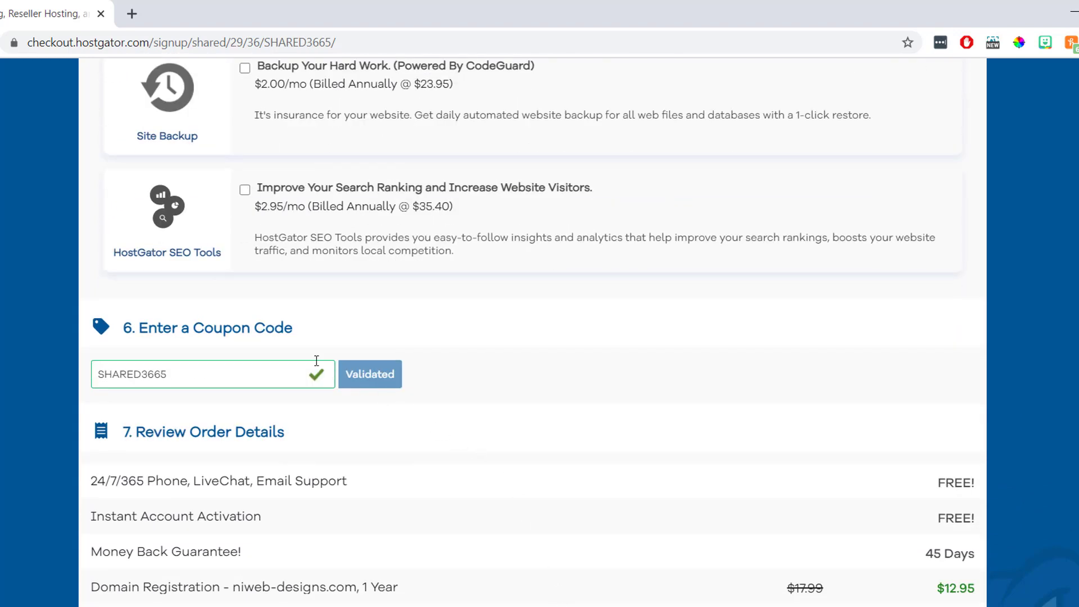
mouse_move(294, 343)
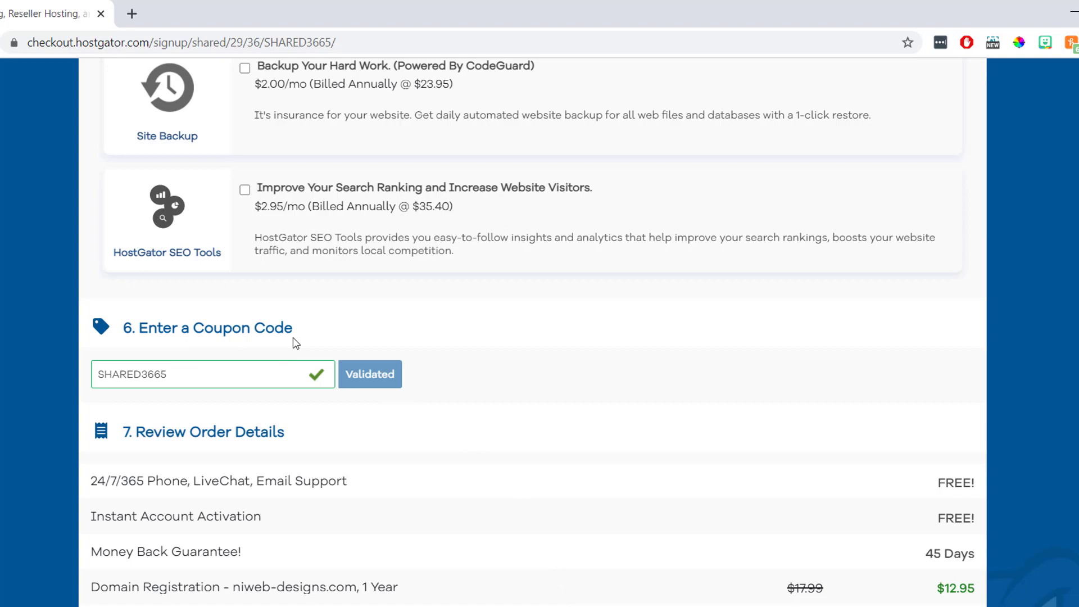
mouse_move(326, 334)
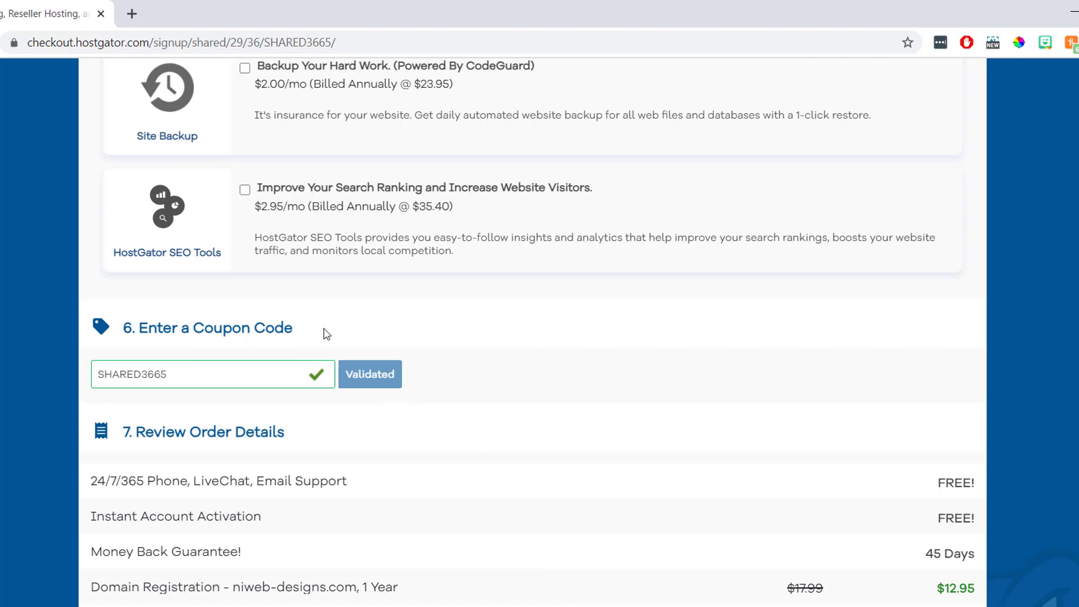
mouse_move(237, 372)
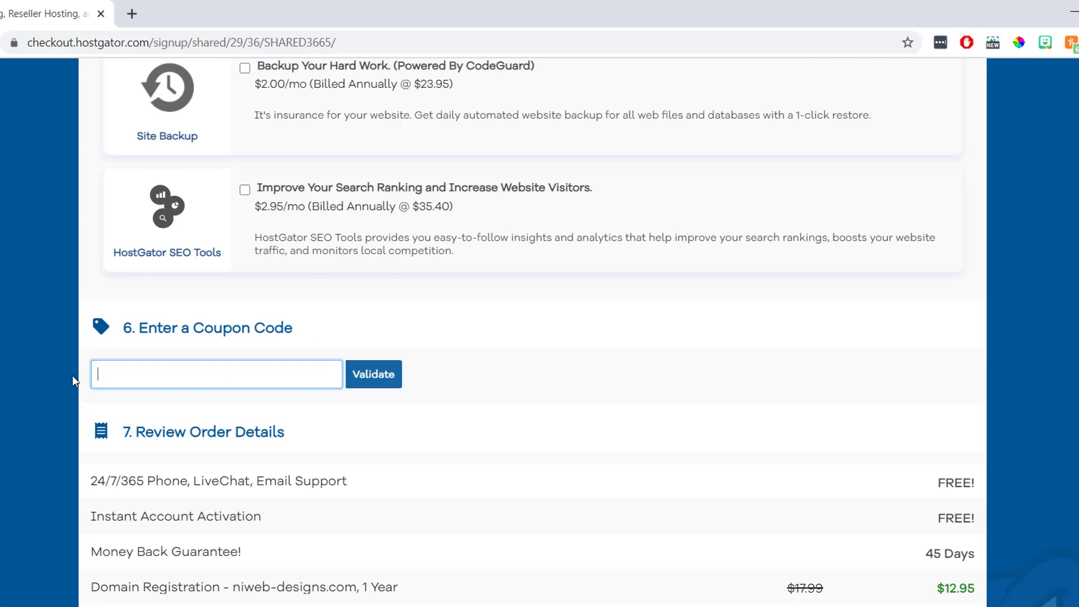
text(WORD)
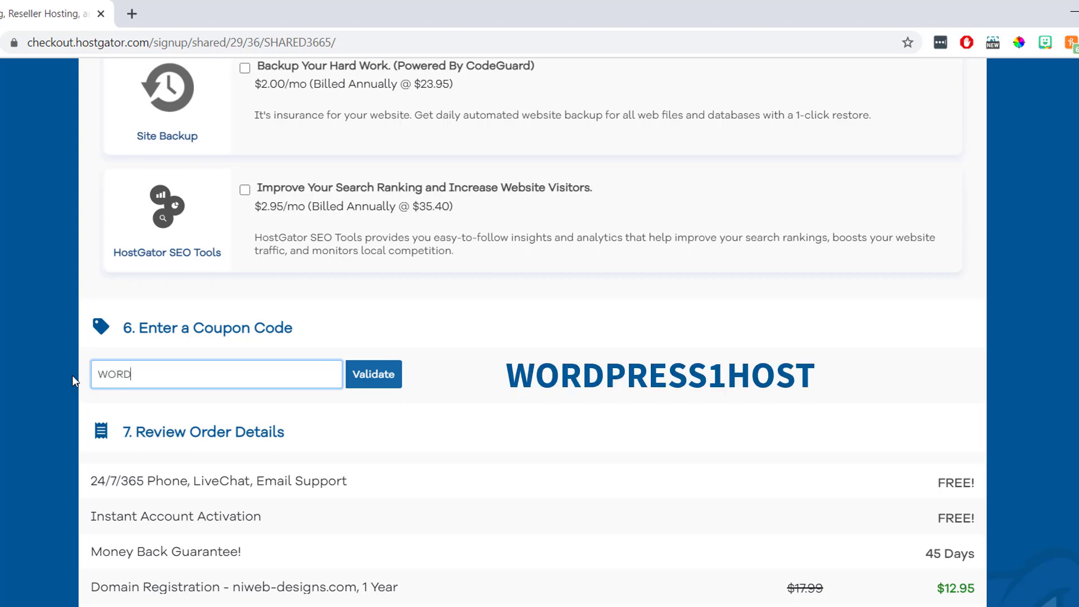
text(PRESS1HOST)
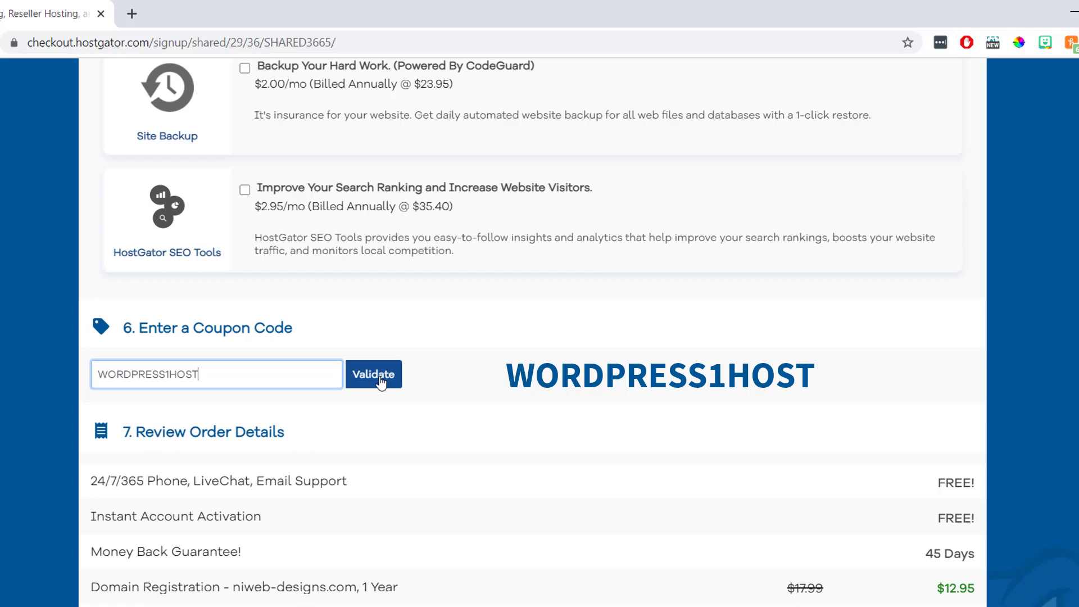
click(373, 373)
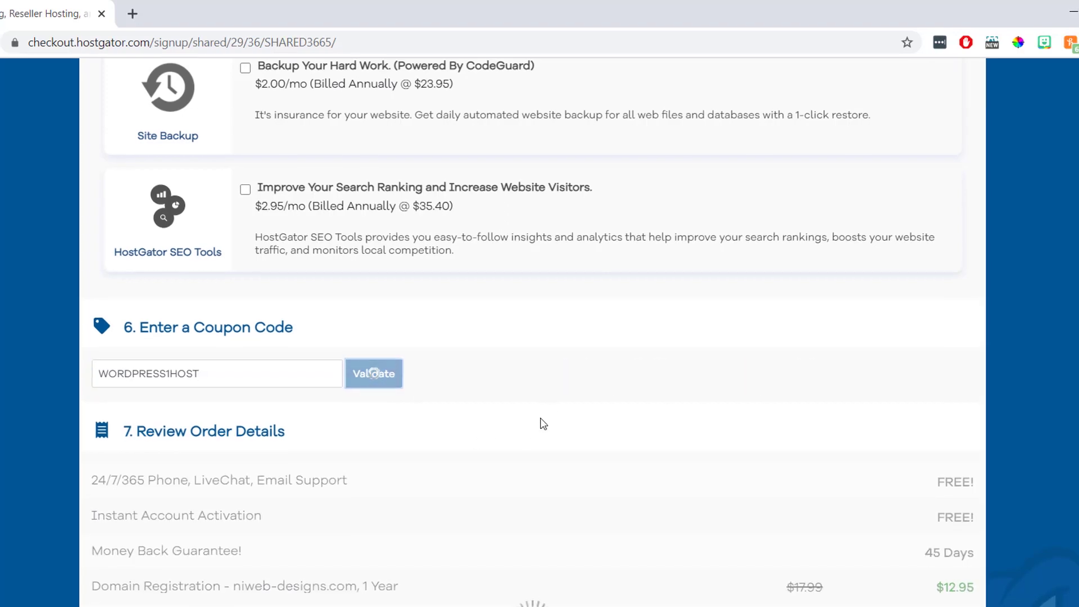
click(374, 373)
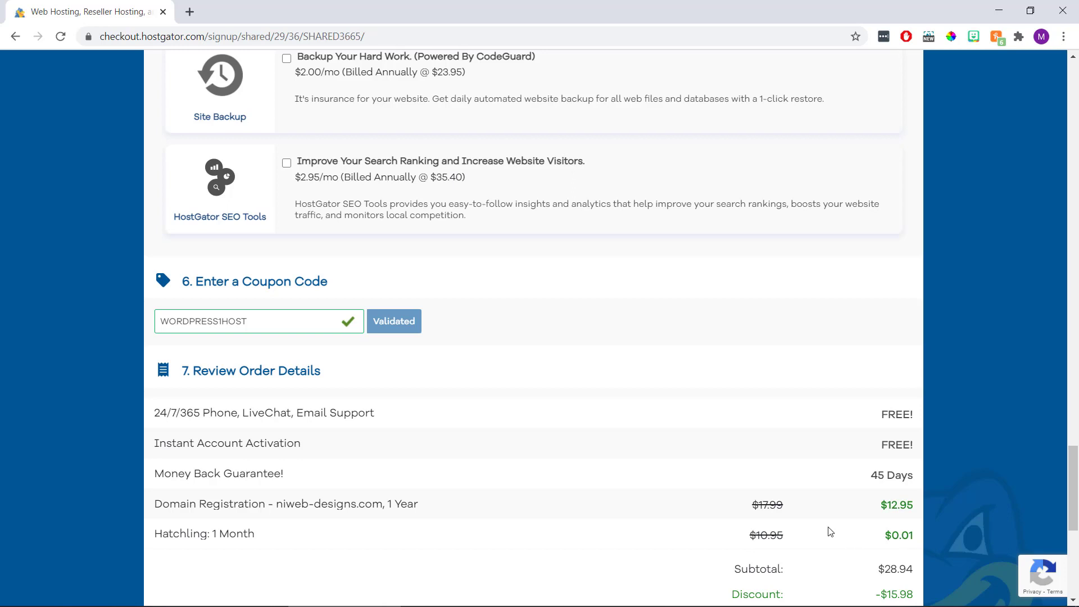
mouse_move(647, 306)
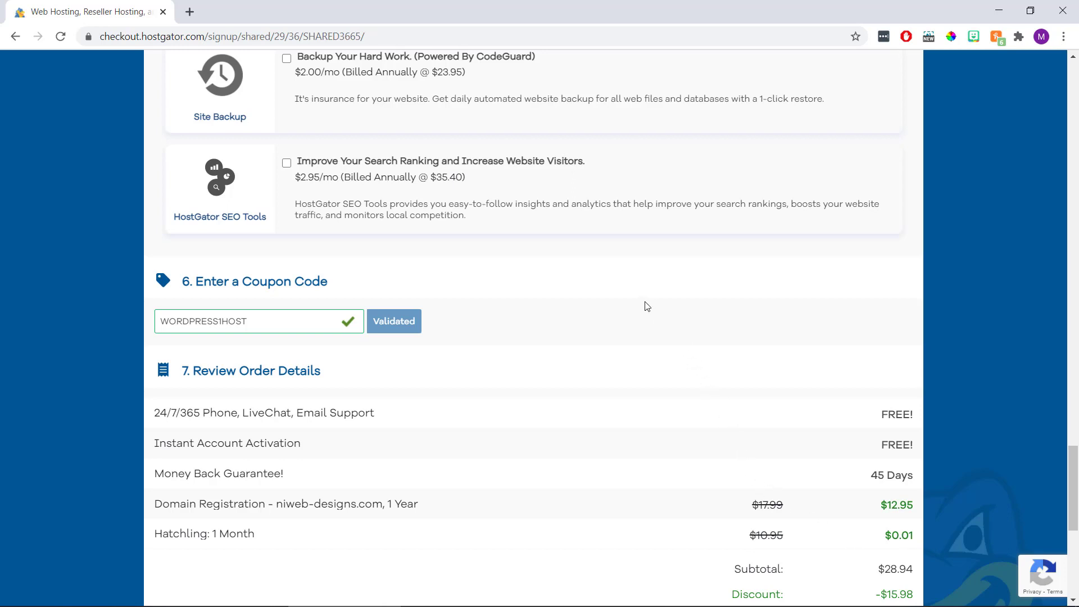
scroll(down, 3)
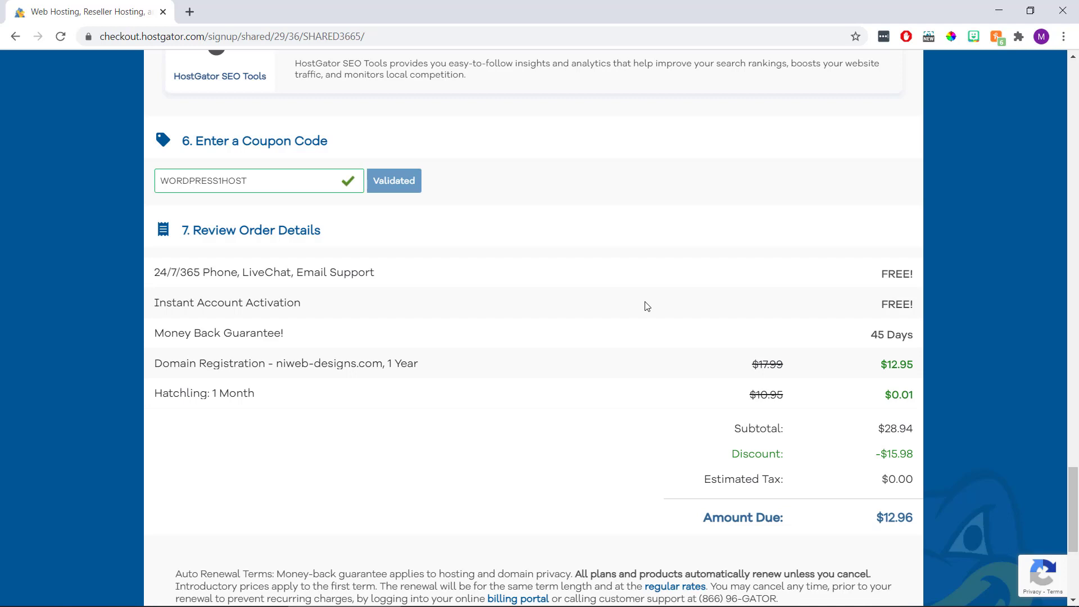
mouse_move(406, 281)
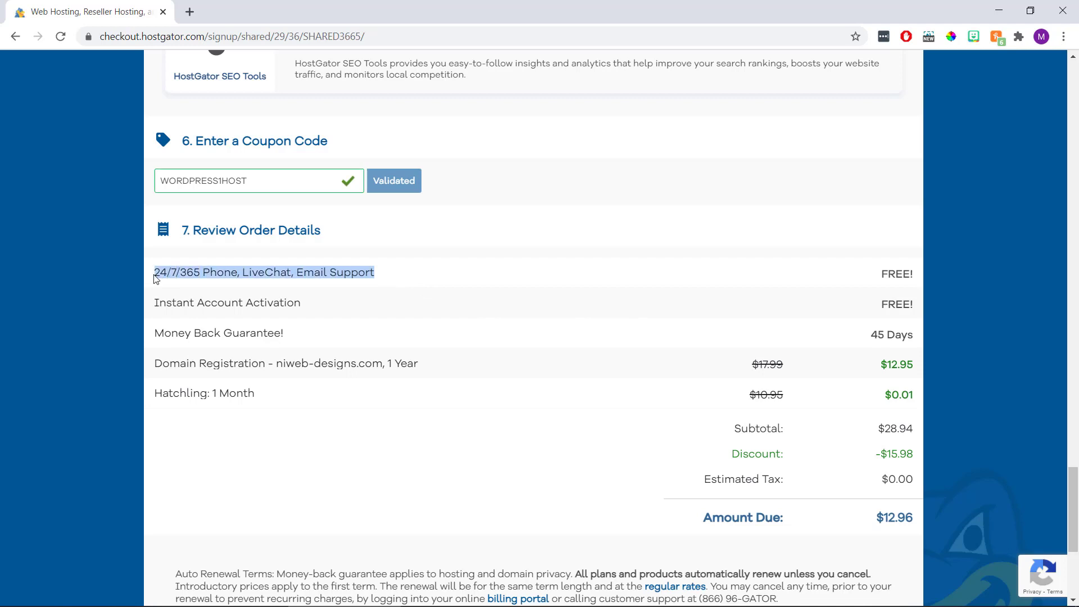
mouse_move(344, 314)
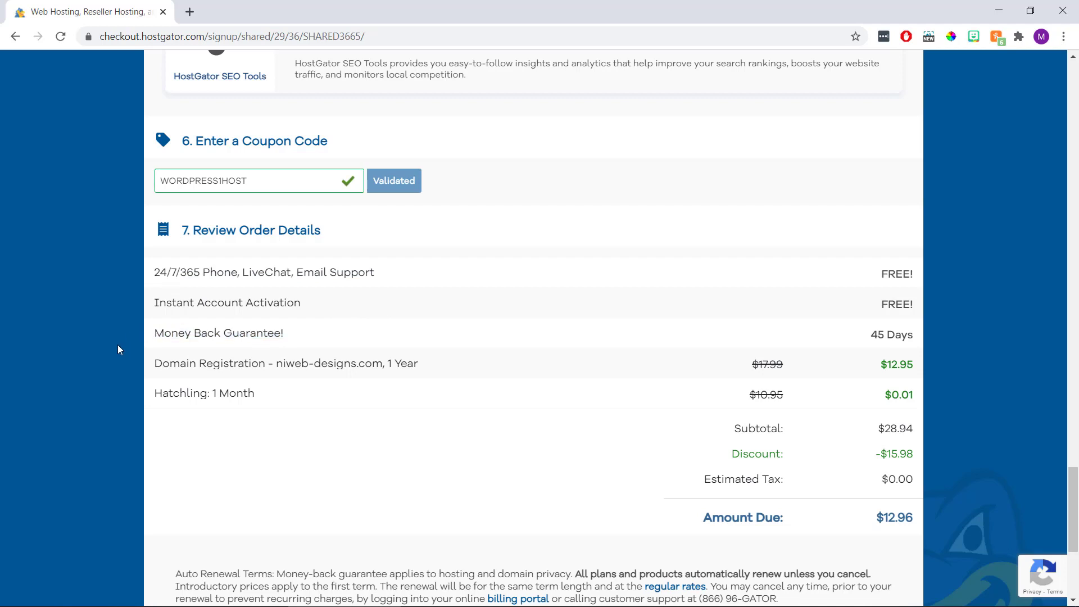
Scroll through Review Order Details to the $12.96 amount due and terms checkbox
scroll(down, 3)
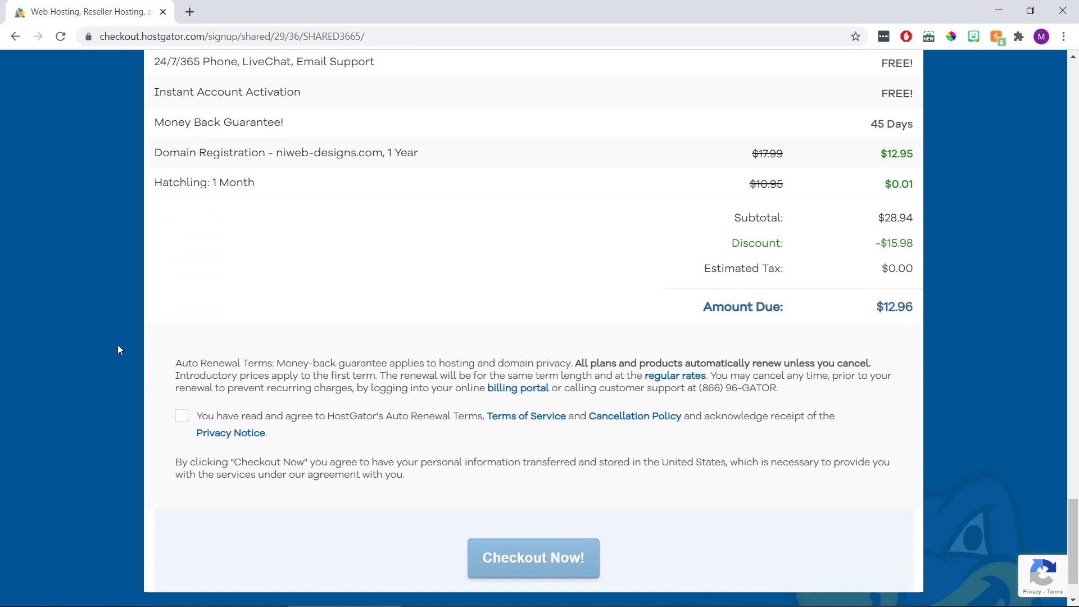
Tick the agreement to the auto renewal terms and policies before checkout
scroll(down, 3)
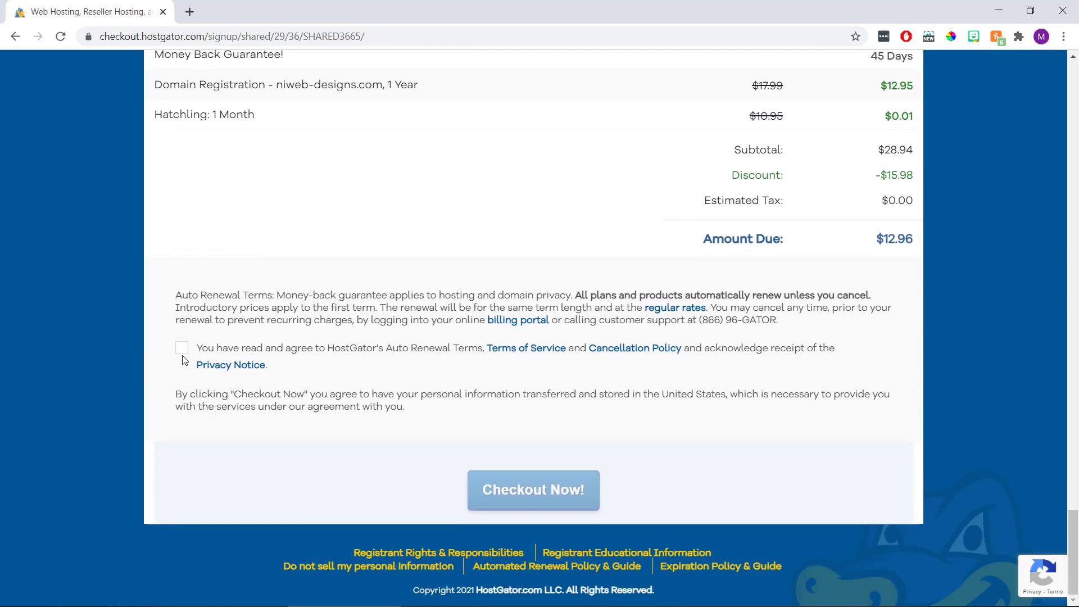
click(182, 347)
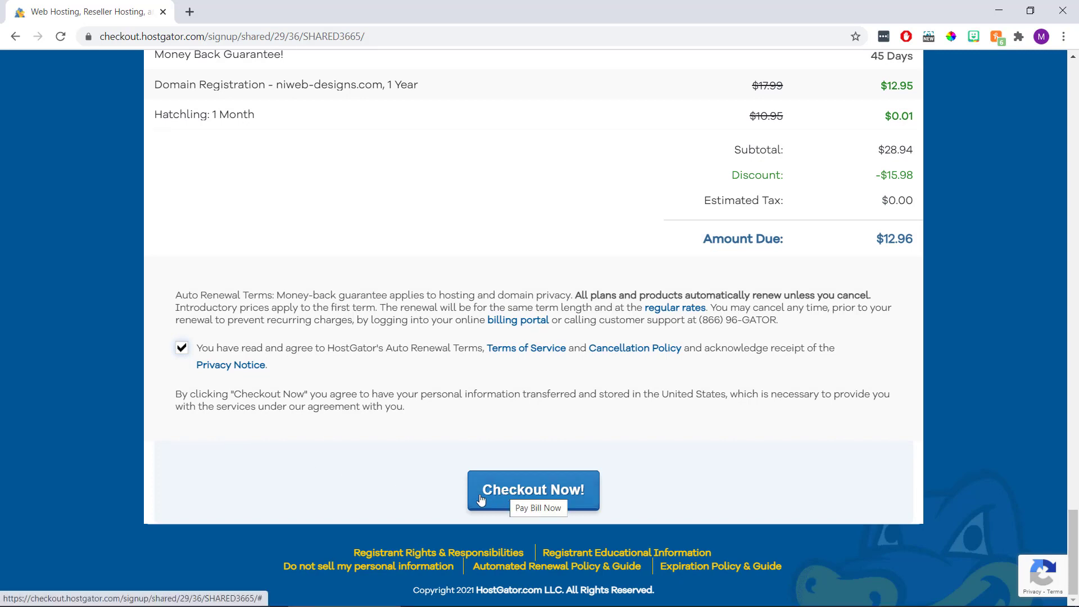
mouse_move(385, 480)
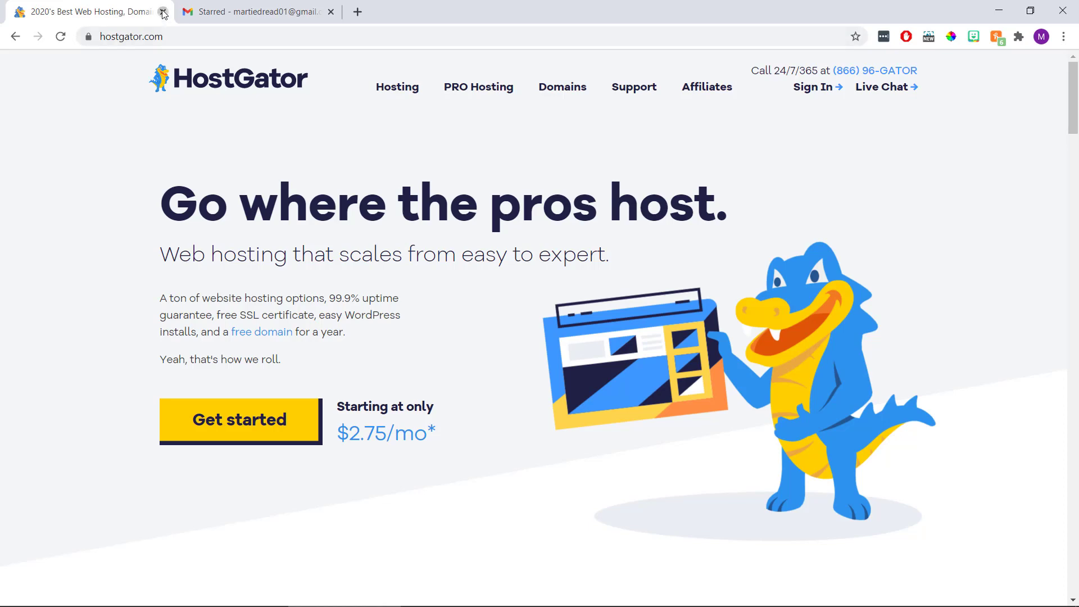
Close the HostGator tab to return to Gmail's starred HostGator emails
click(163, 11)
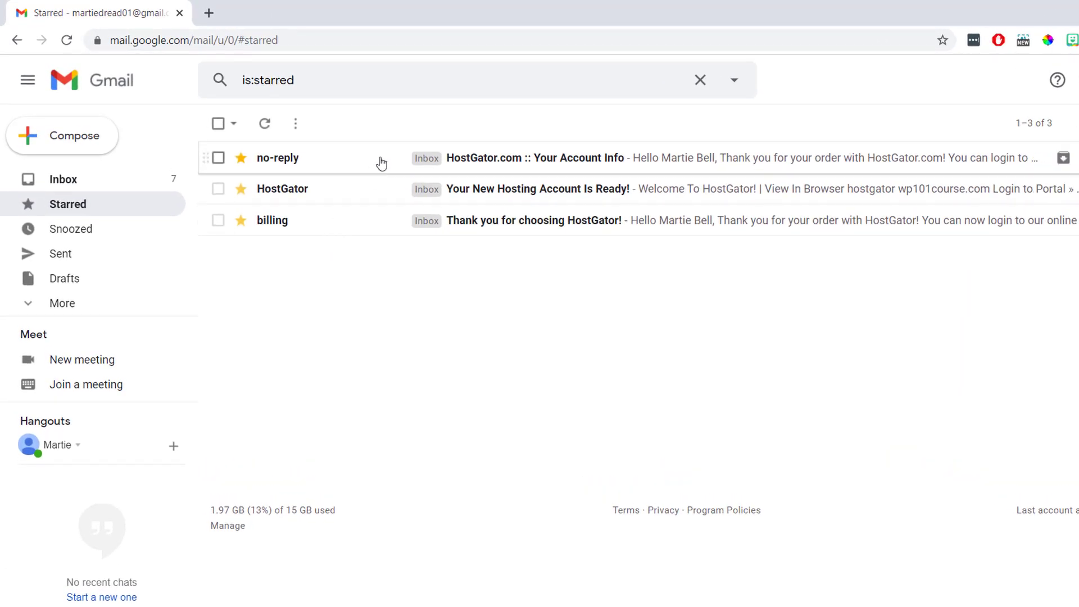
mouse_move(466, 230)
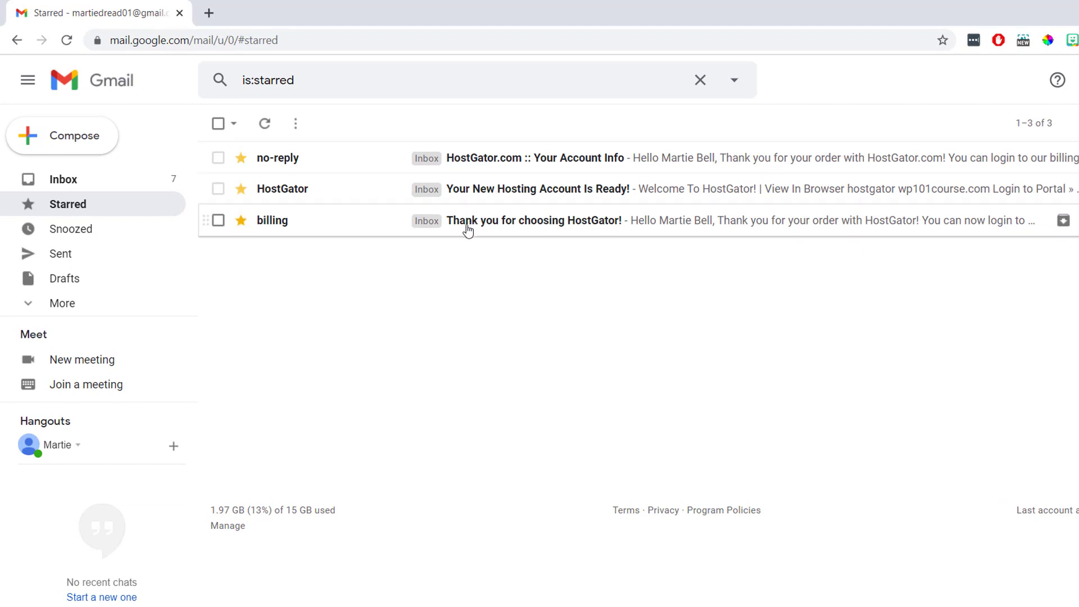
mouse_move(400, 308)
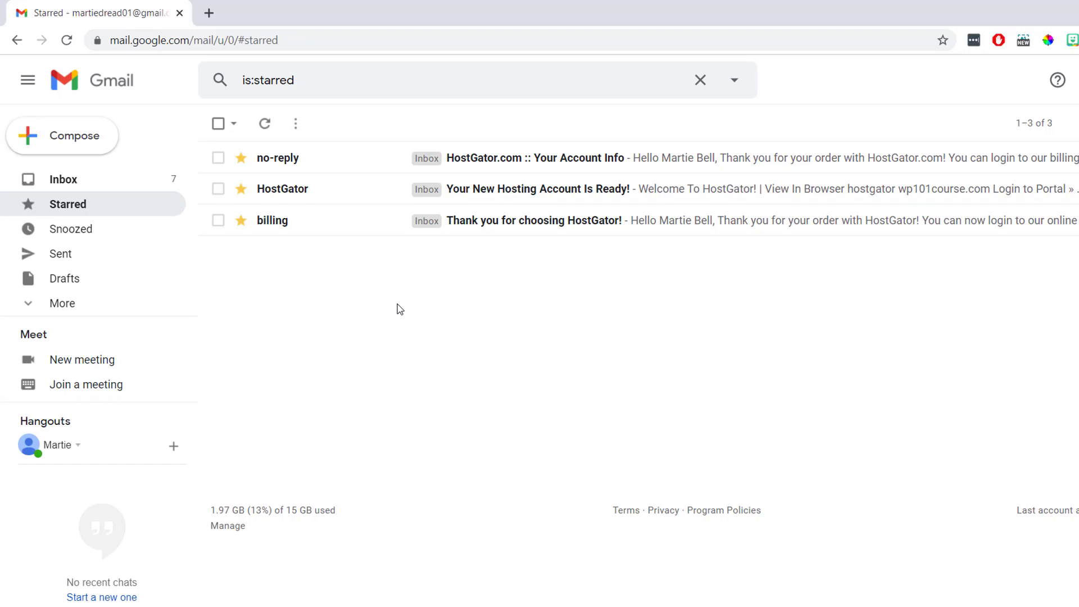
mouse_move(489, 246)
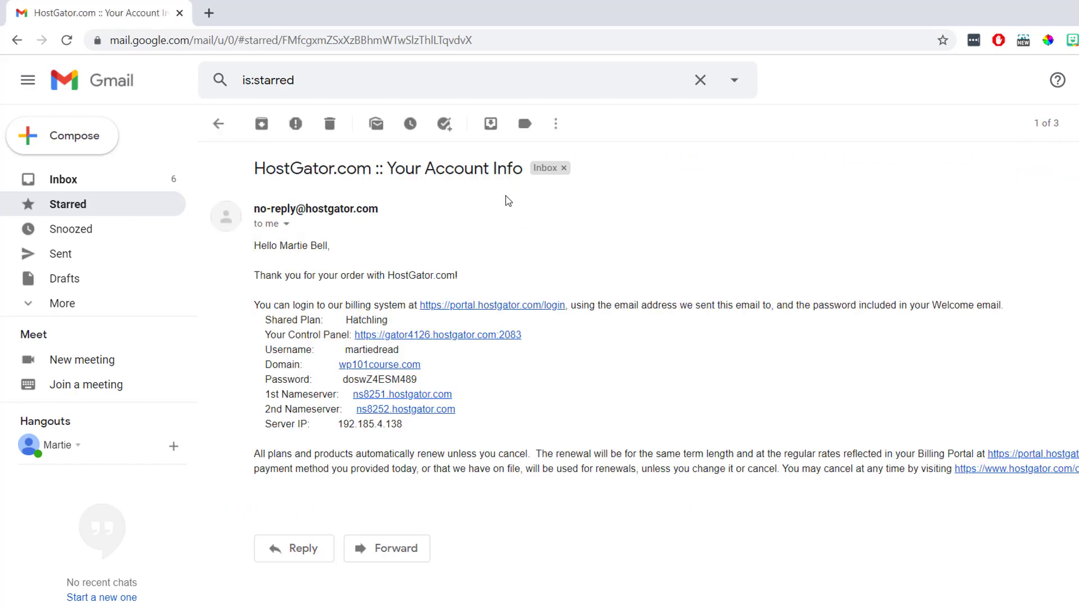
mouse_move(453, 223)
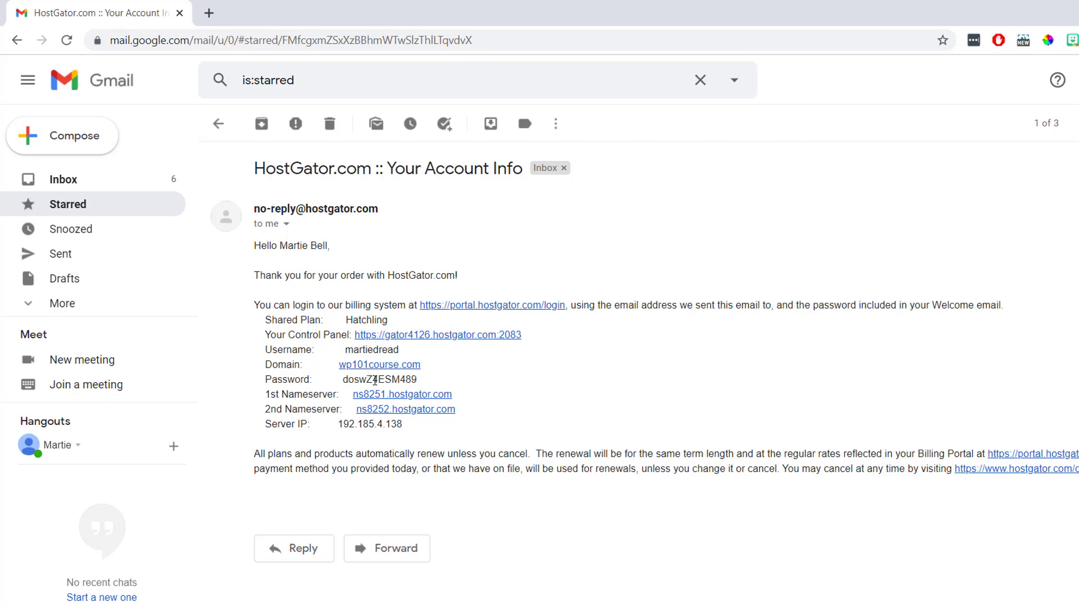
mouse_move(416, 438)
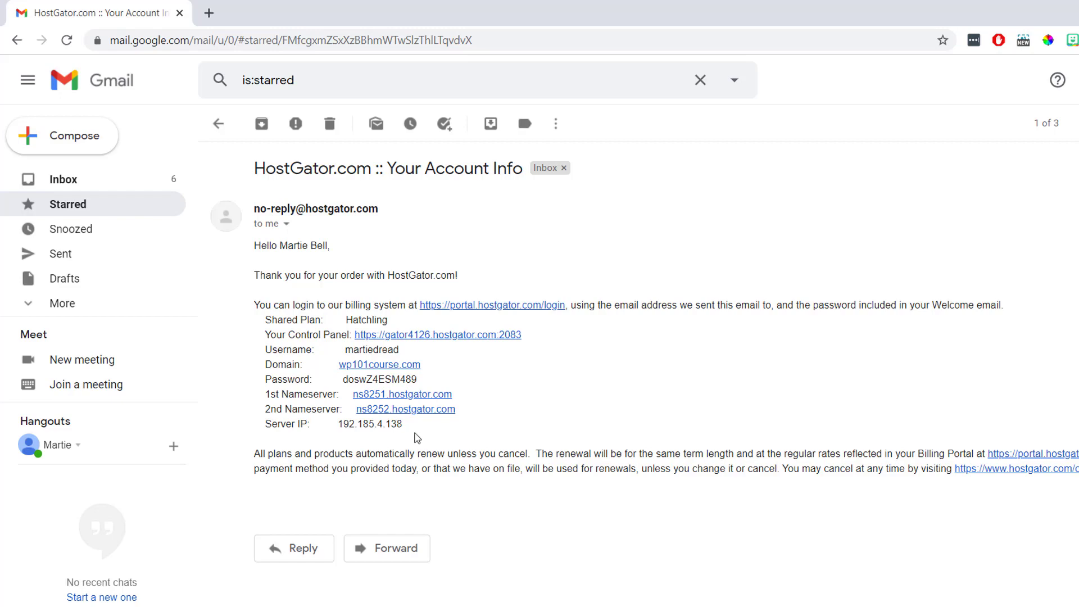
mouse_move(499, 374)
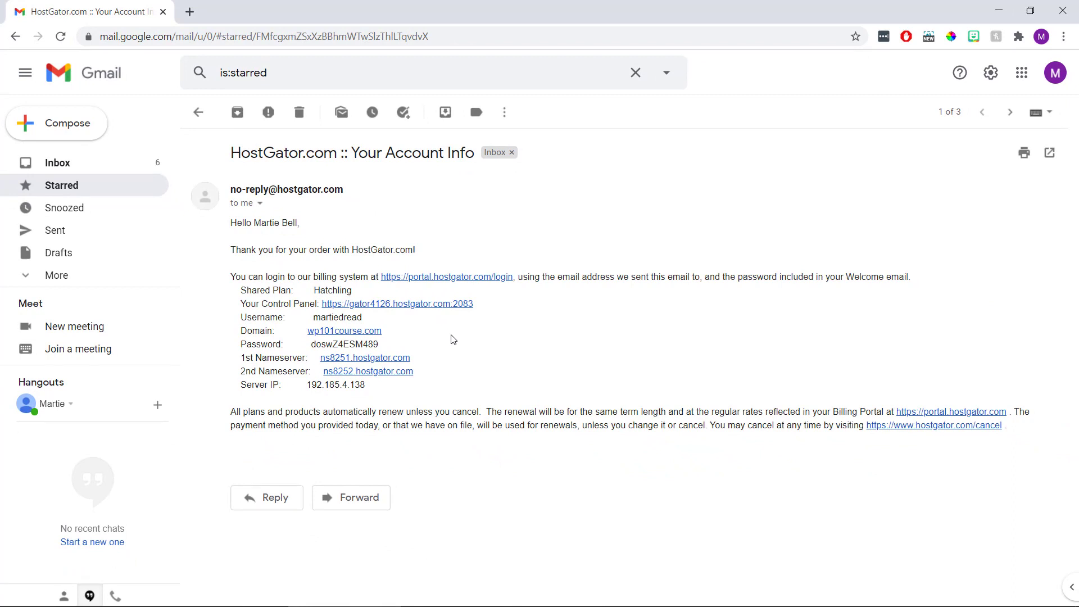
mouse_move(441, 310)
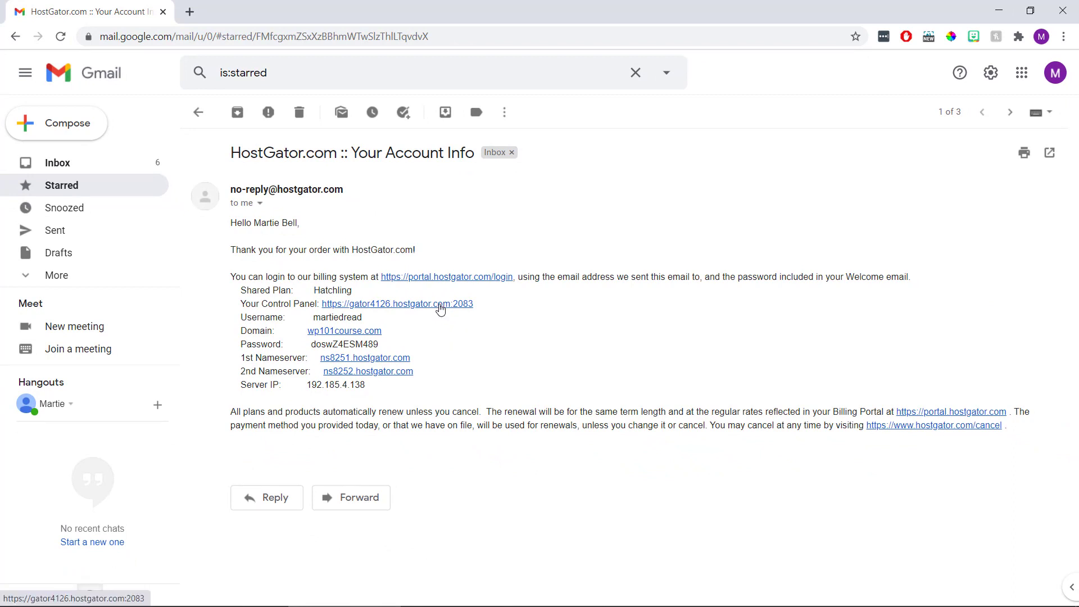
Log in to the cPanel Control Panel using the username and password copied from the welcome email
click(397, 304)
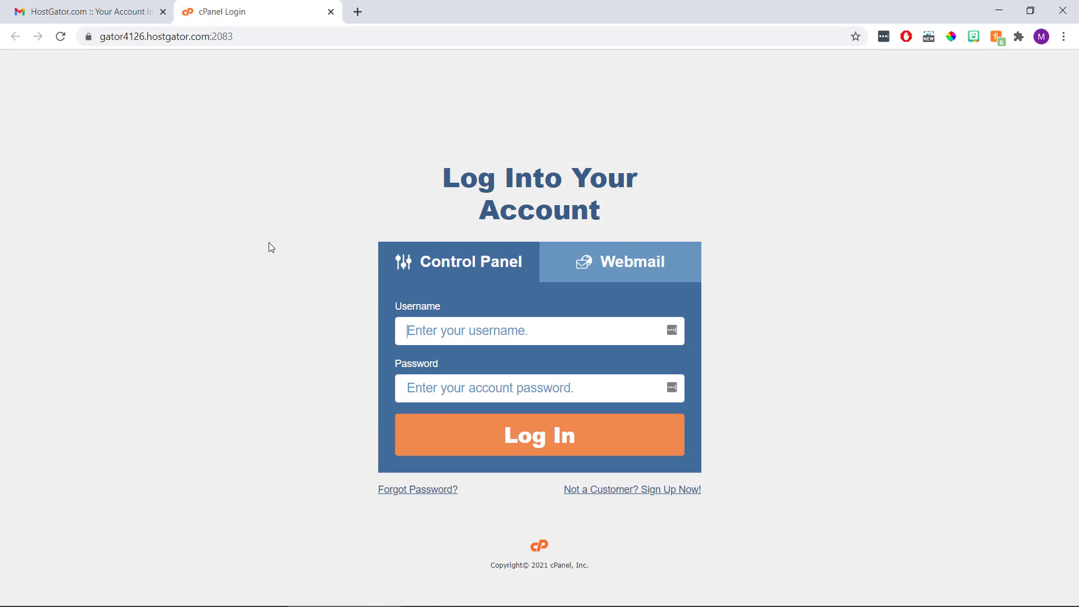
click(82, 11)
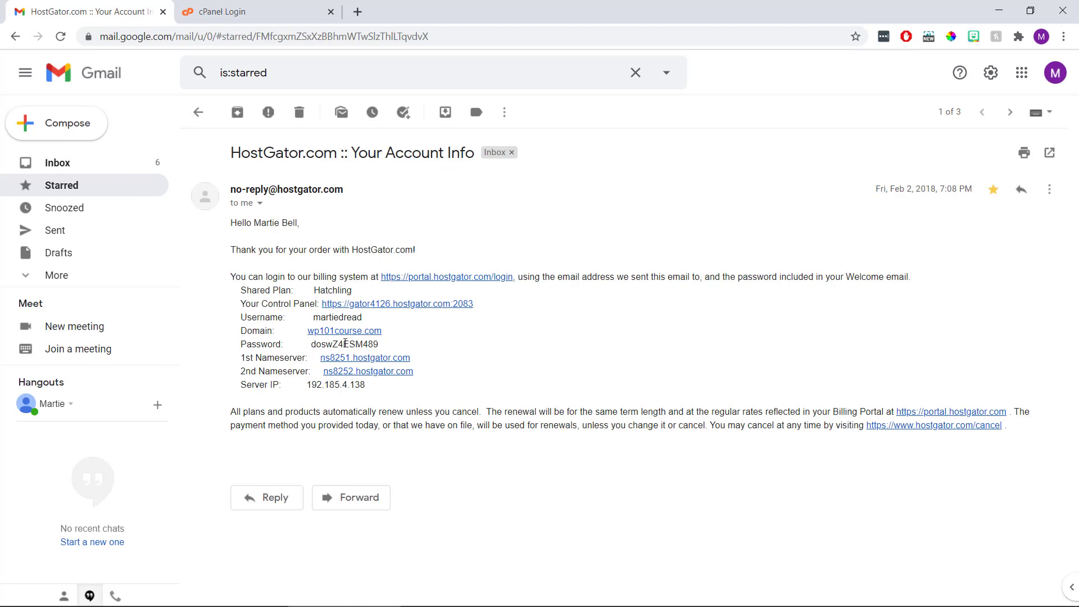
double_click(336, 317)
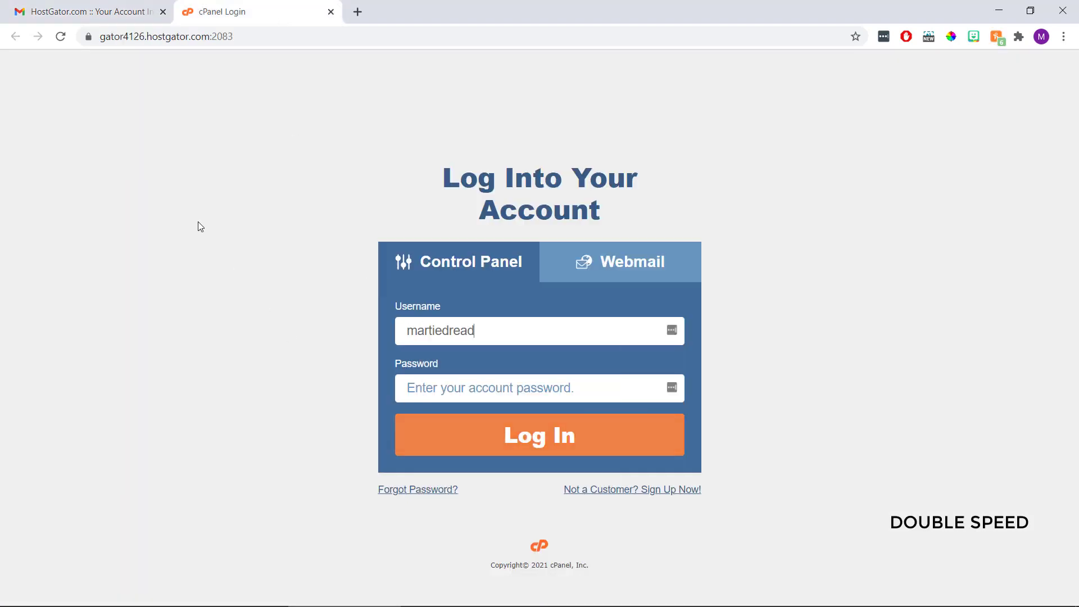
click(90, 11)
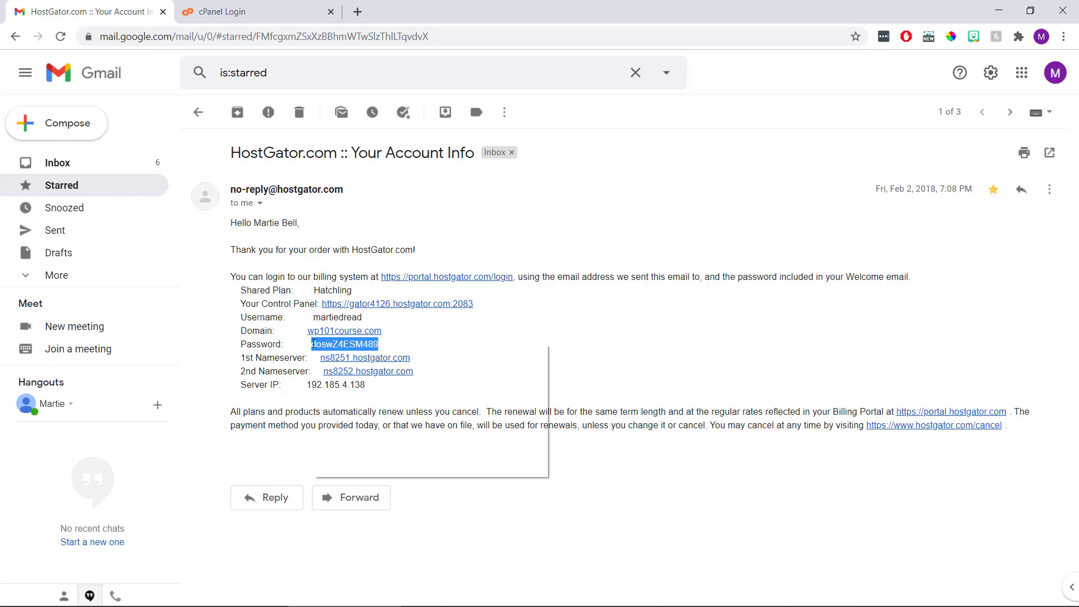
click(256, 11)
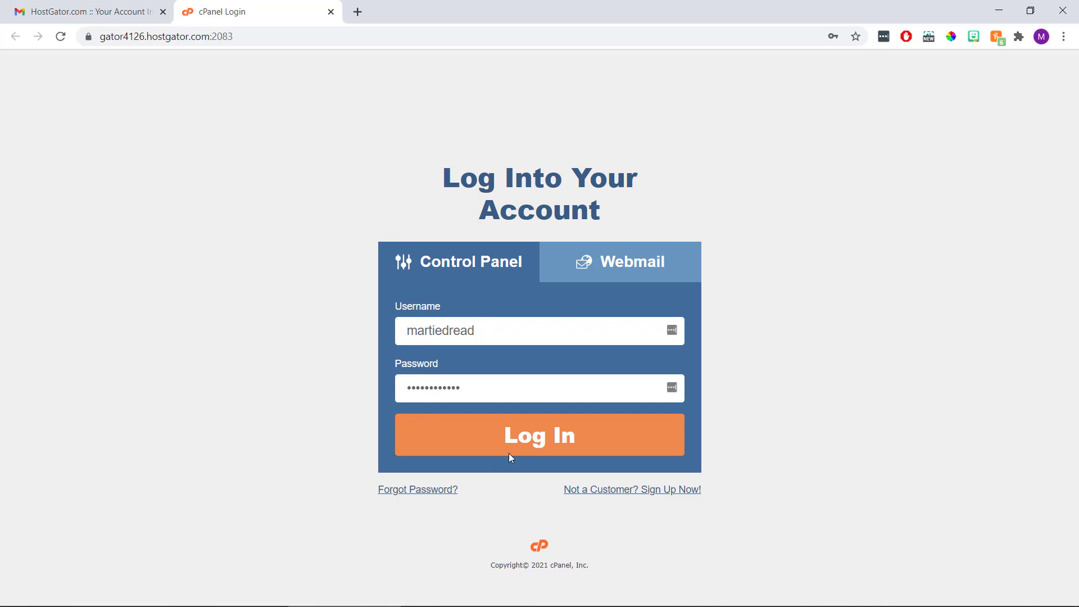
click(538, 434)
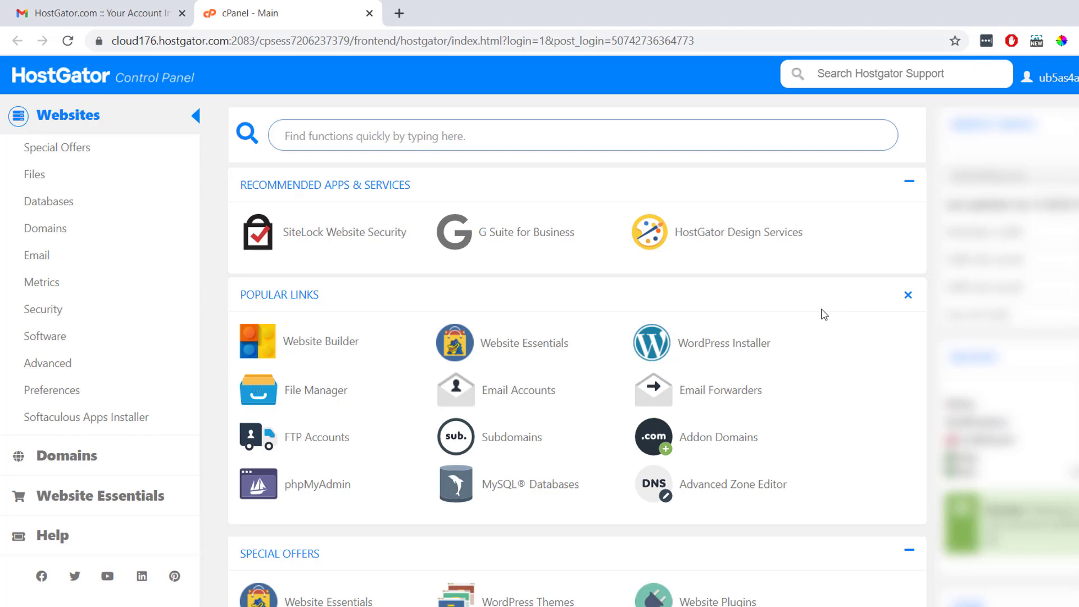
Reach QuickInstall in cPanel's Software section, listing Website Builder, WordPress and One-Click Installs
scroll(down, 3)
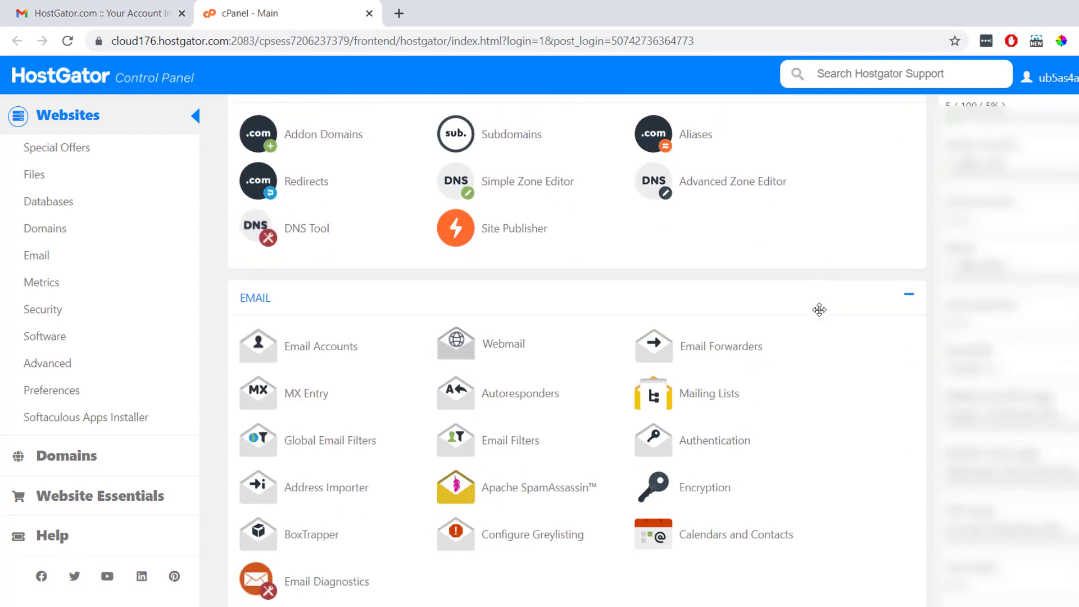
scroll(down, 3)
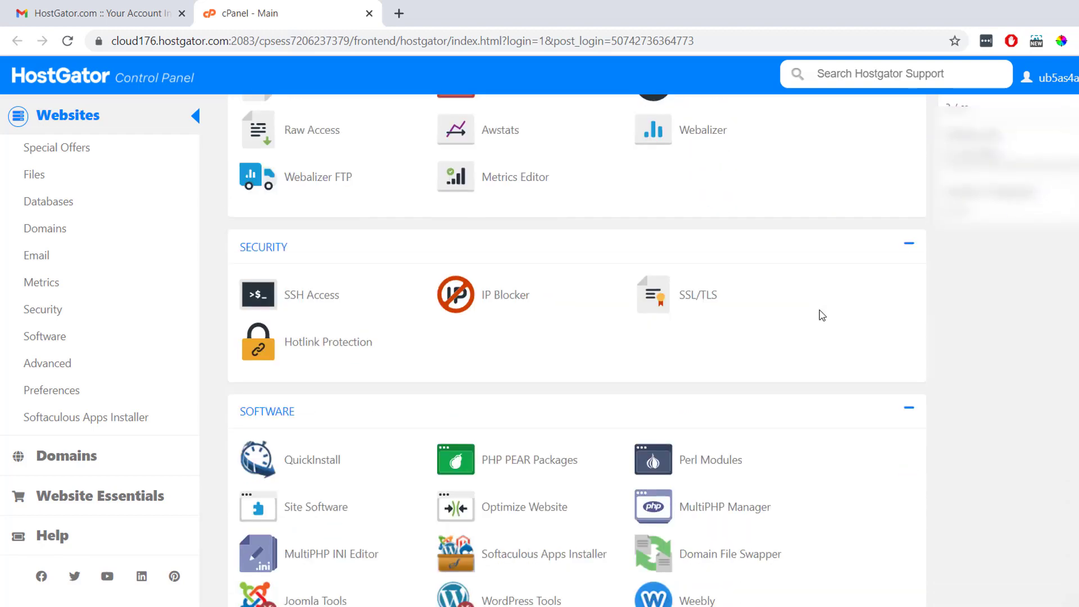
scroll(down, 3)
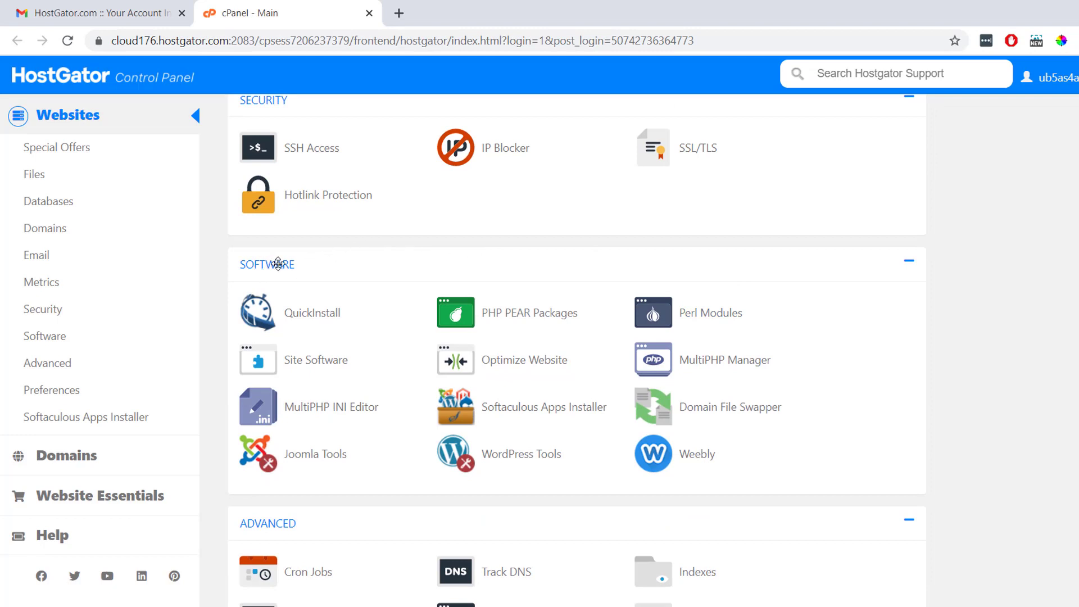
mouse_move(323, 311)
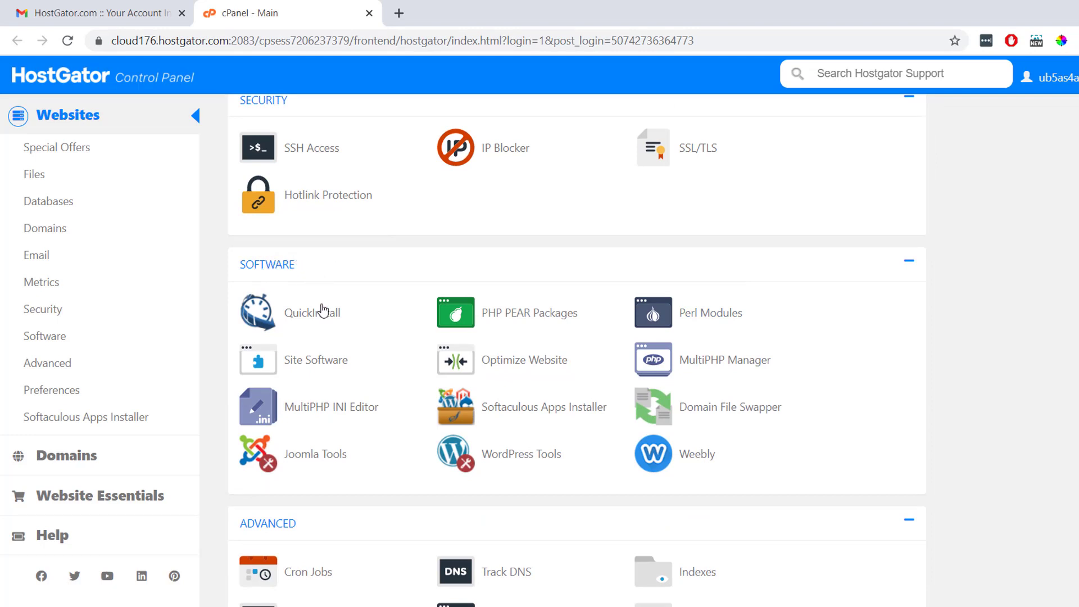
click(312, 311)
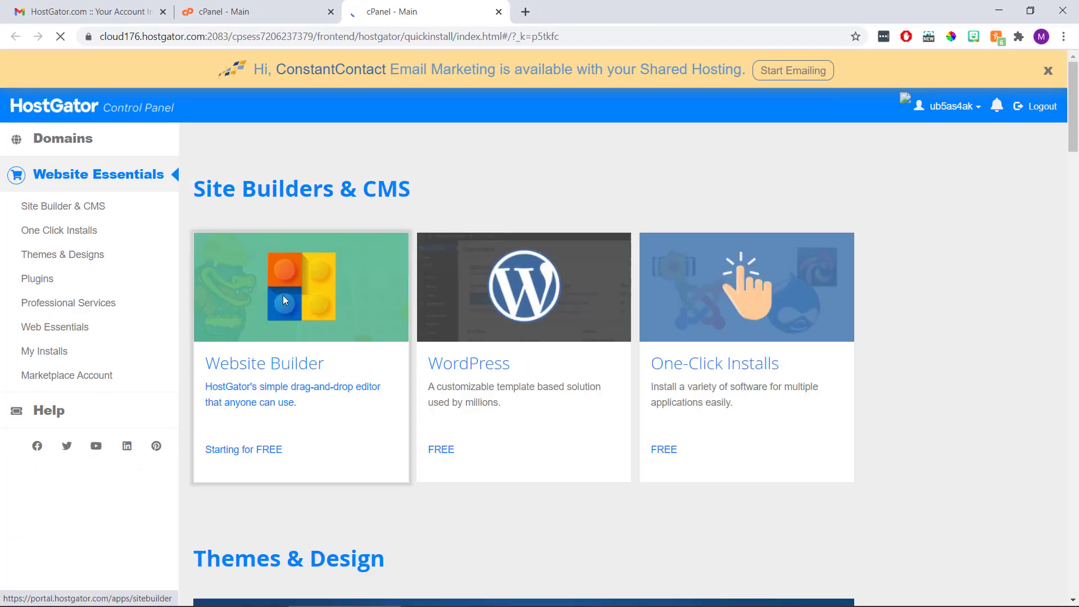
mouse_move(523, 287)
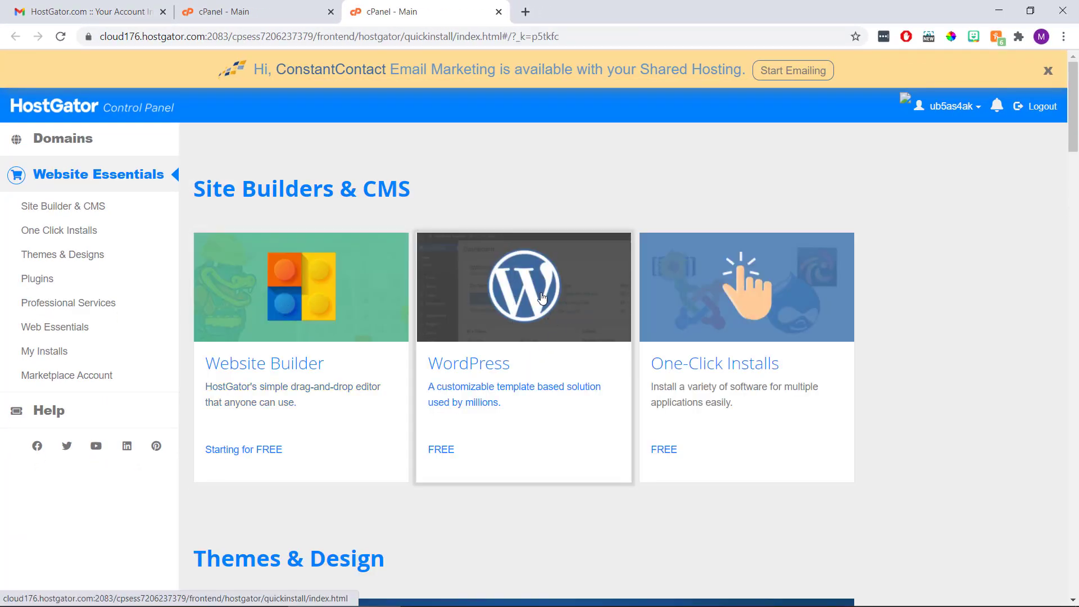
mouse_move(505, 292)
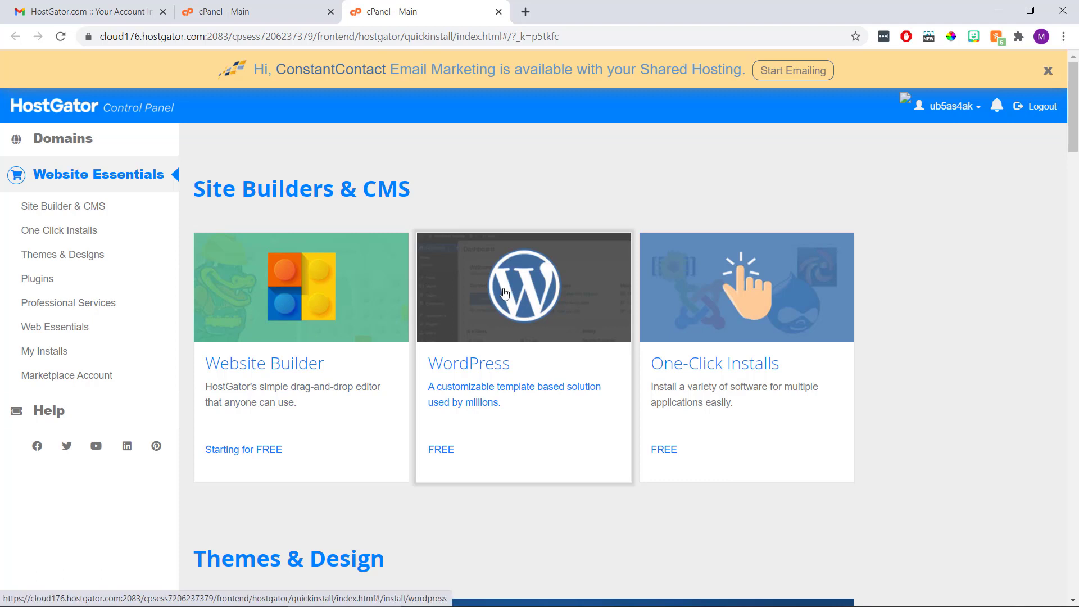
mouse_move(153, 226)
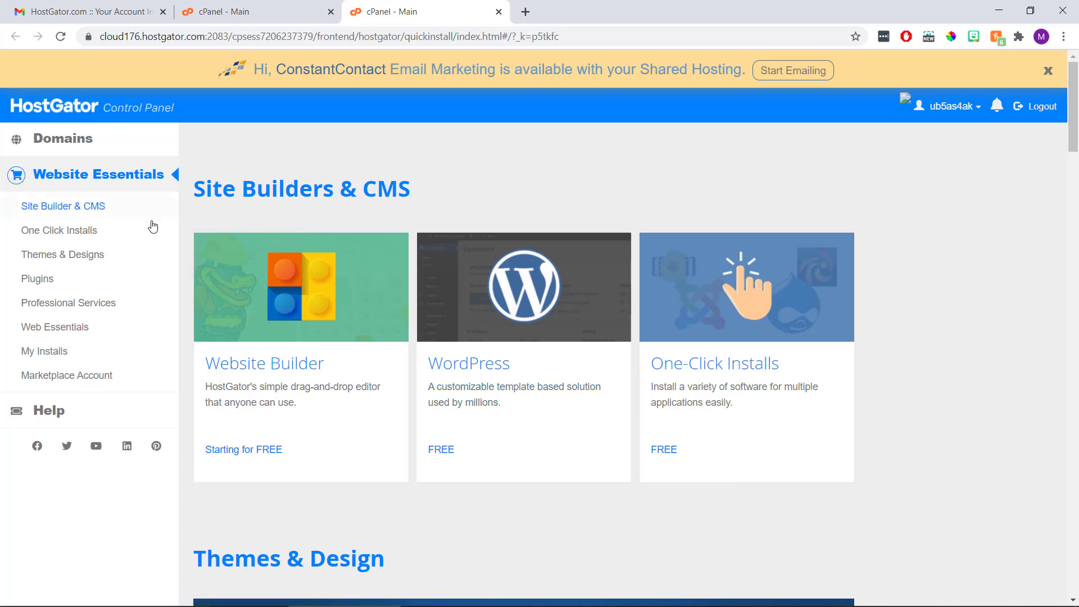
Start a WordPress one-click install and select niwebdesign.com as the installation domain
click(60, 230)
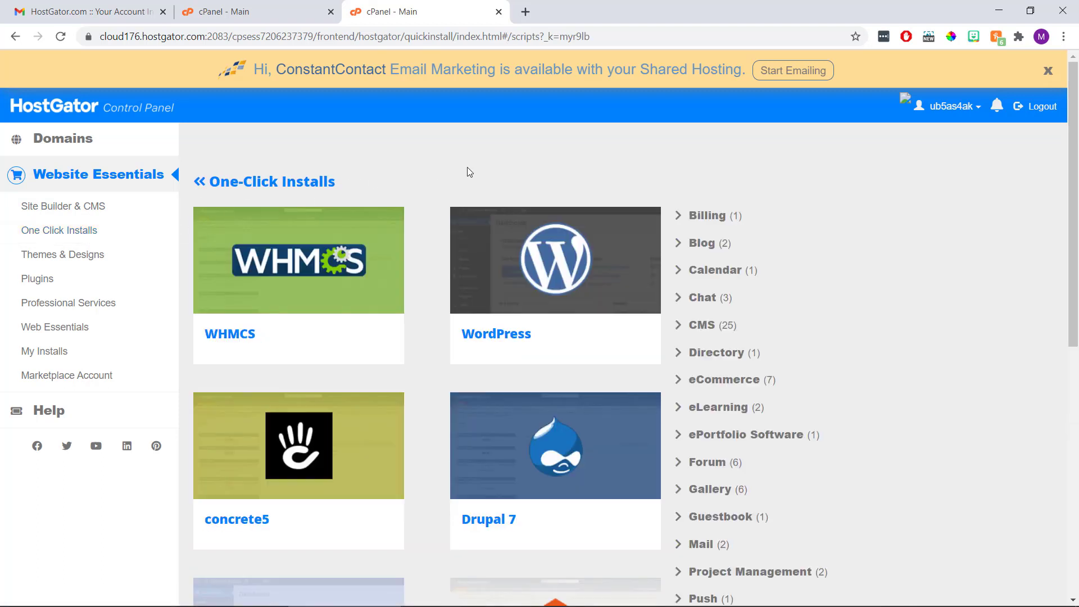
mouse_move(533, 266)
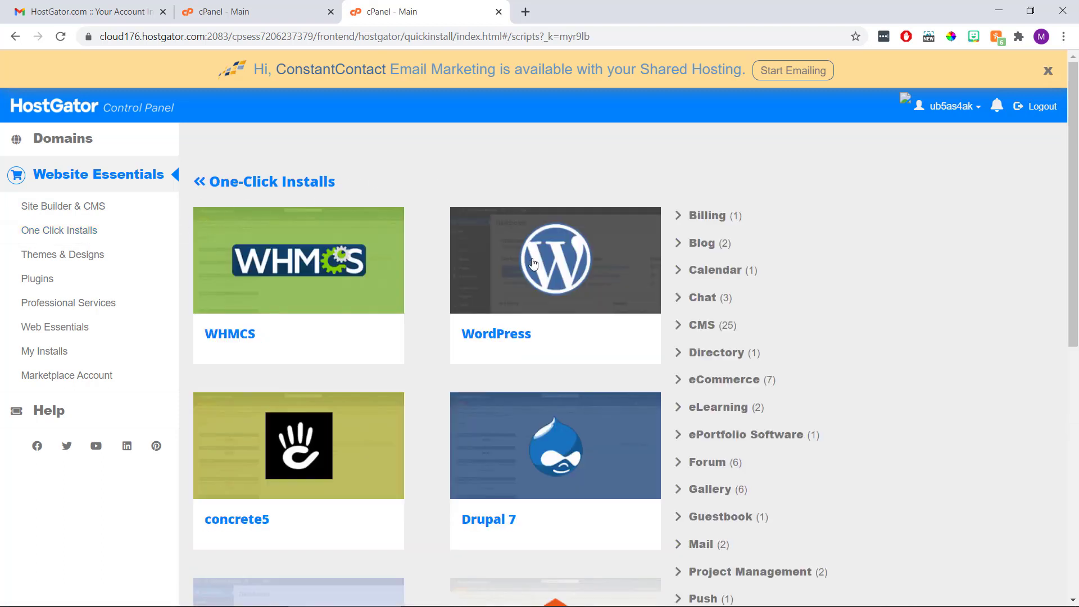
click(554, 260)
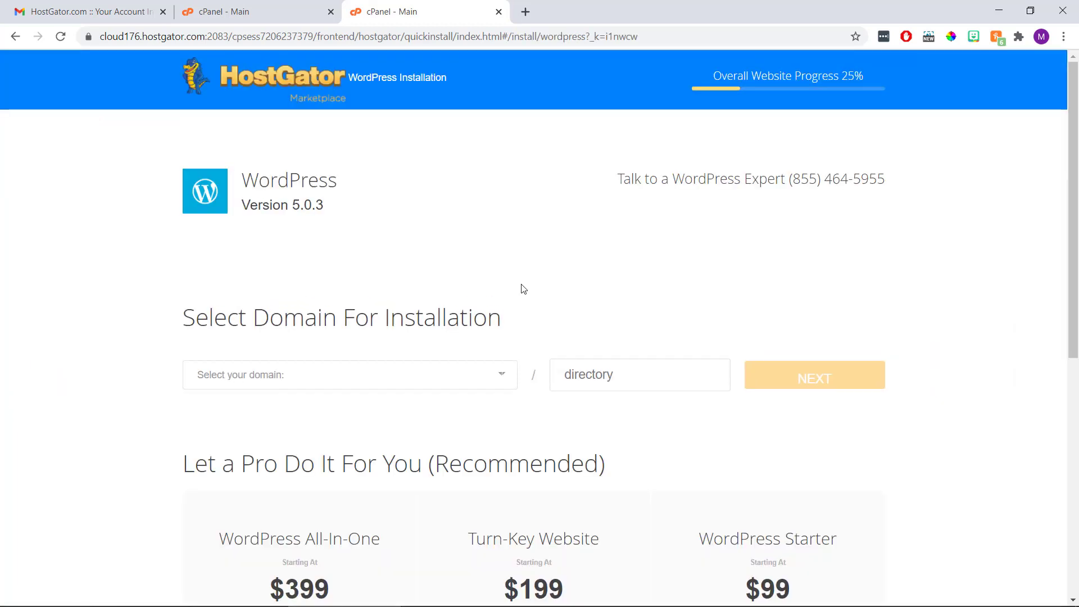
mouse_move(453, 358)
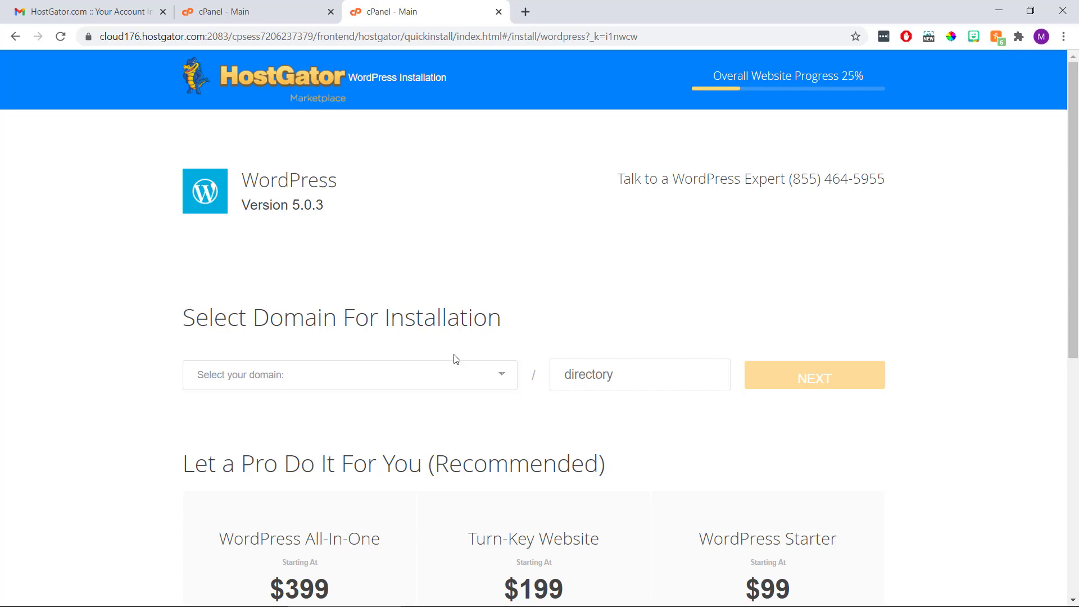
click(350, 374)
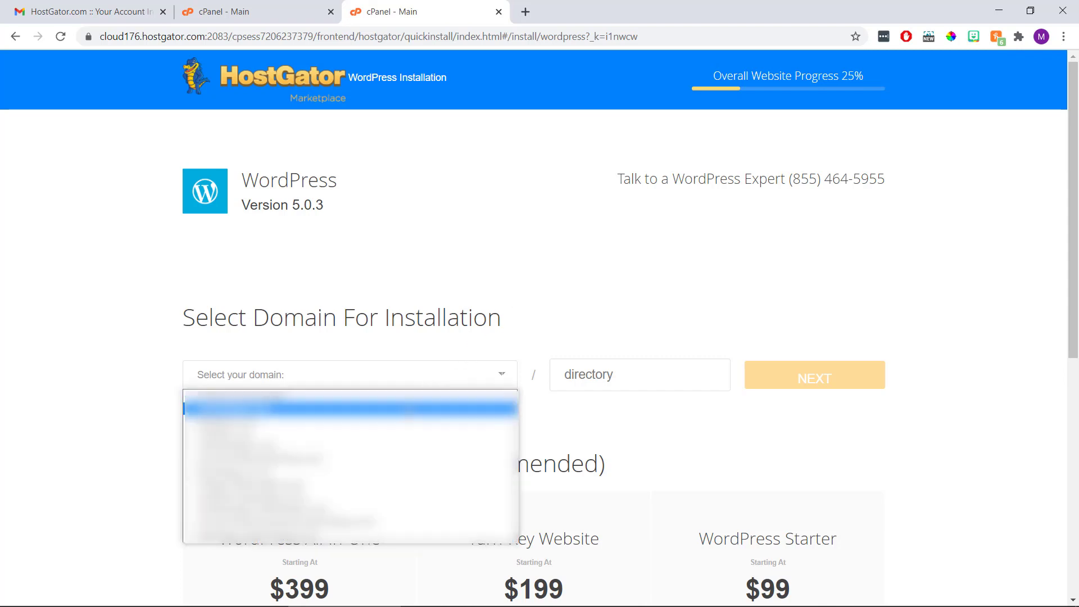
click(350, 407)
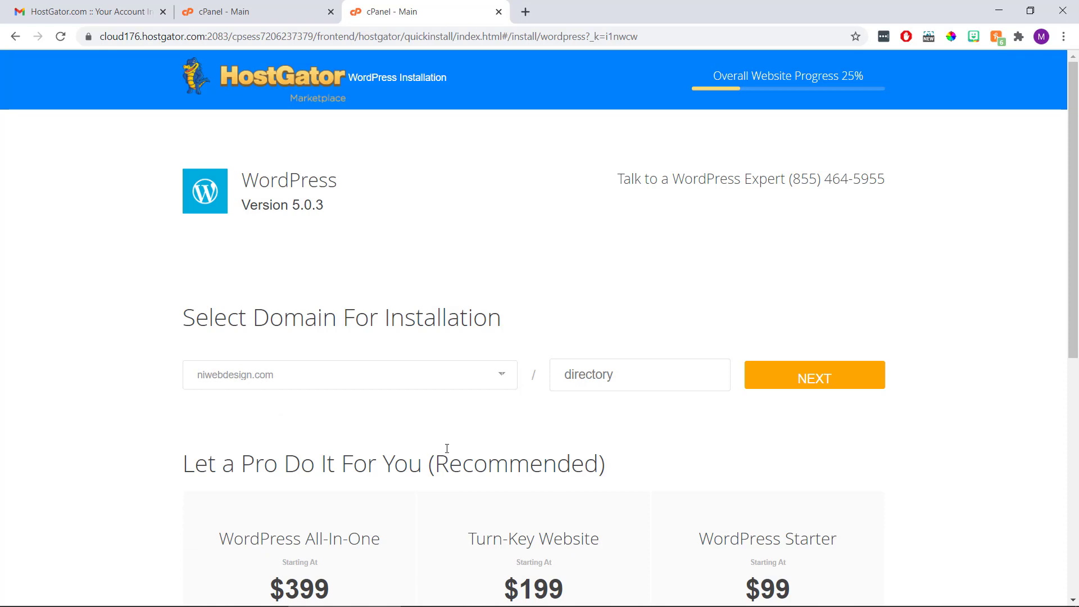
Continue to install settings and set the blog title to NI Web Design
click(814, 374)
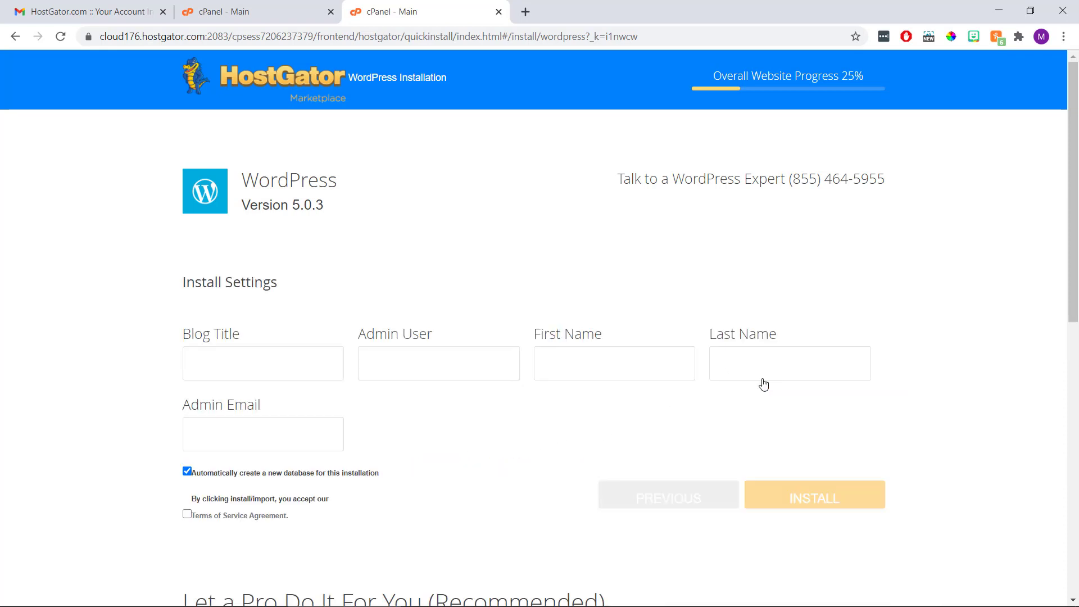
mouse_move(401, 408)
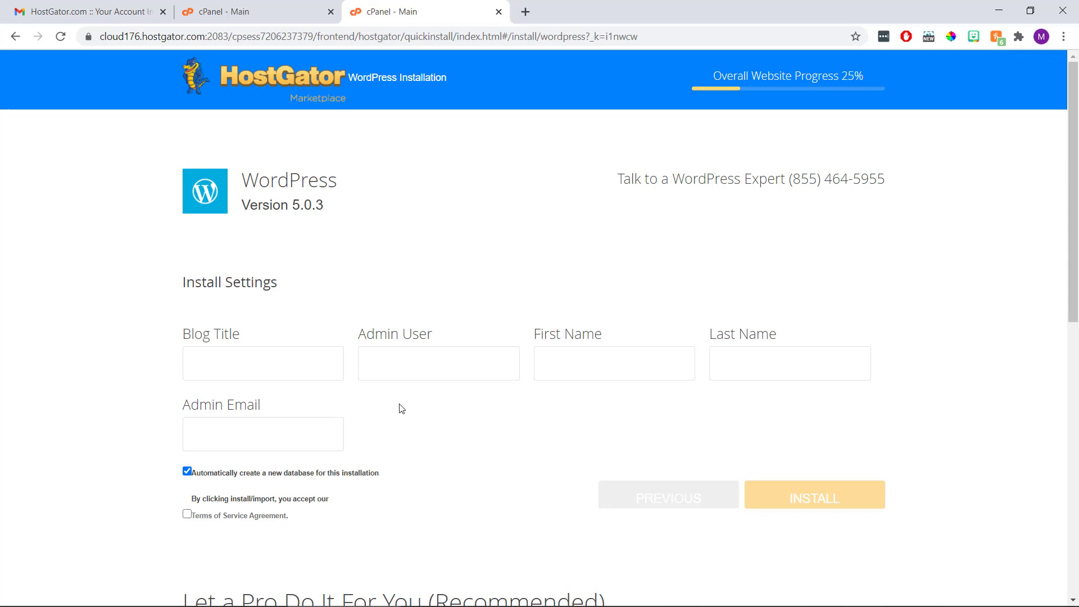
mouse_move(404, 397)
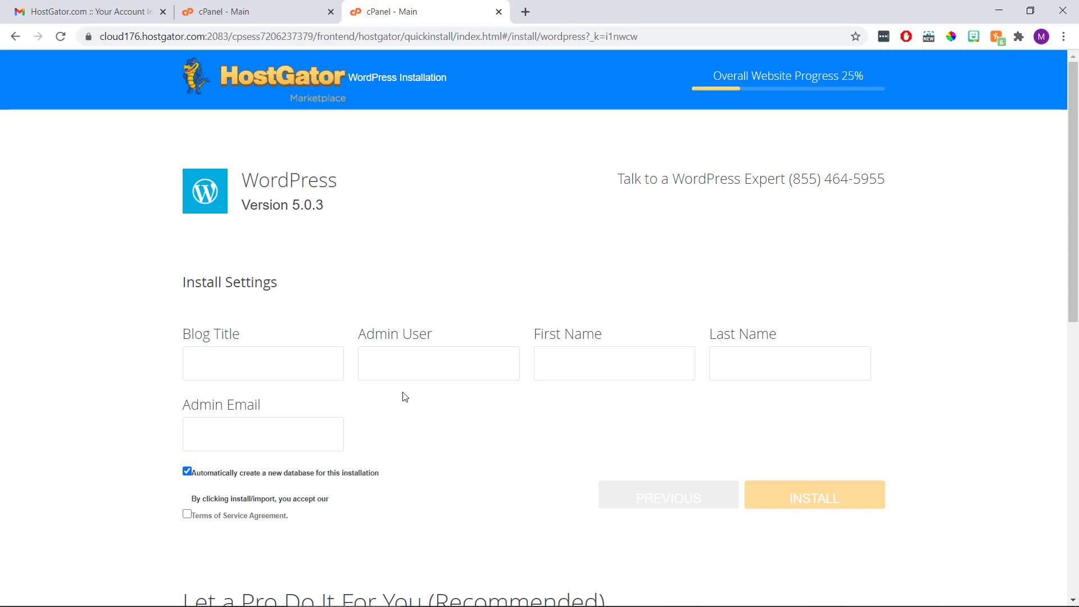
click(263, 363)
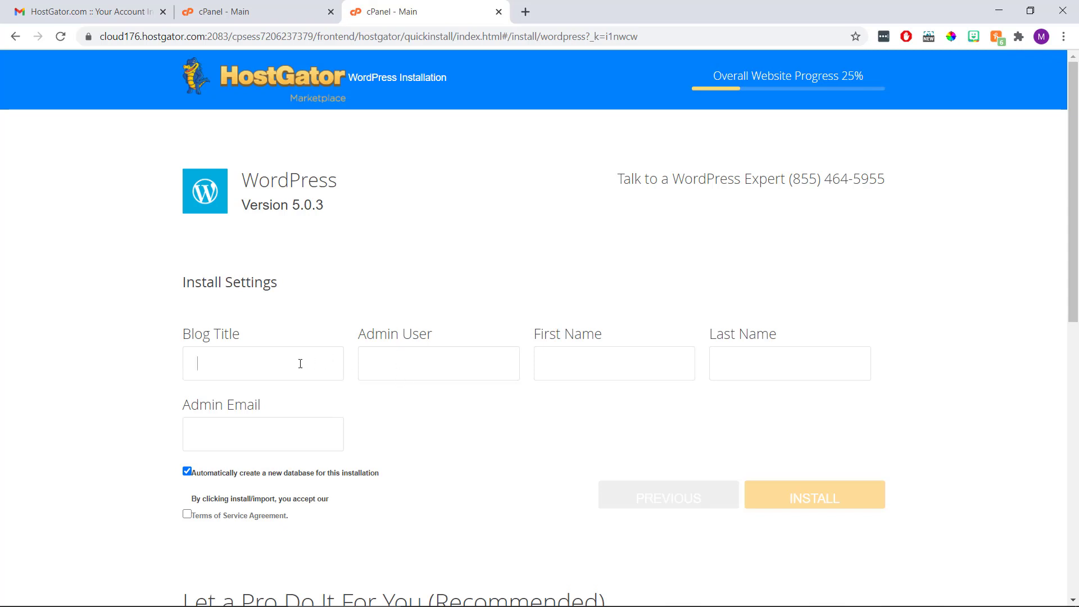
text(NI W)
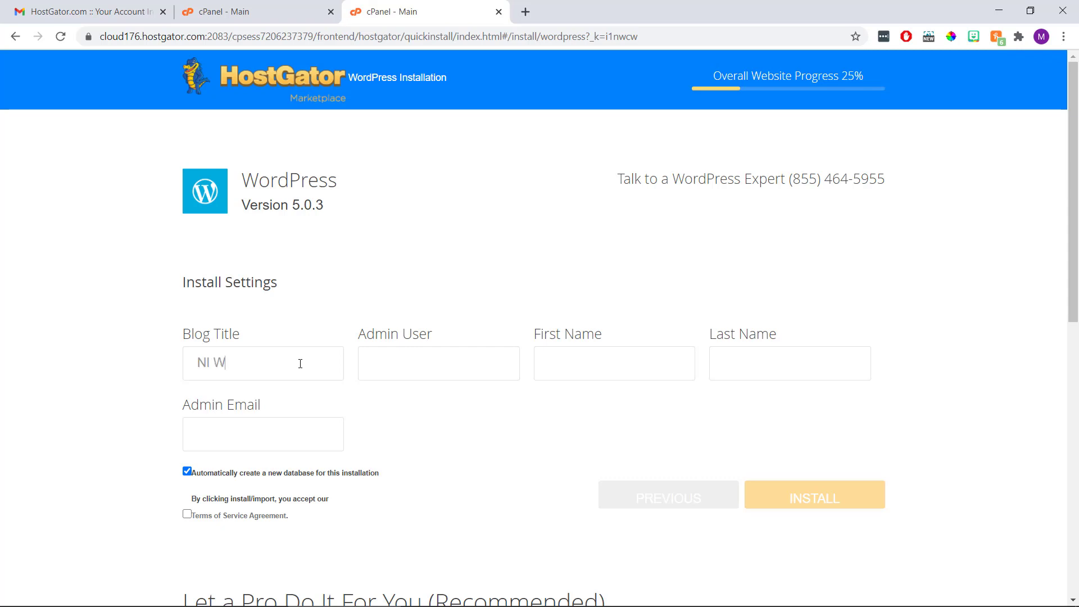
text(eb Desi)
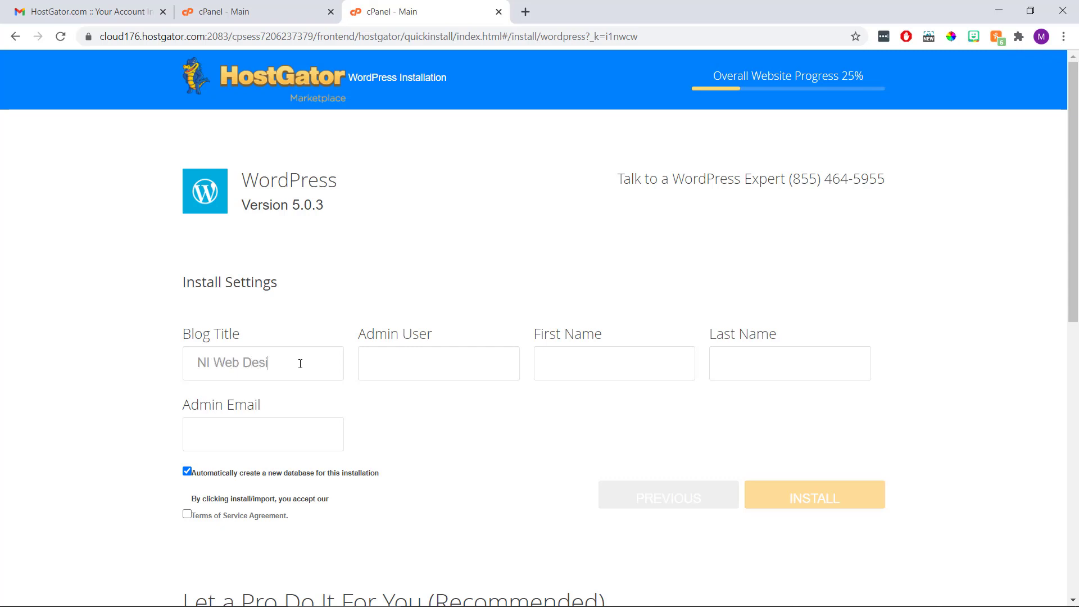
text(gn)
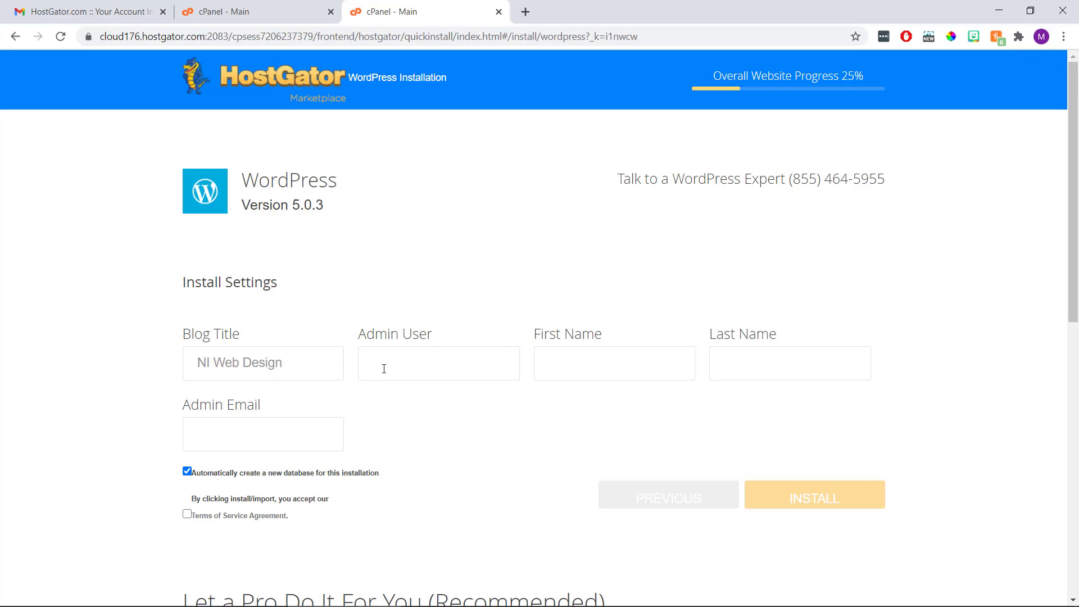
text(Marl)
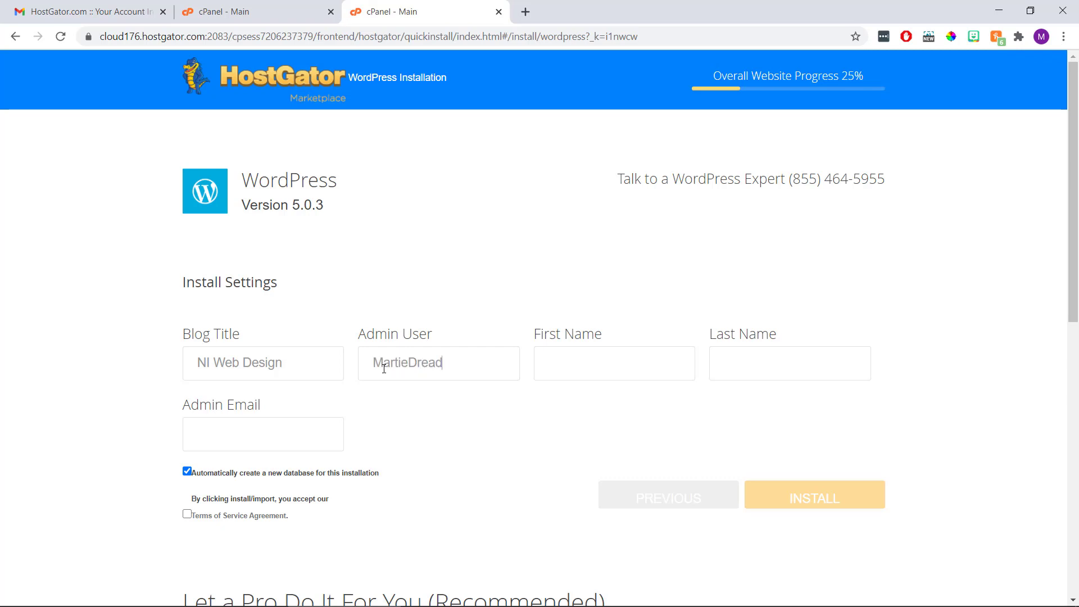
click(614, 364)
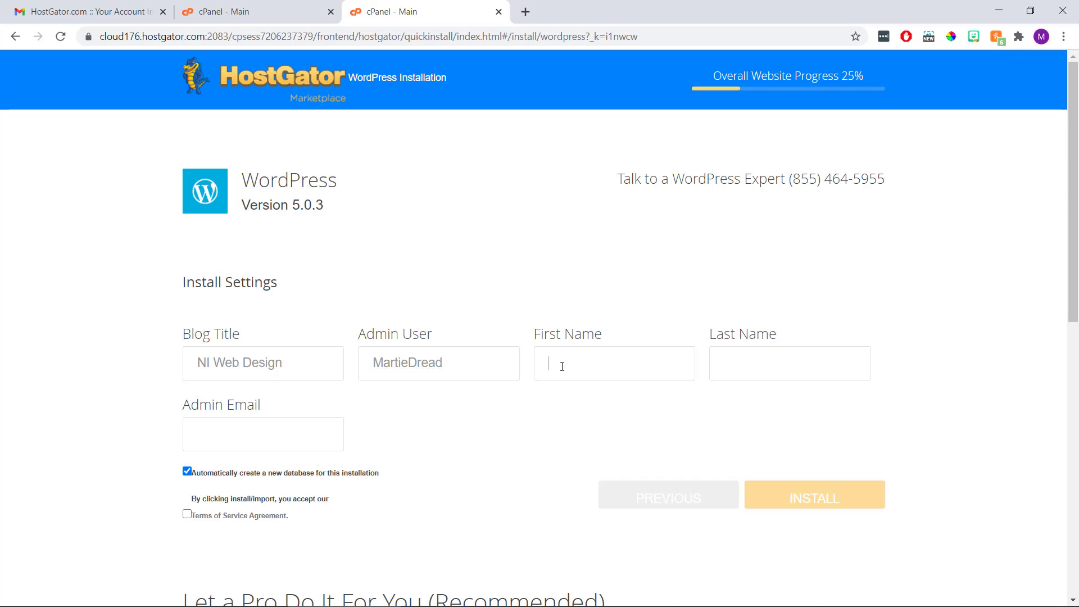
text(Martie)
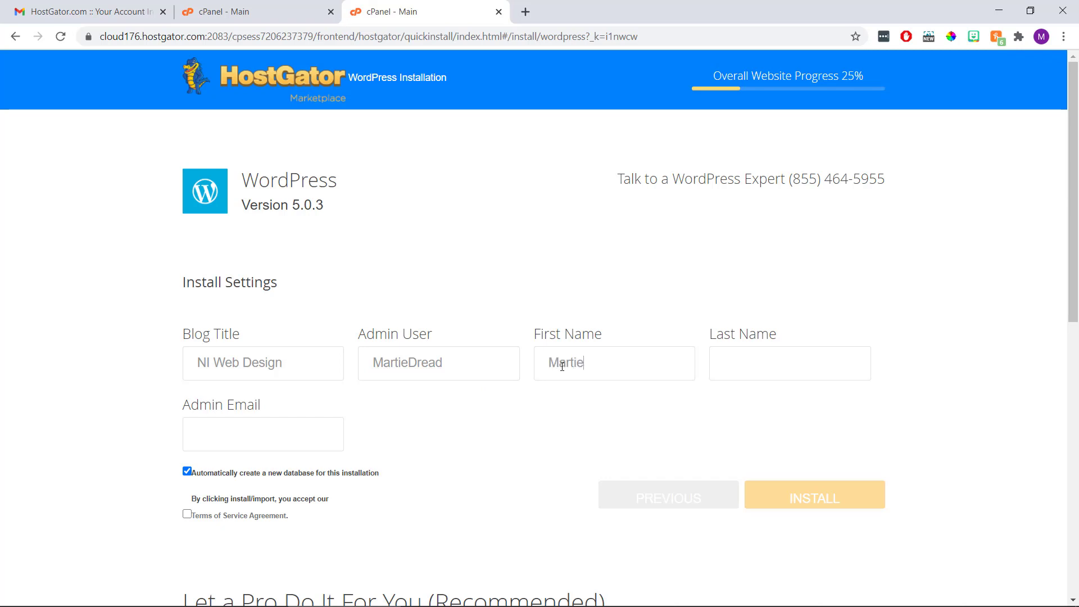
click(789, 363)
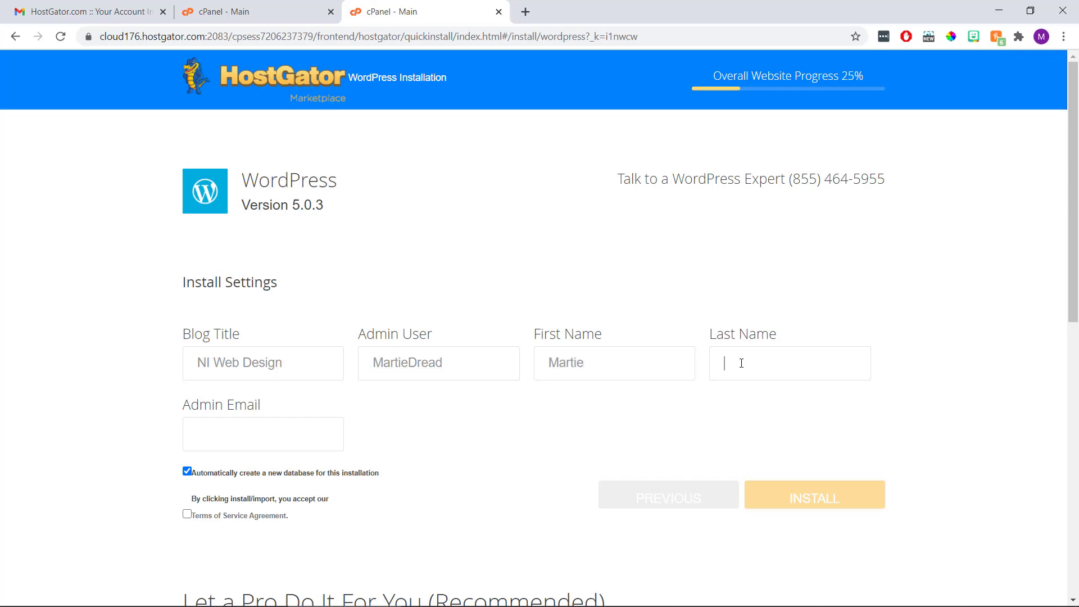
text(Dread)
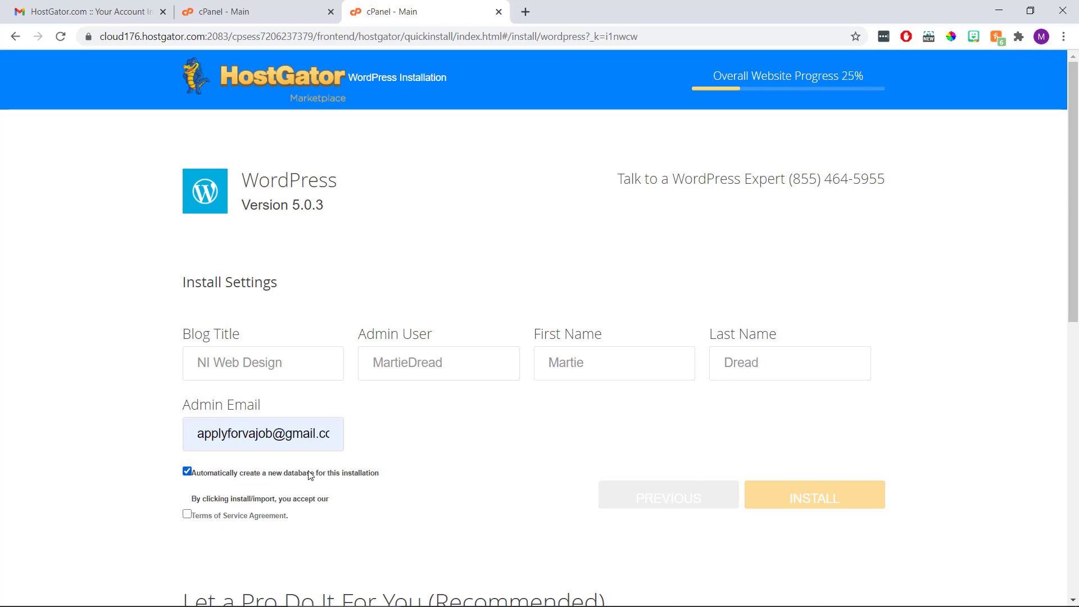
mouse_move(382, 443)
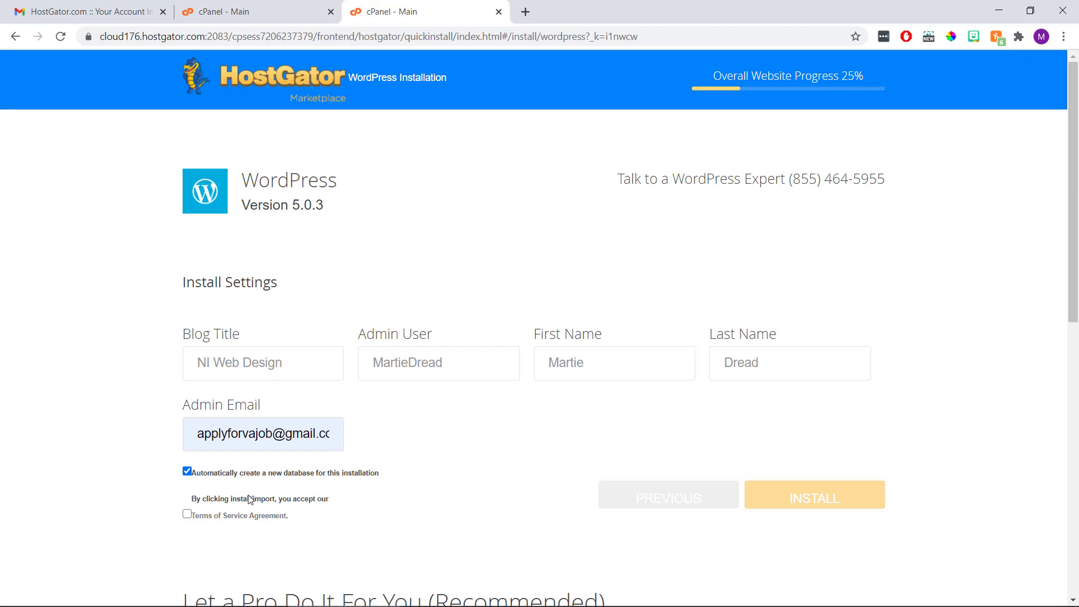
click(186, 514)
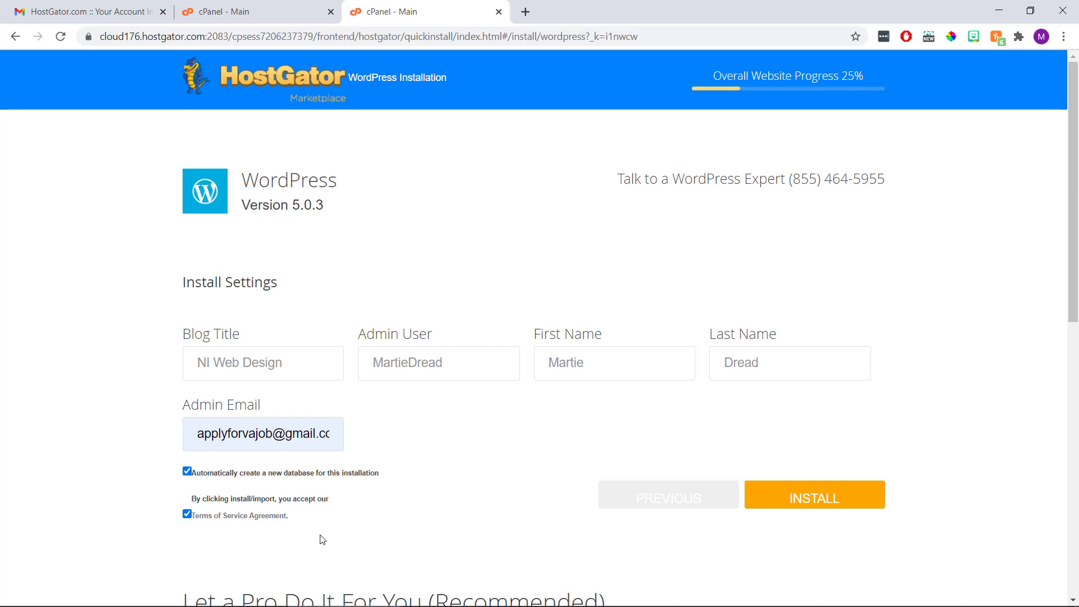
mouse_move(632, 440)
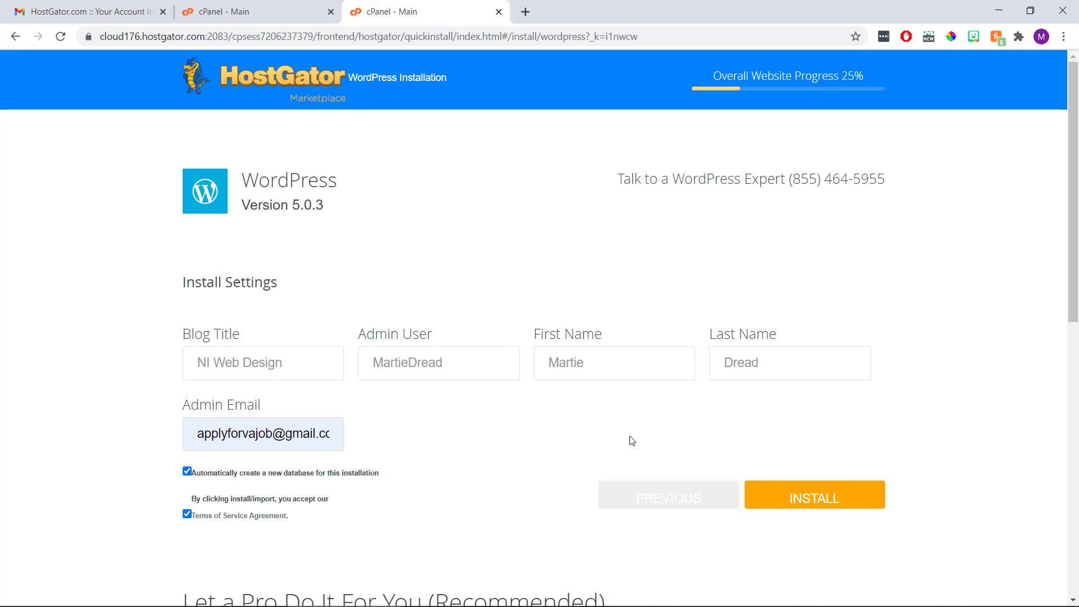
Run the WordPress installation on niwebdesign.com until the Installation Details with MartieDread credentials appear
click(814, 498)
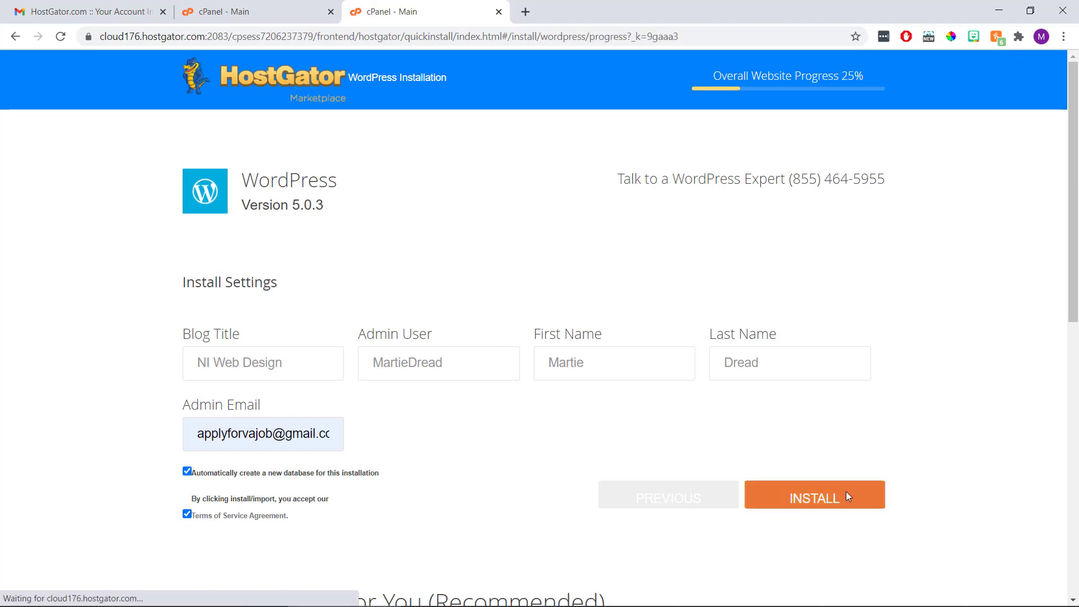
click(814, 495)
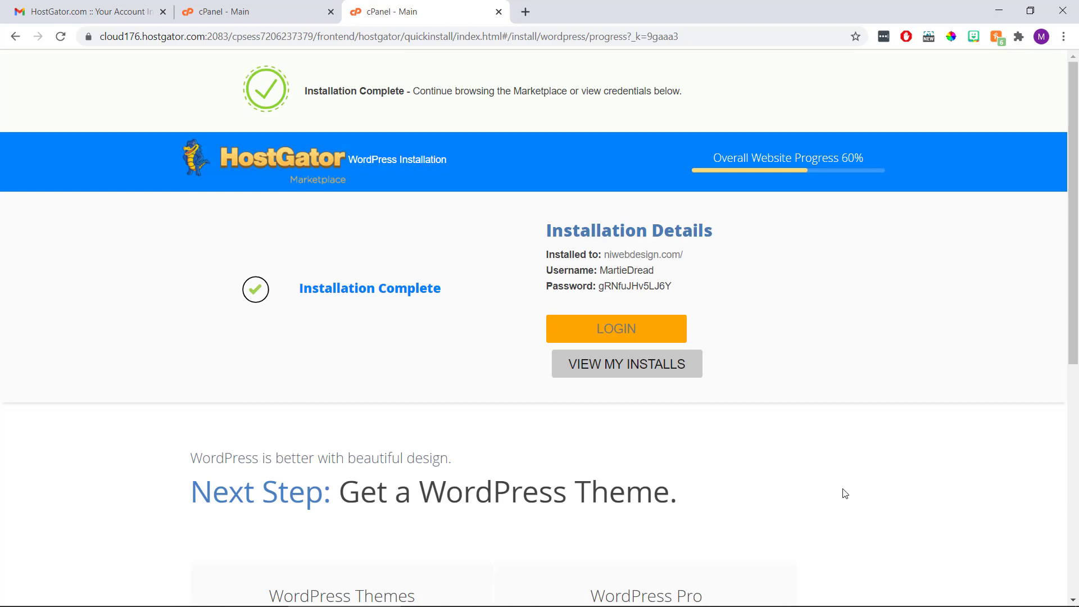
mouse_move(723, 272)
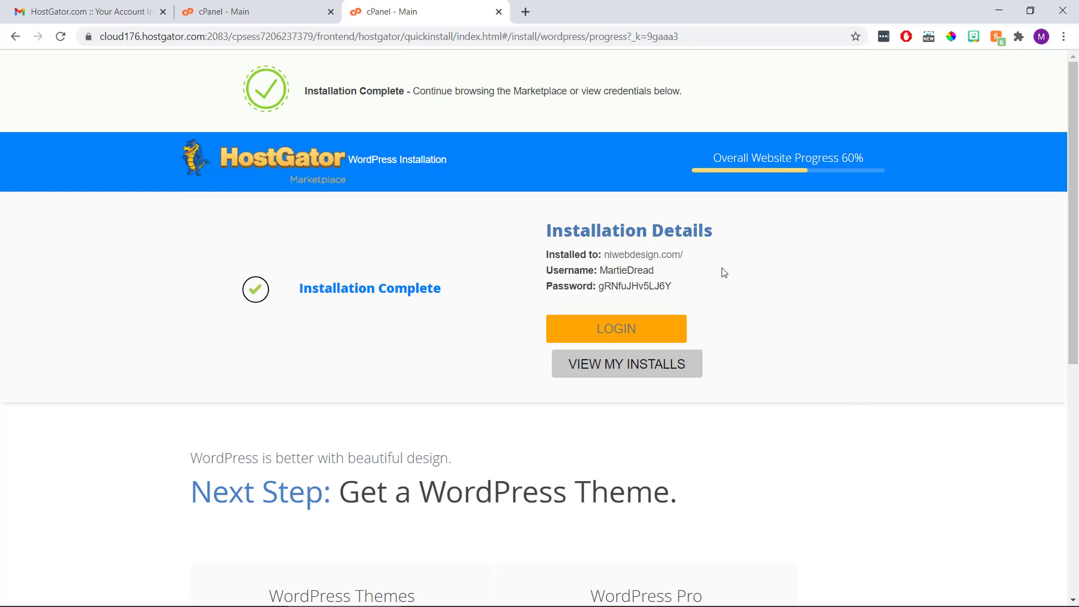
mouse_move(698, 312)
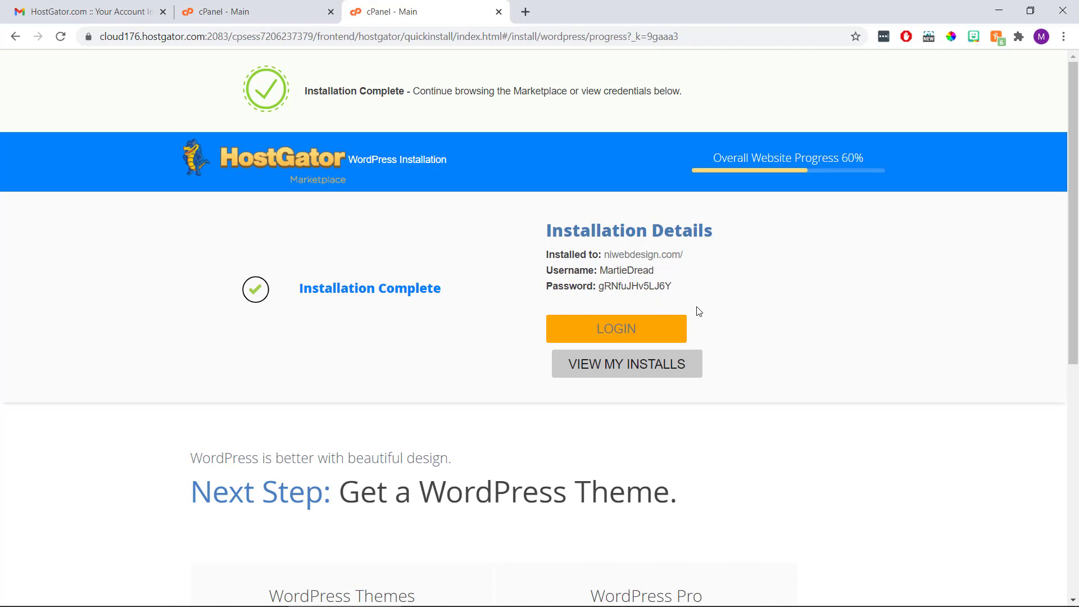
mouse_move(716, 306)
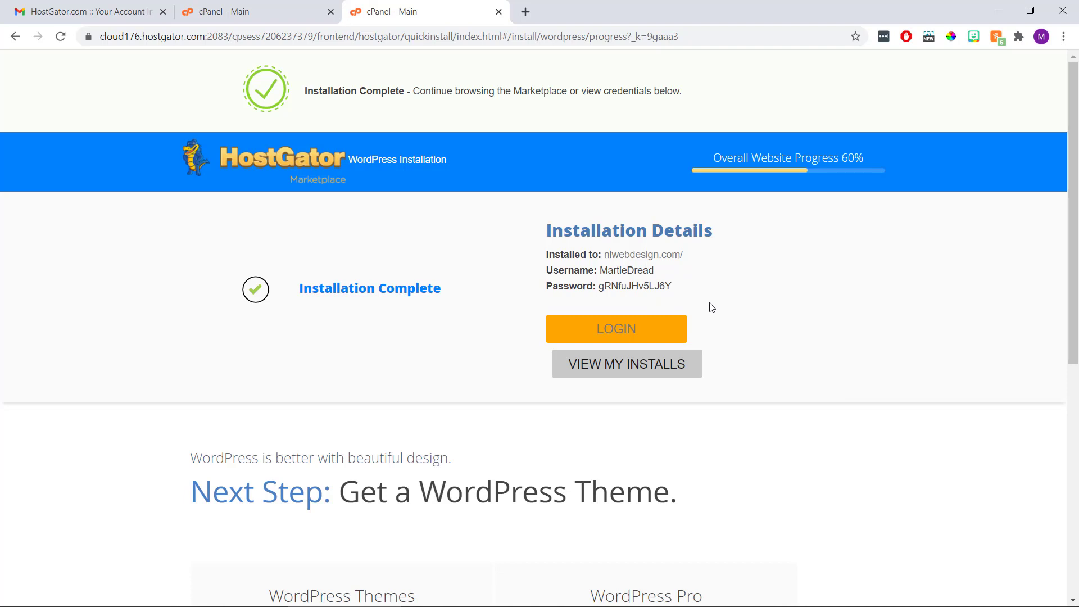
Open the WordPress login page in a new tab and enter the username MartieDread
right_click(615, 328)
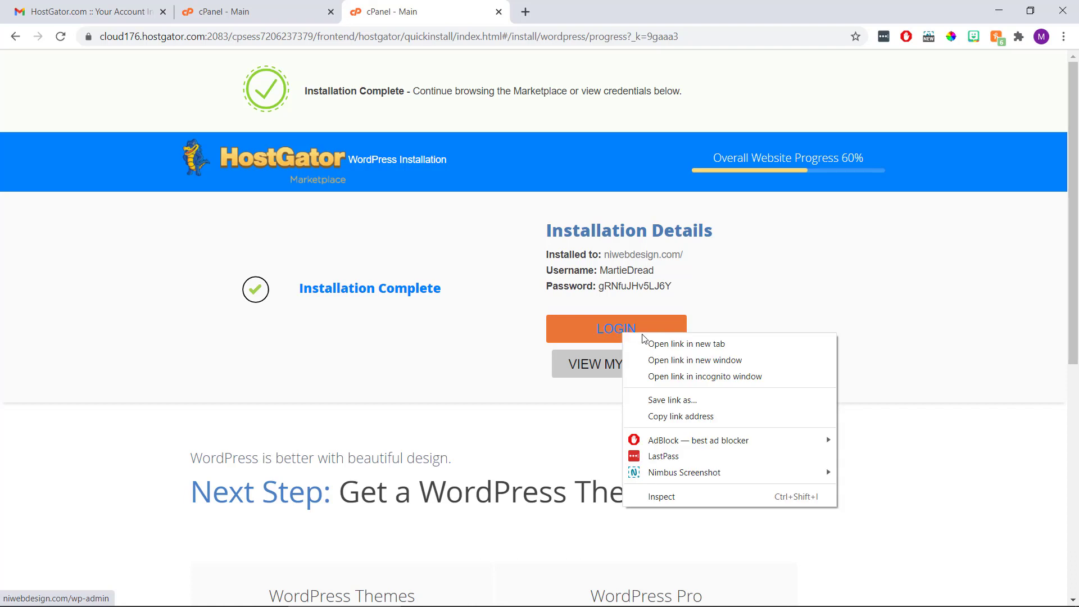
click(685, 344)
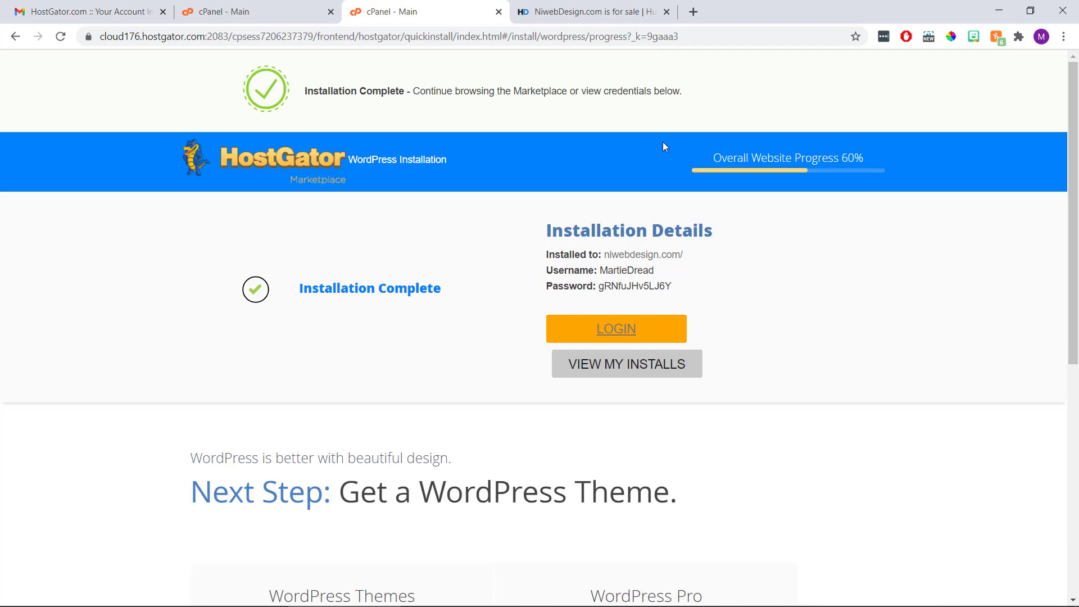
double_click(639, 270)
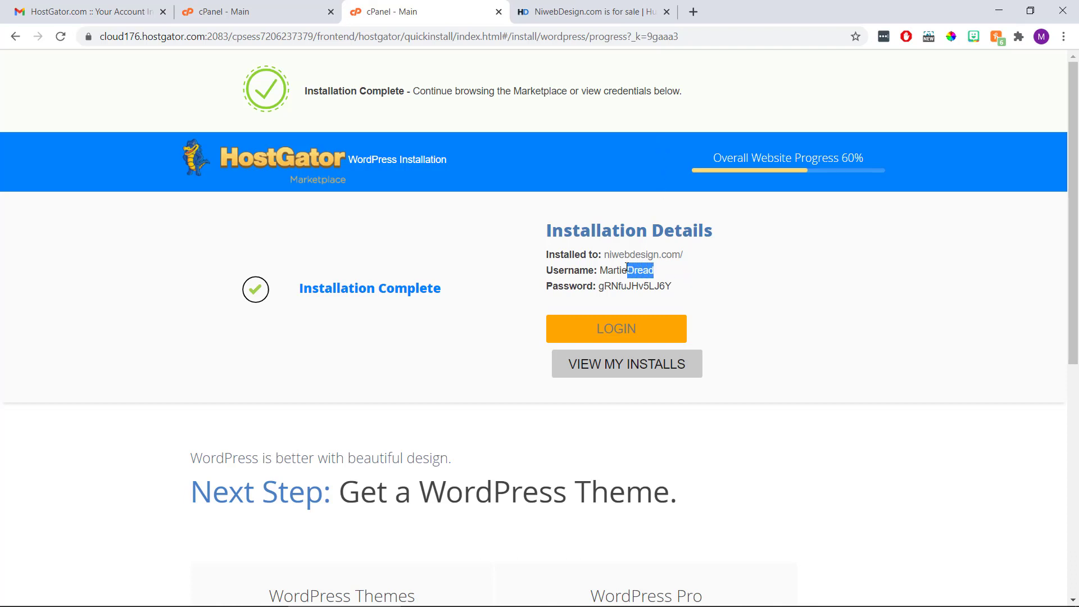
right_click(626, 270)
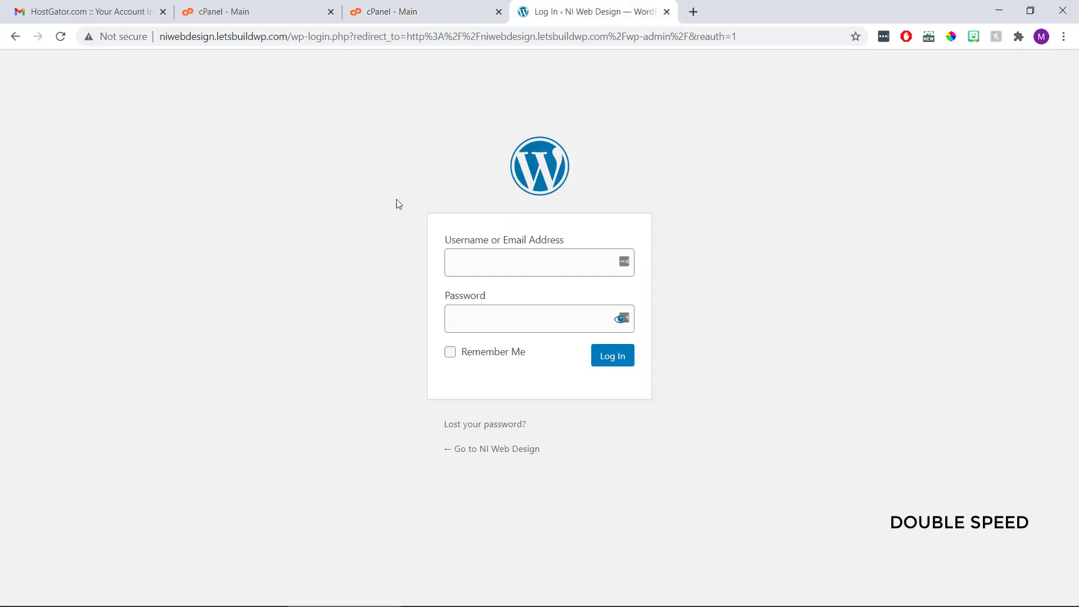
text(MartieDread)
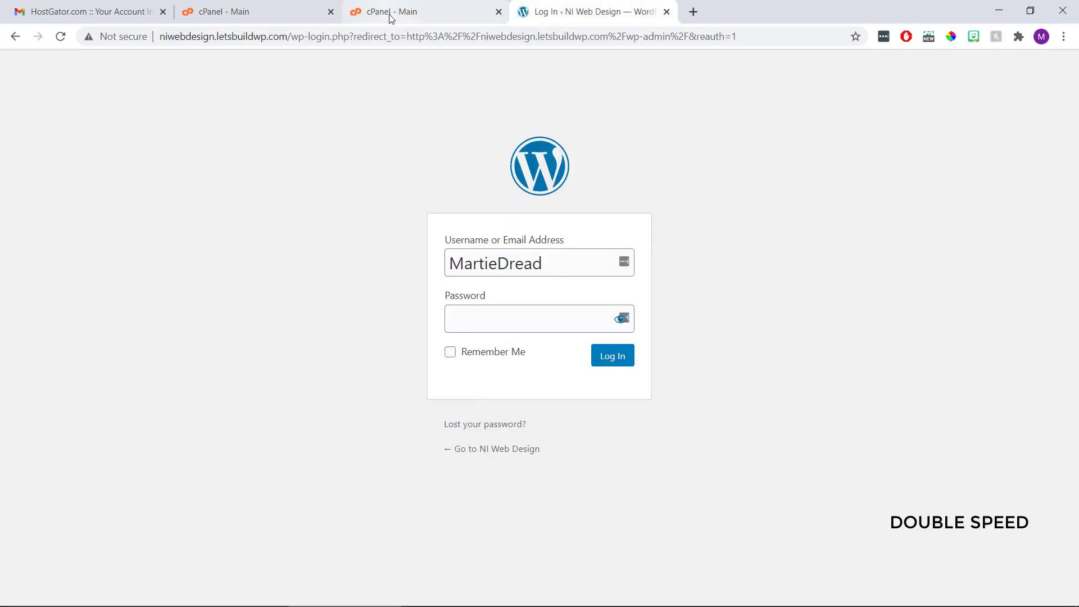
Copy the installer's password from cPanel and paste it into the login Password field
click(393, 12)
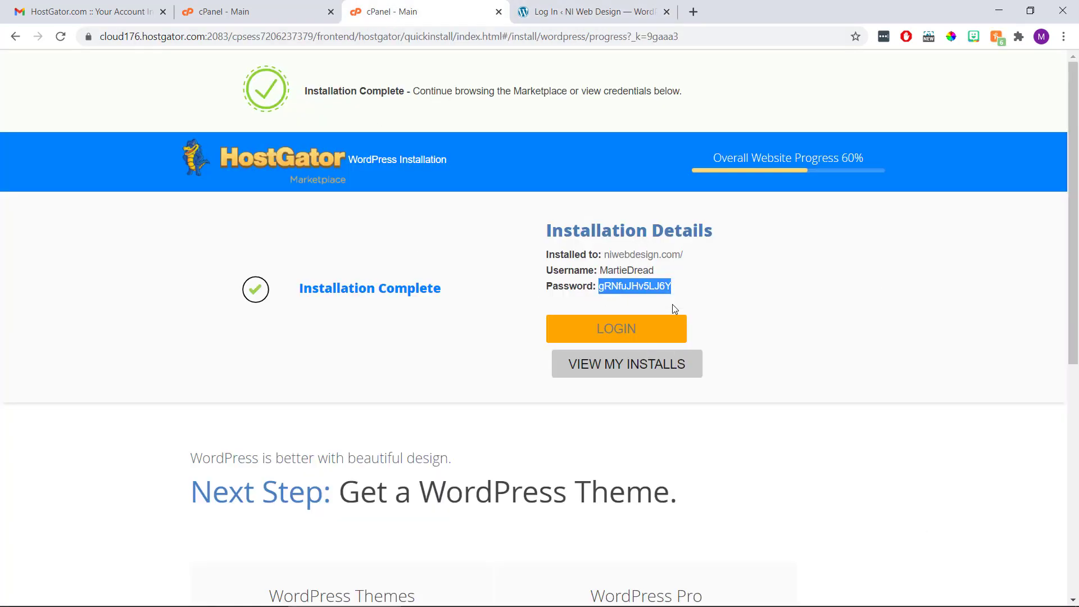
right_click(540, 318)
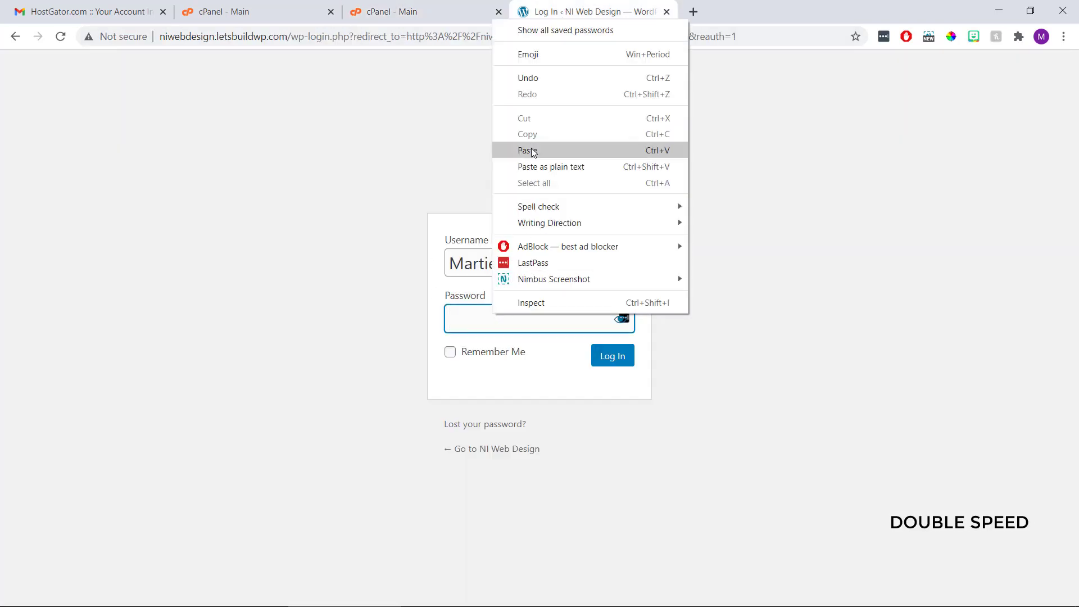
click(528, 149)
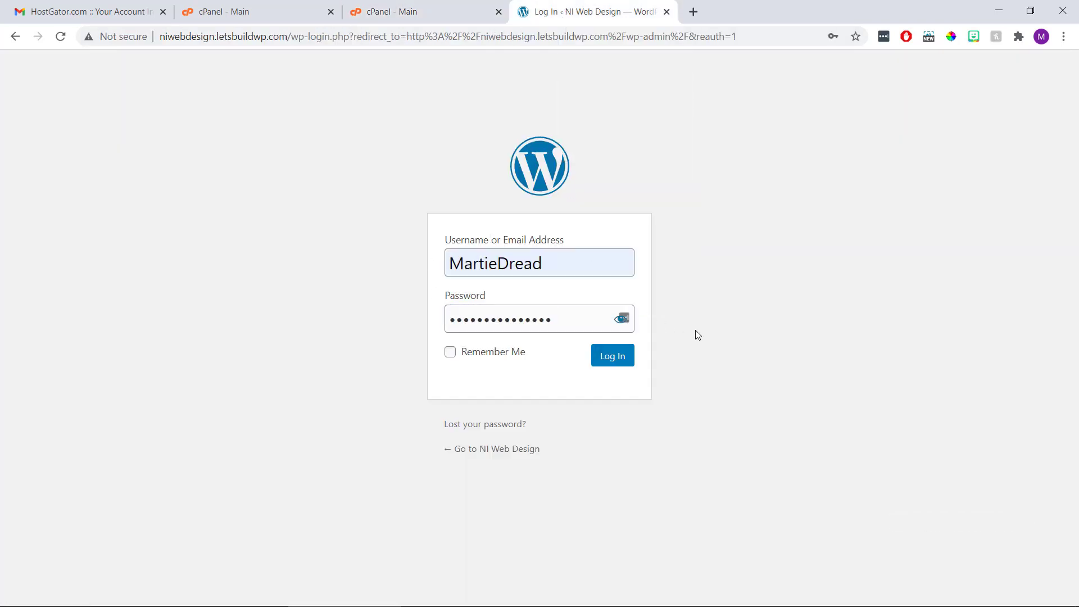
Log in as MartieDread, decline Chrome's save-password prompt with Never, and reach the NI Web Design dashboard
click(611, 356)
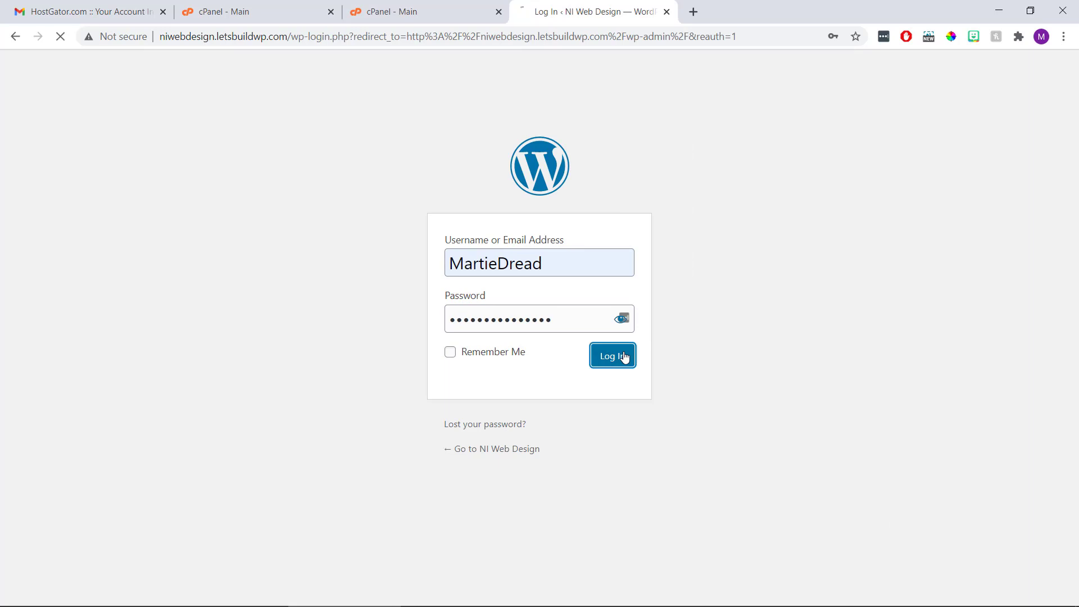
click(612, 357)
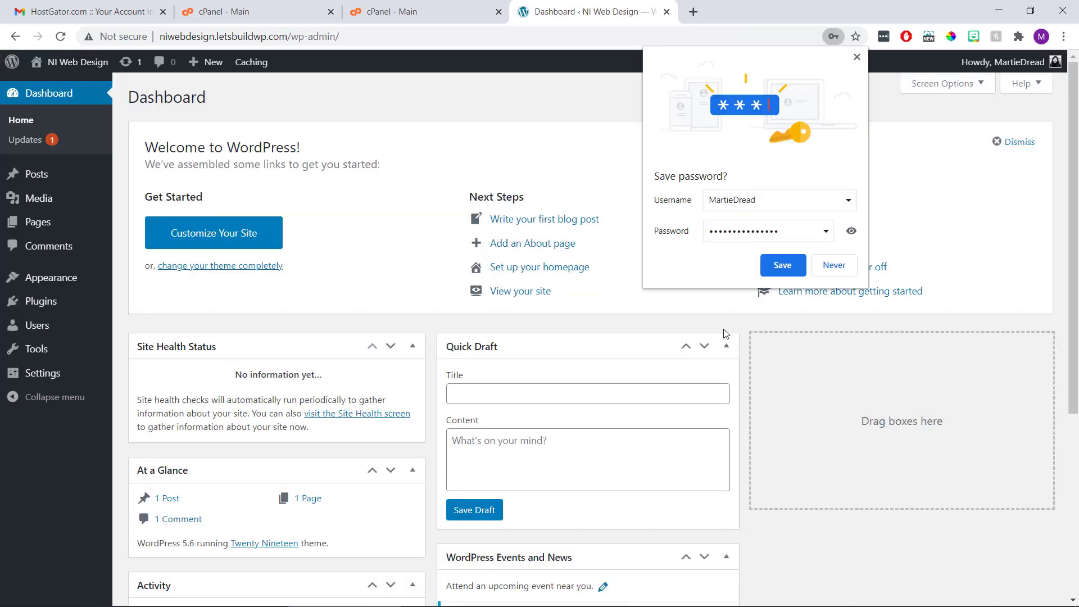
click(833, 265)
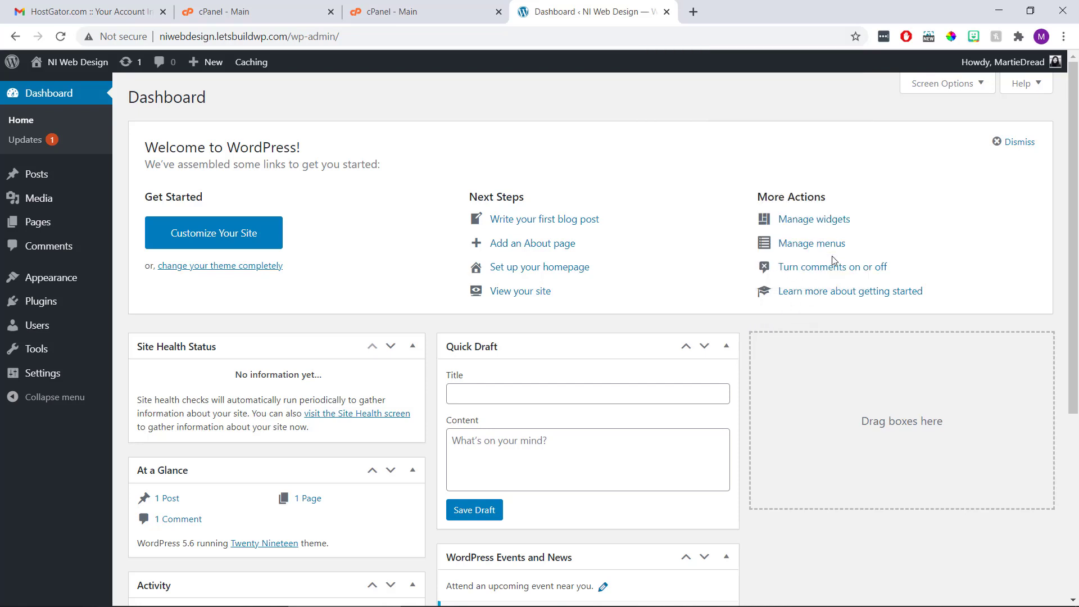
mouse_move(633, 288)
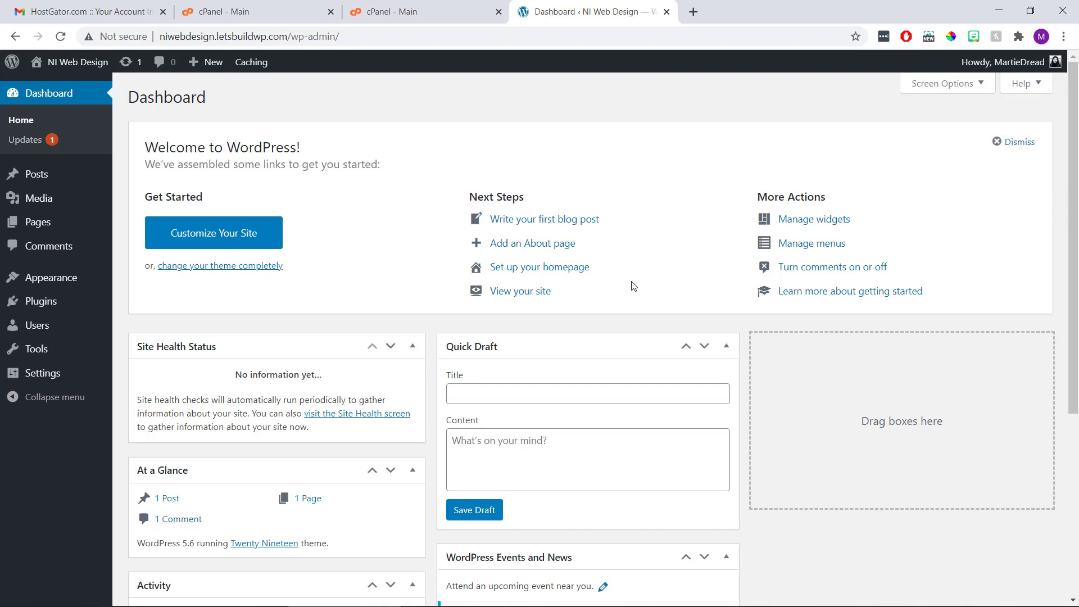
mouse_move(462, 265)
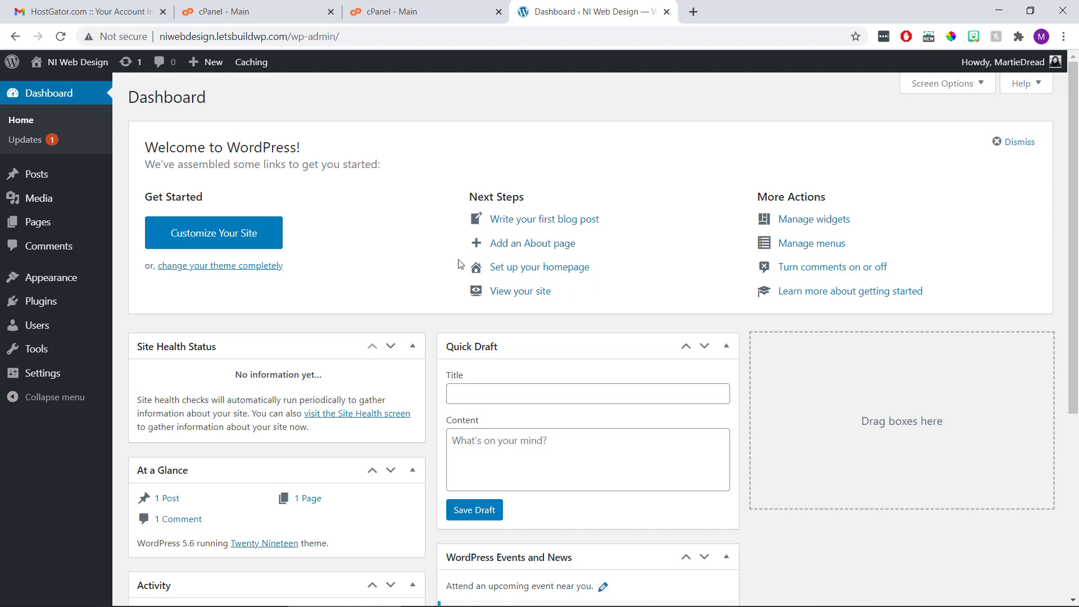
click(78, 62)
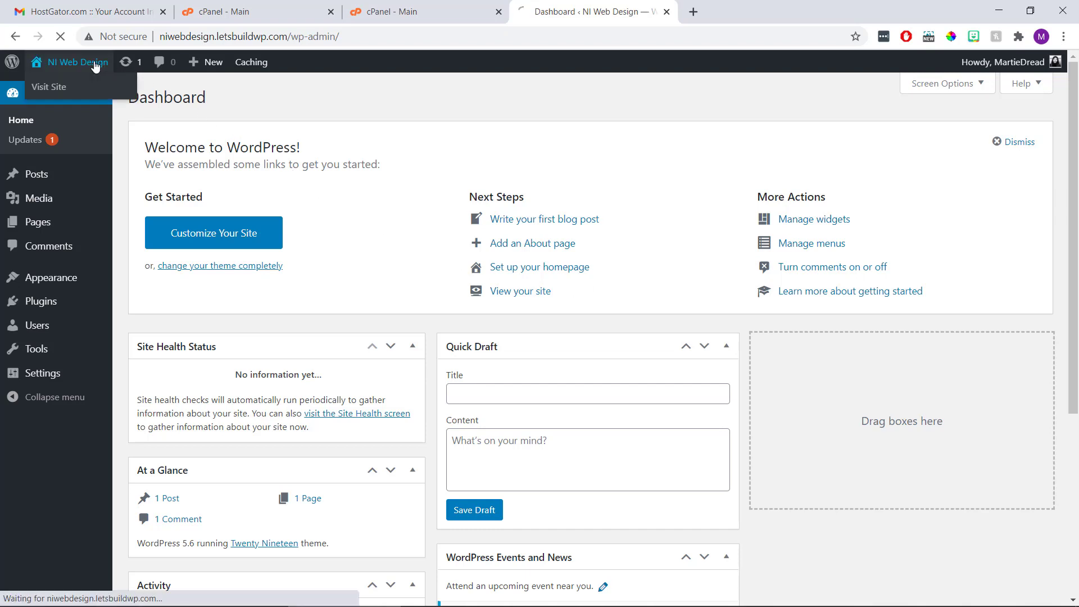
Browse the live default site, view the Hello world! post, and return to the home page
click(49, 87)
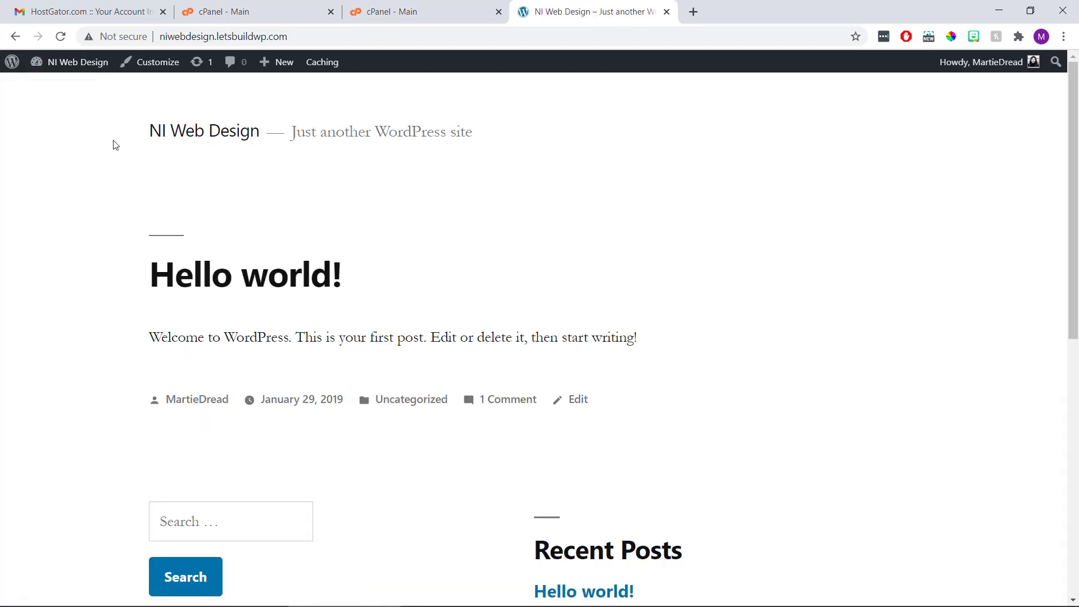
scroll(down, 3)
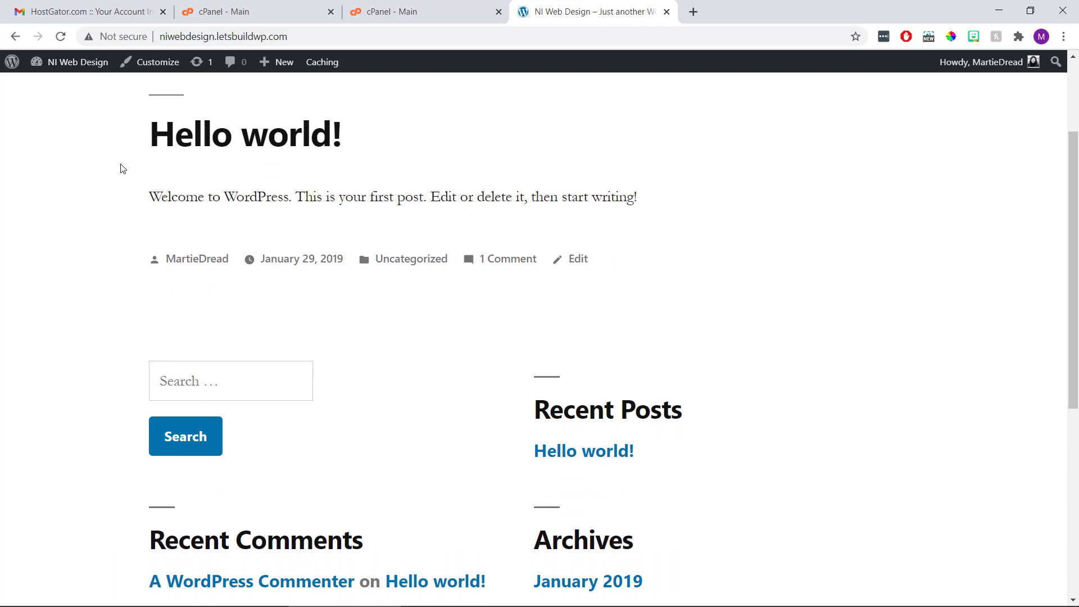
click(244, 134)
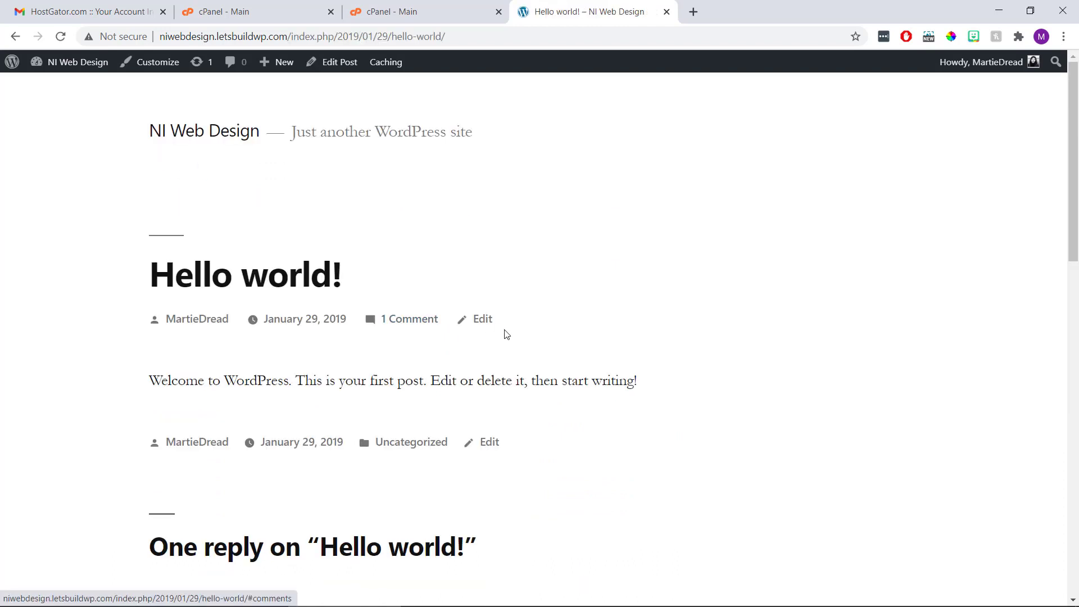
mouse_move(276, 173)
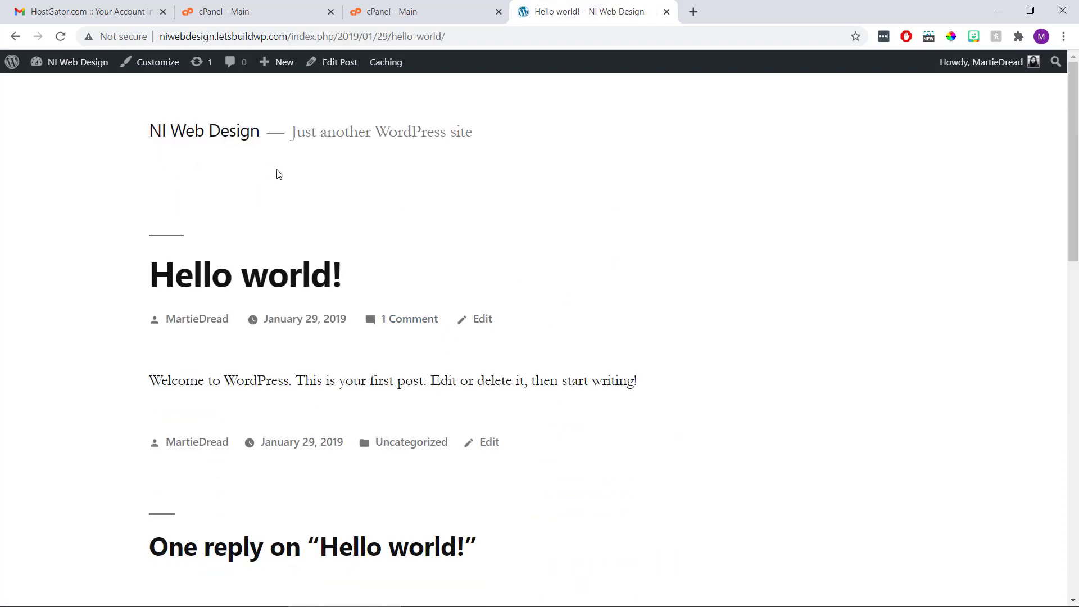
click(203, 131)
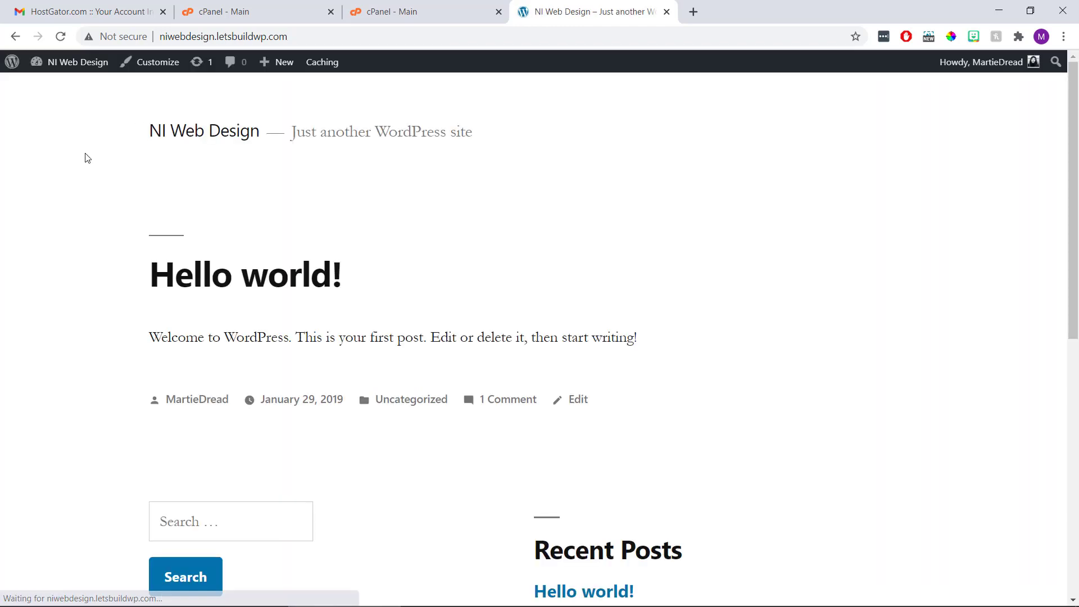
scroll(down, 3)
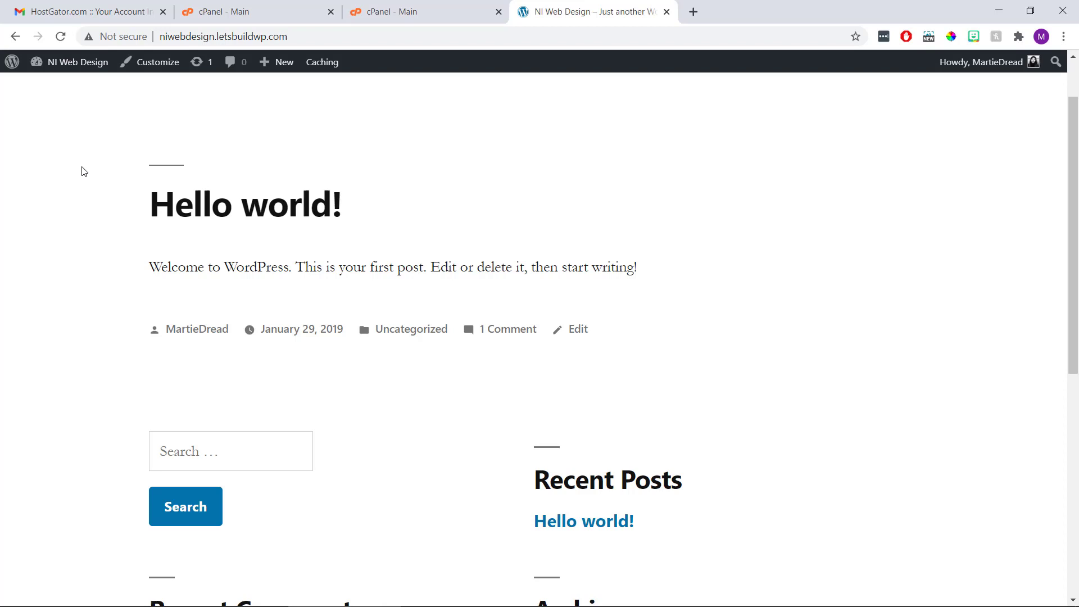
mouse_move(96, 171)
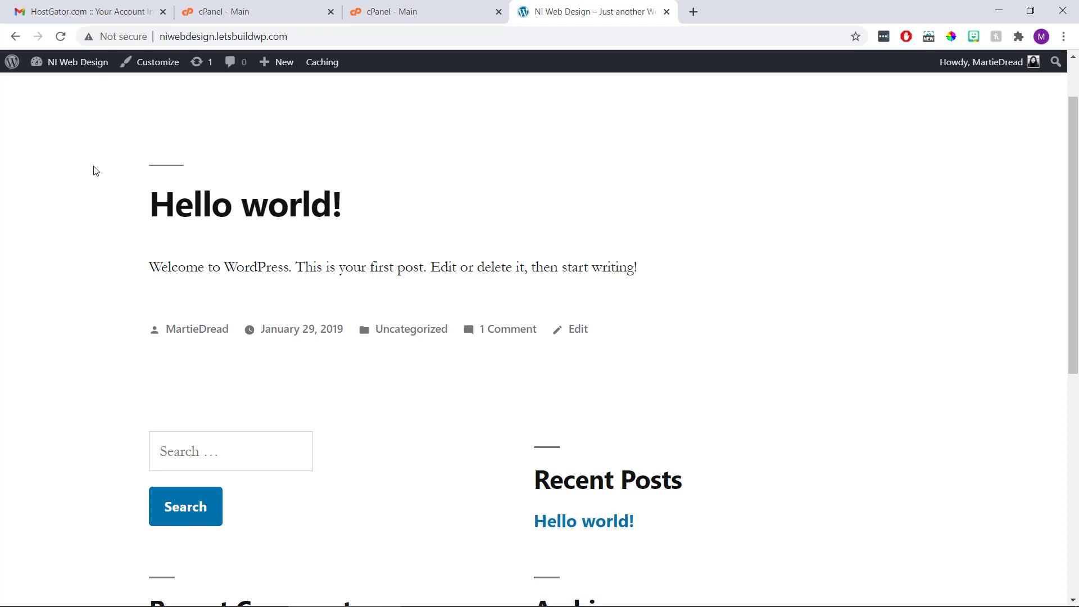
Return from the live site to the NI Web Design admin Dashboard via the admin bar
click(77, 61)
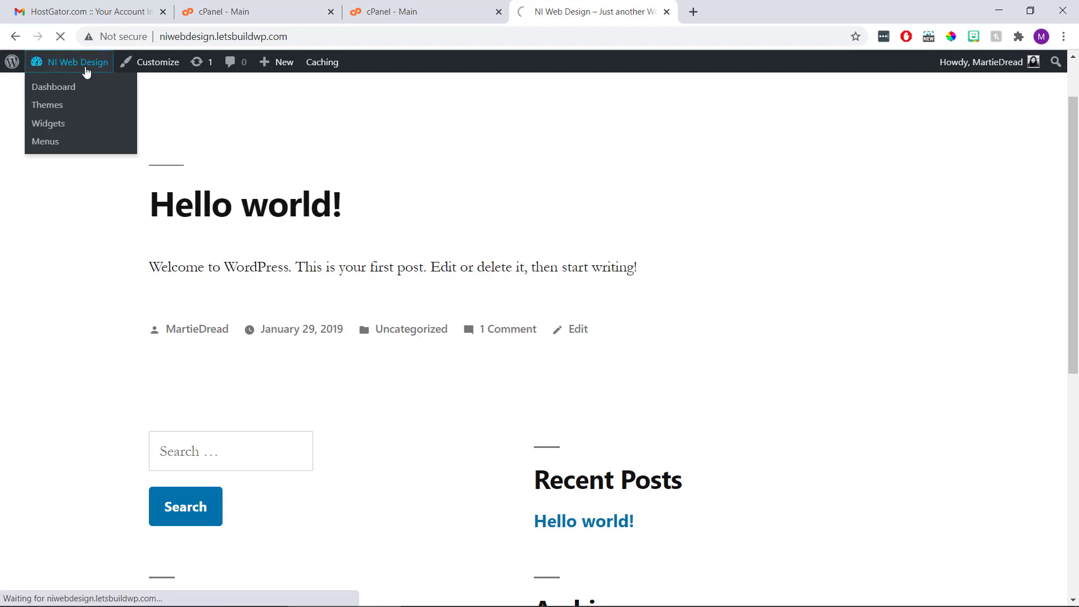
click(52, 87)
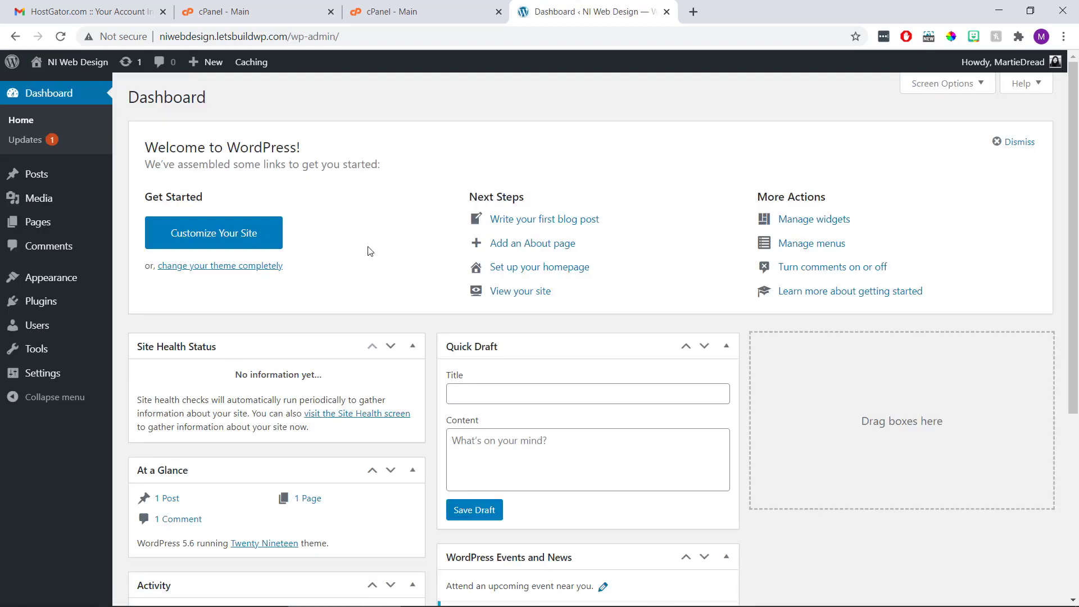